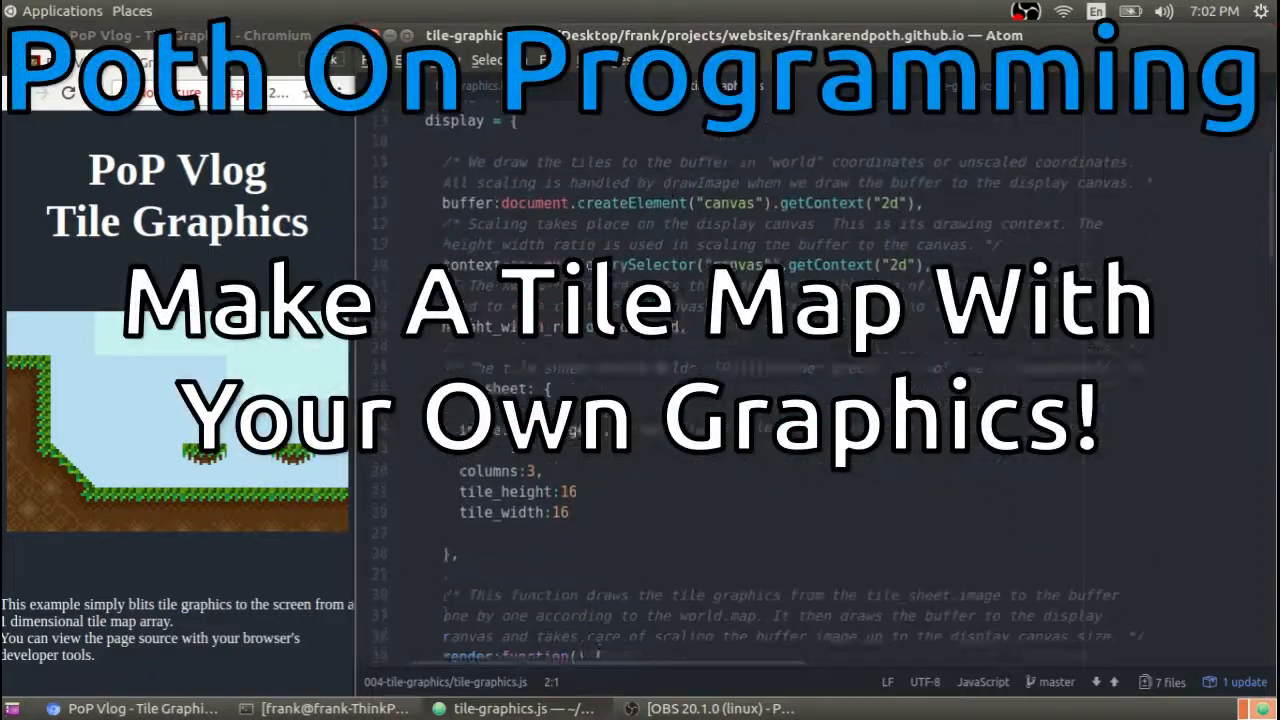
# Step: Scroll through the code and show the tile-graphics.png sheet with its grass, dirt and sky tiles
pyautogui.scroll(-3)
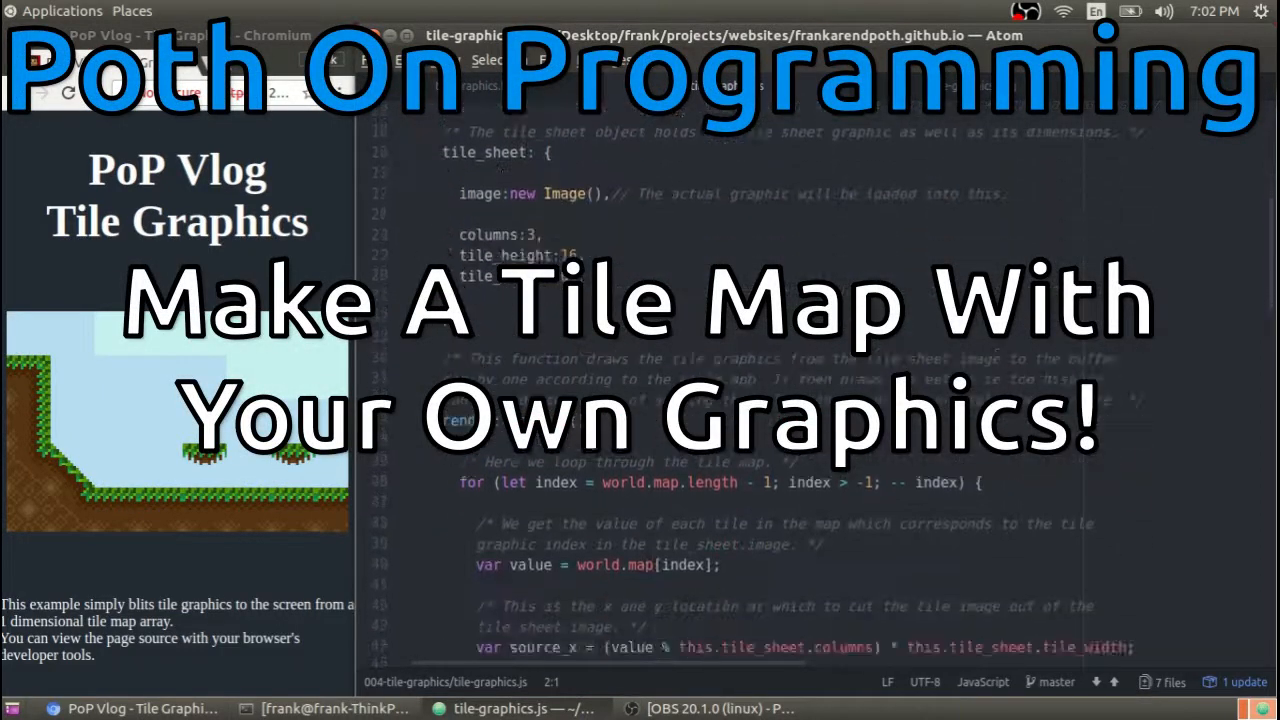
pyautogui.scroll(-3)
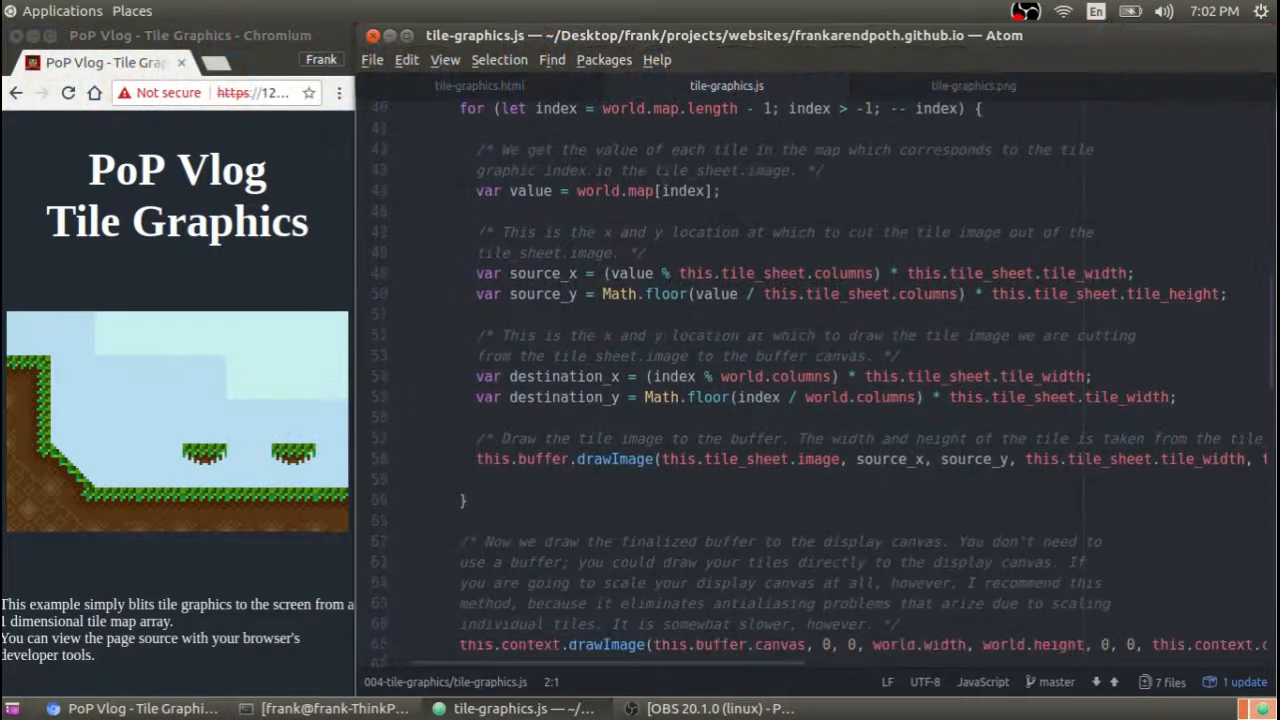
pyautogui.scroll(-3)
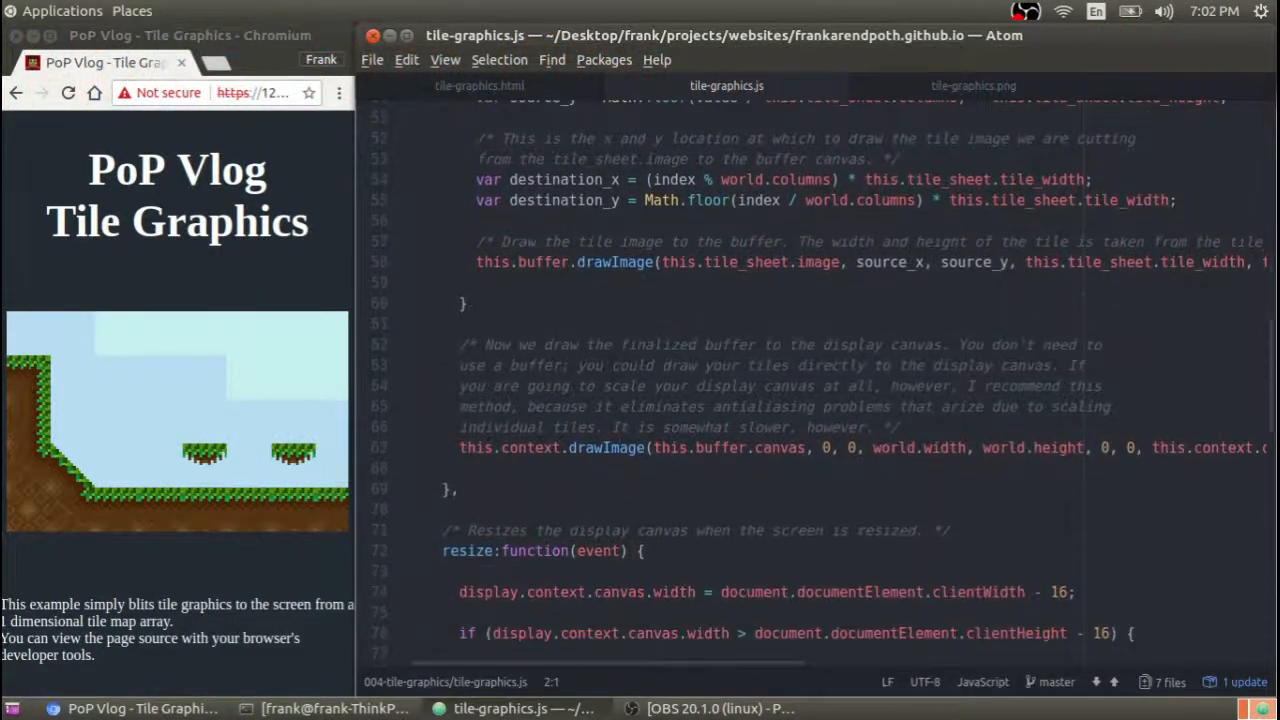
pyautogui.scroll(-3)
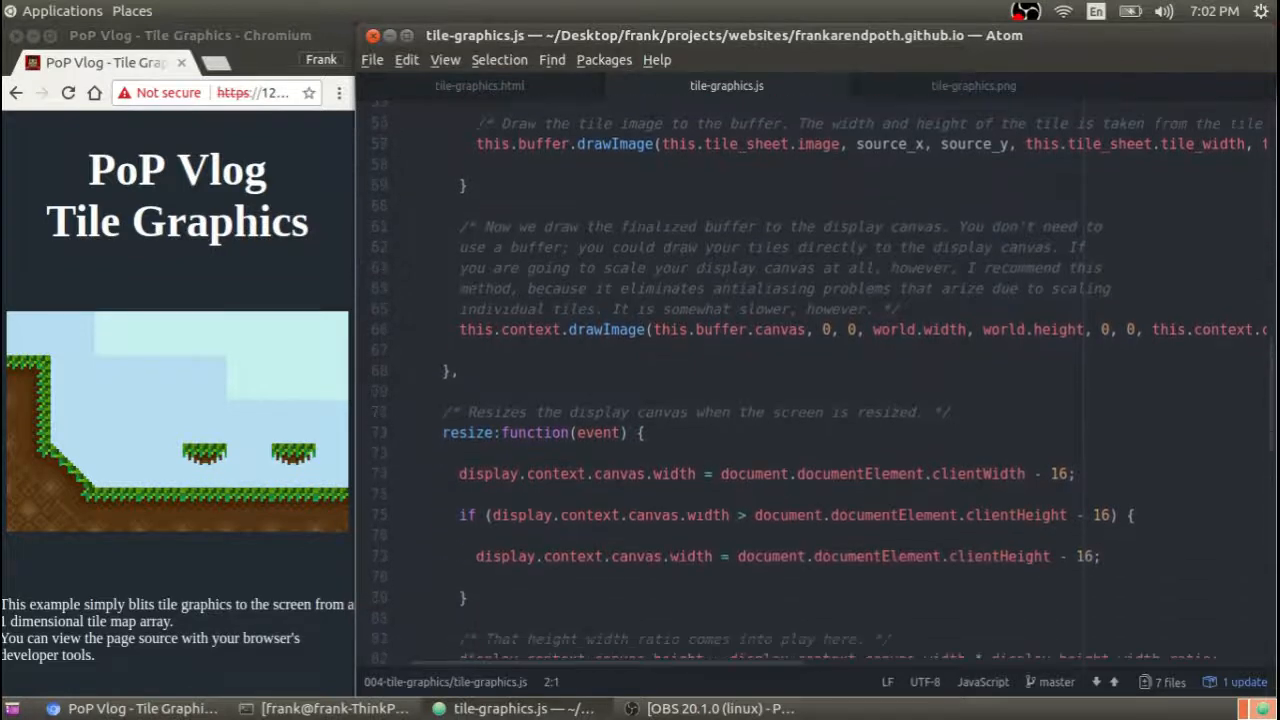
pyautogui.scroll(-3)
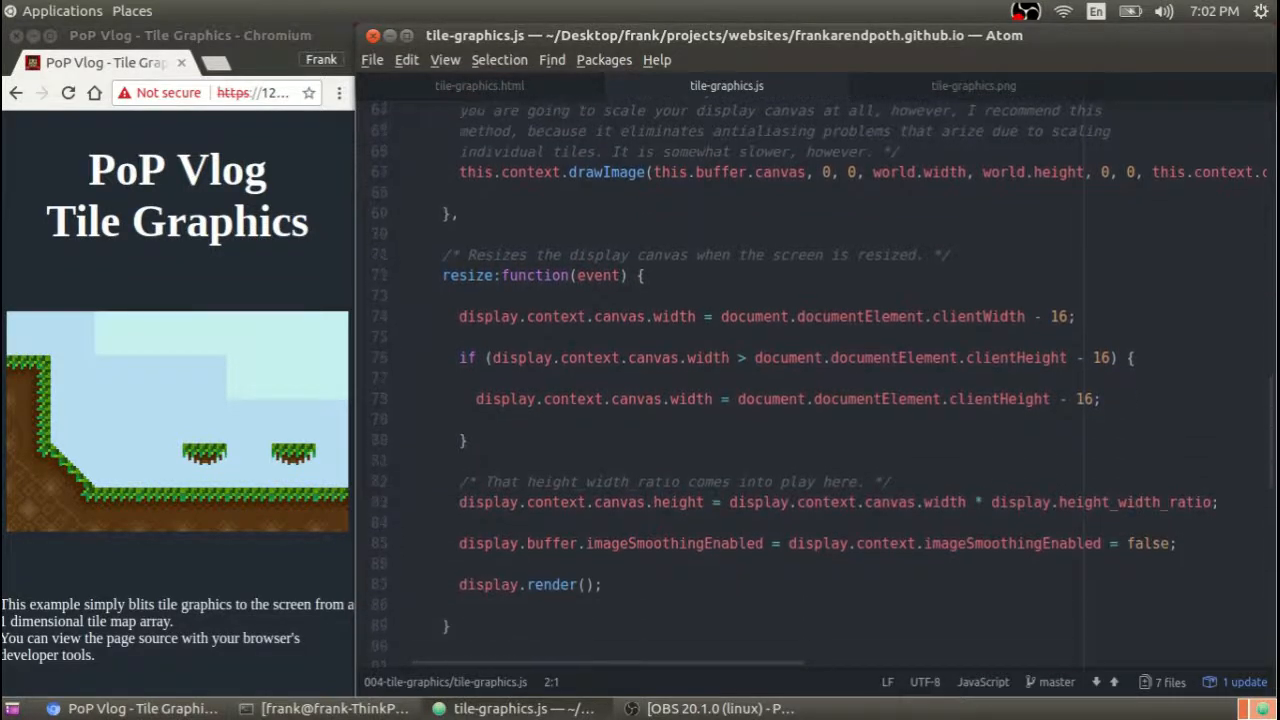
pyautogui.scroll(-3)
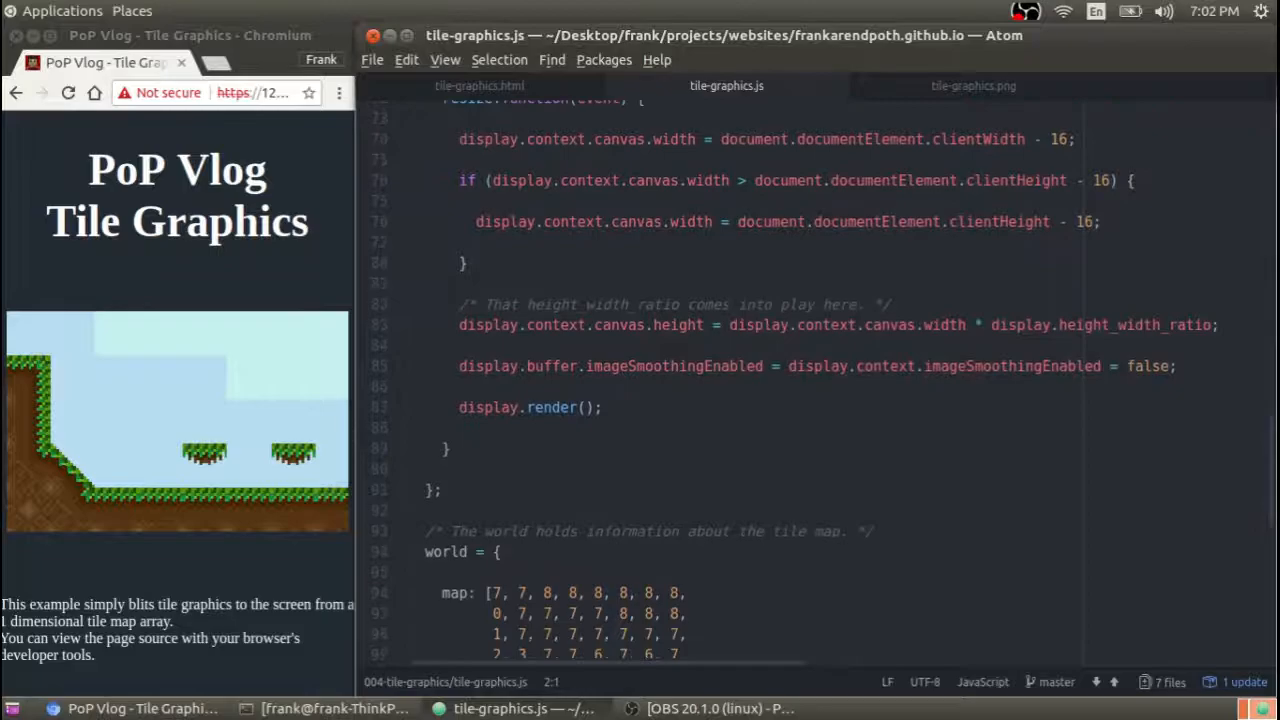
pyautogui.click(972, 84)
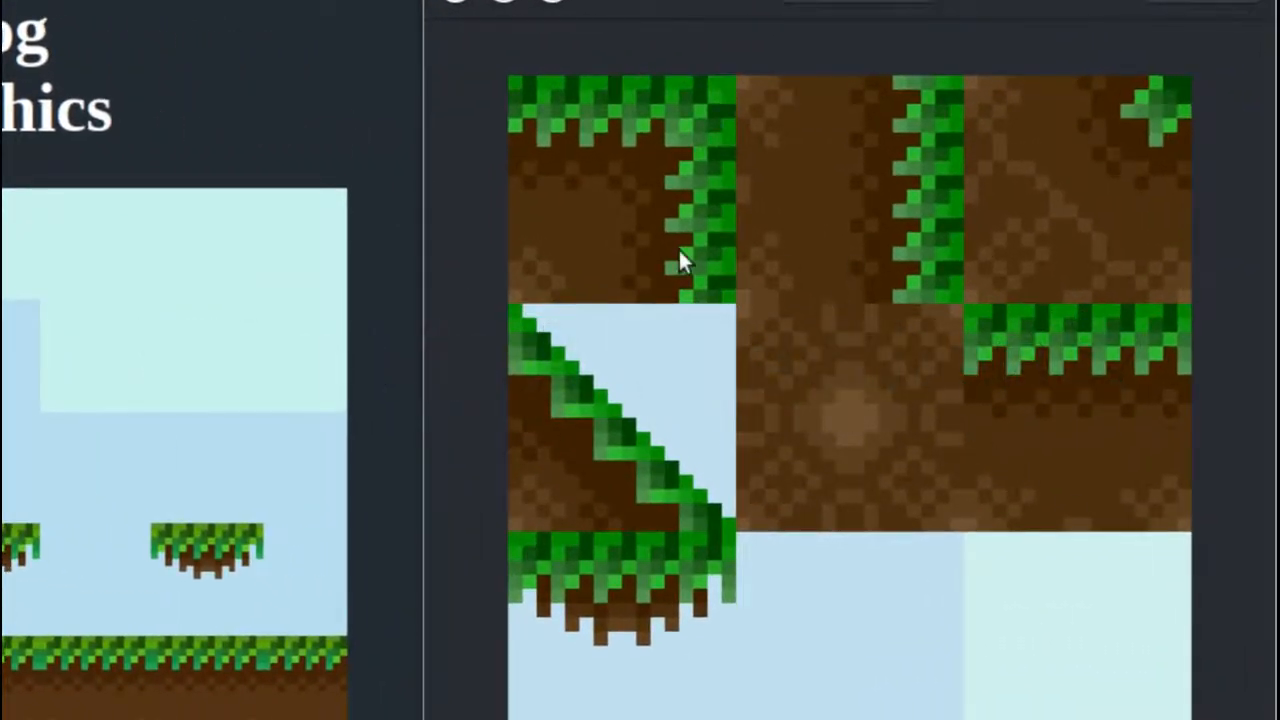
pyautogui.moveTo(862, 514)
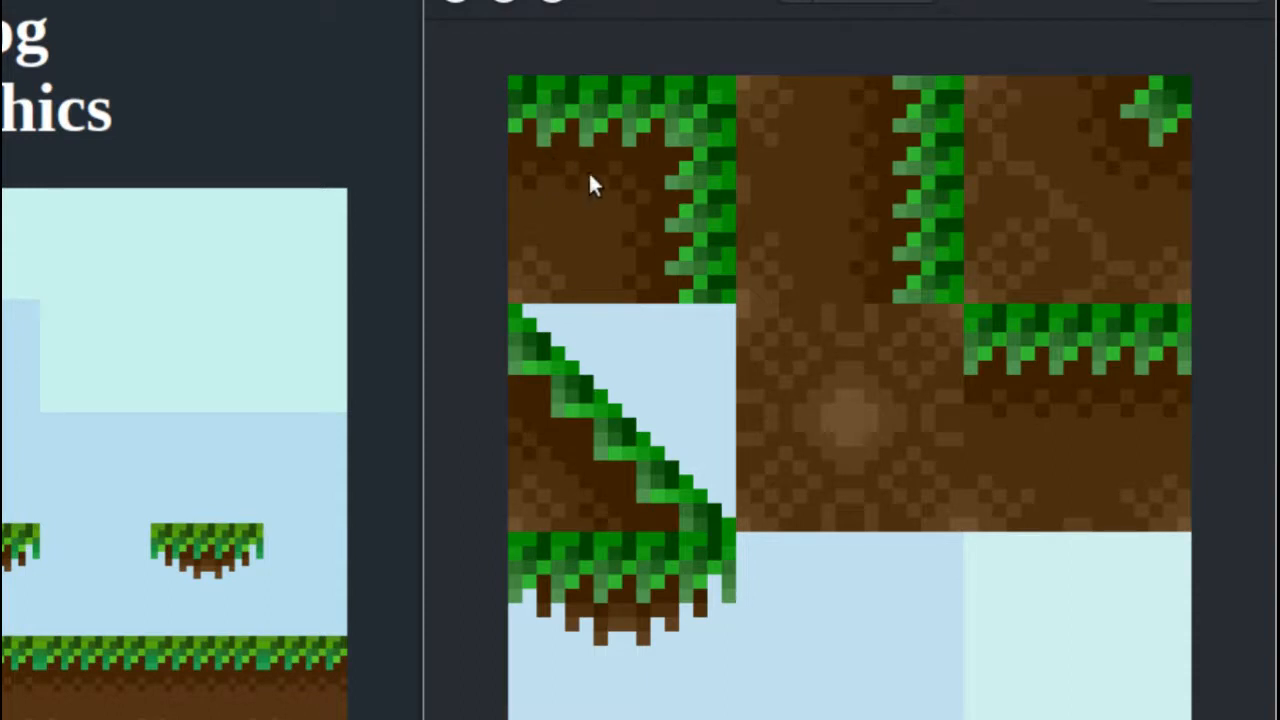
pyautogui.moveTo(572, 230)
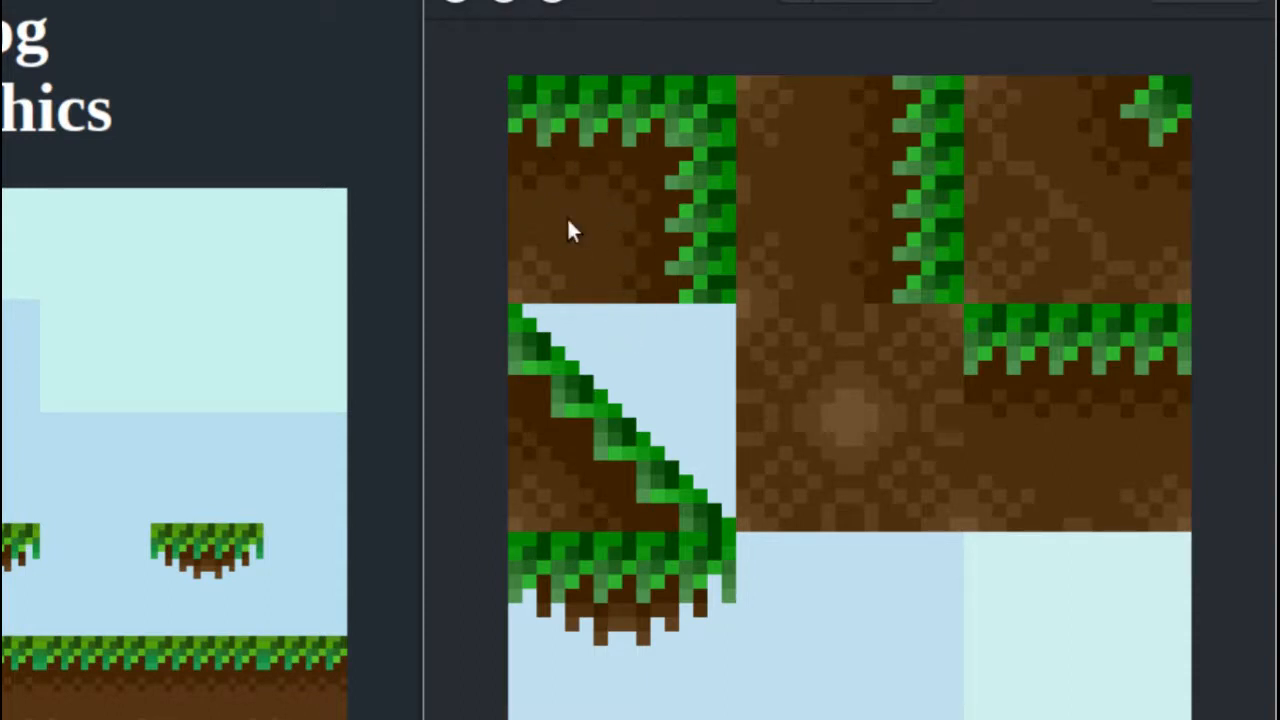
pyautogui.moveTo(824, 264)
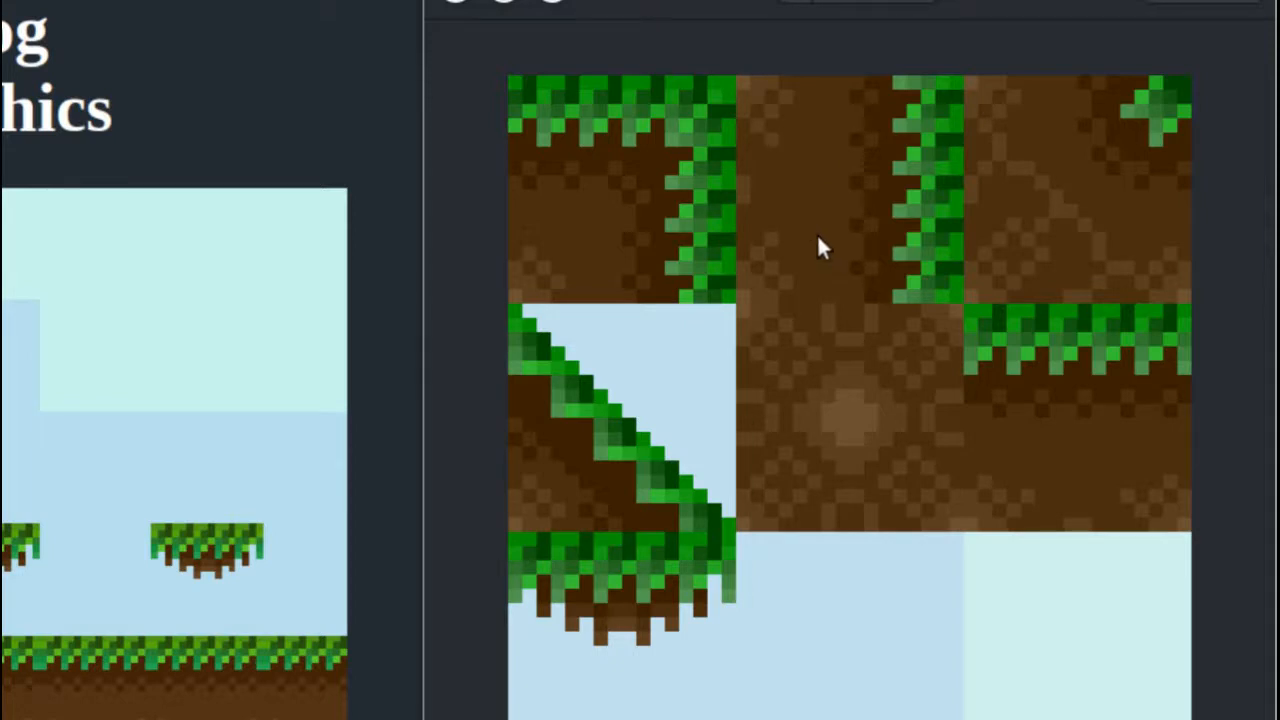
pyautogui.moveTo(548, 288)
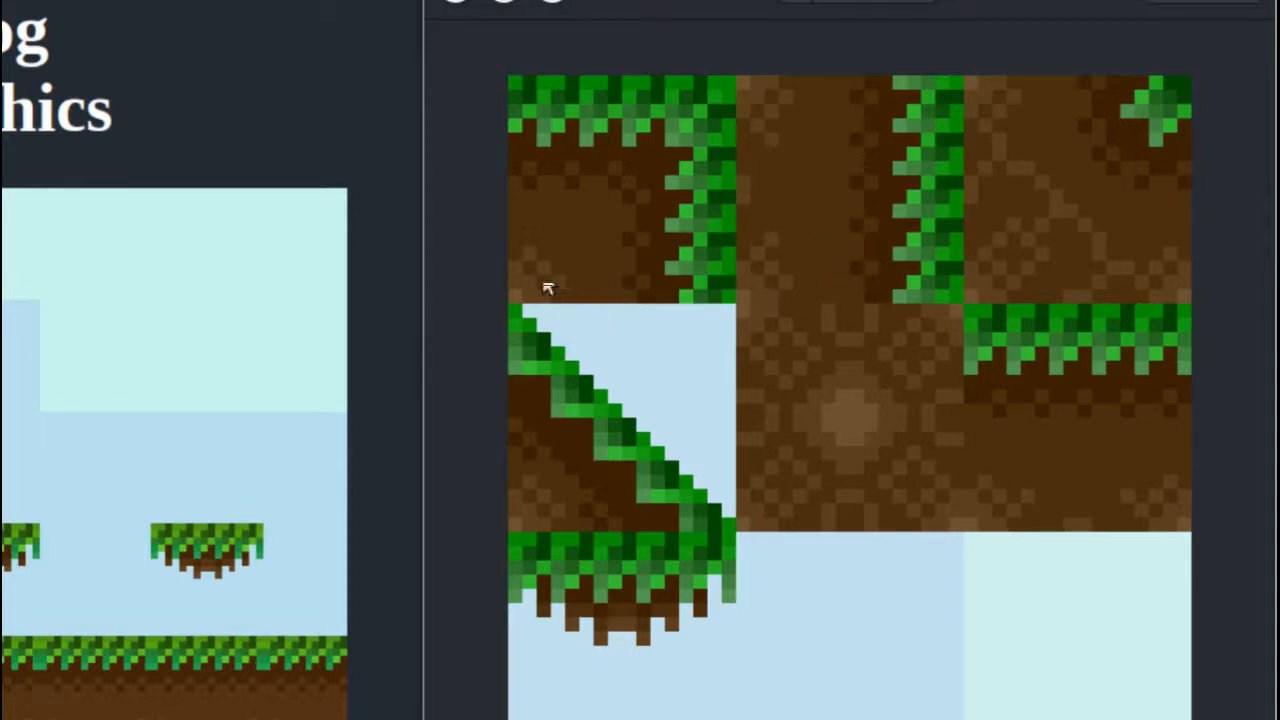
pyautogui.moveTo(620, 290)
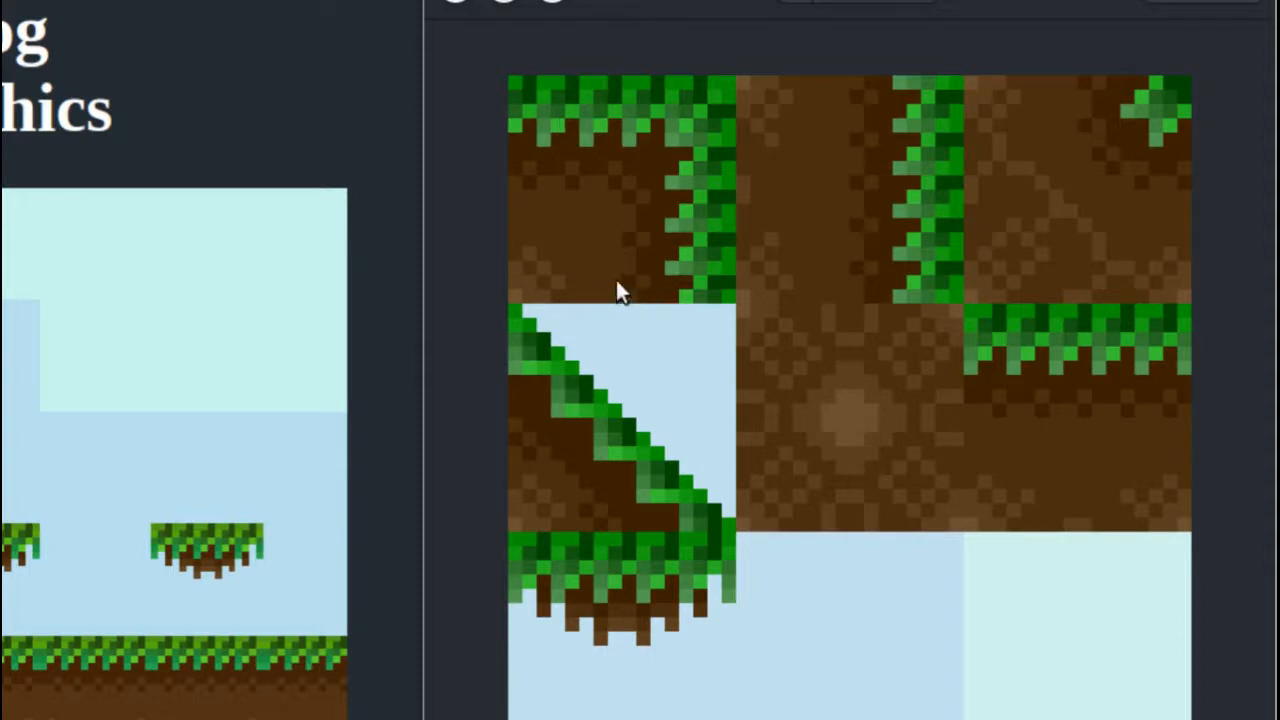
pyautogui.moveTo(524, 56)
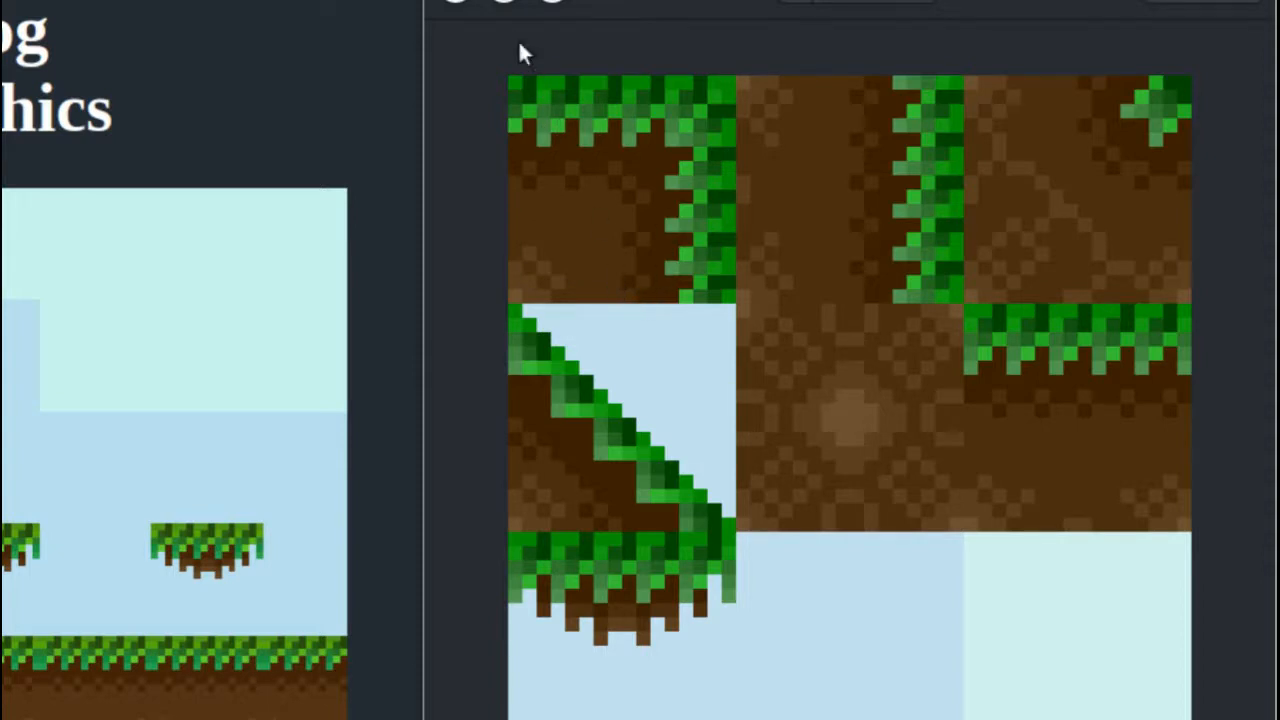
pyautogui.moveTo(696, 284)
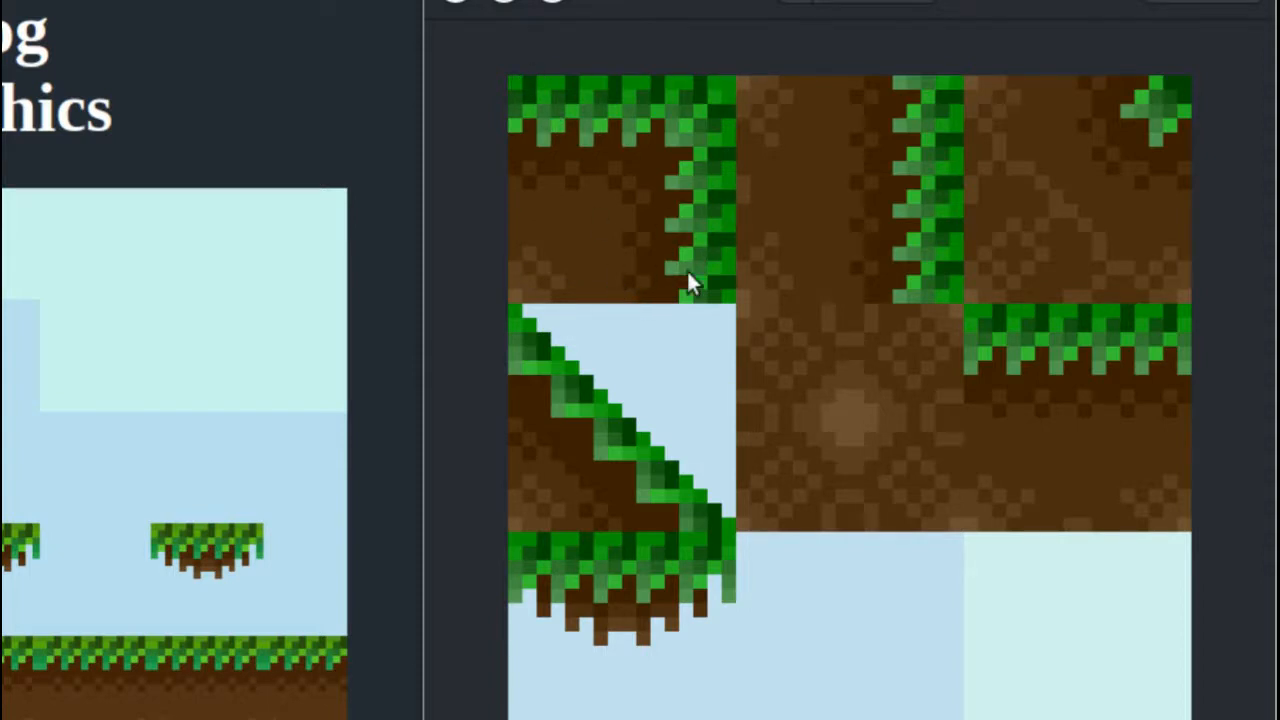
pyautogui.scroll(-3)
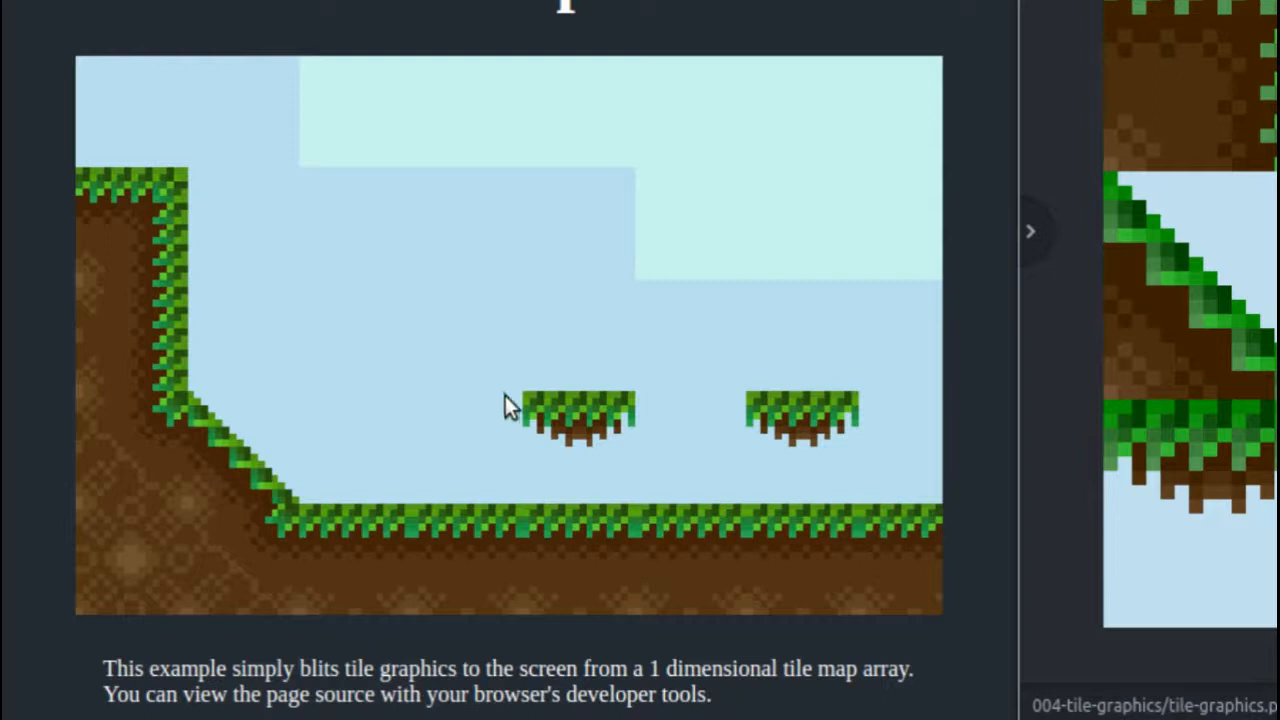
pyautogui.moveTo(764, 518)
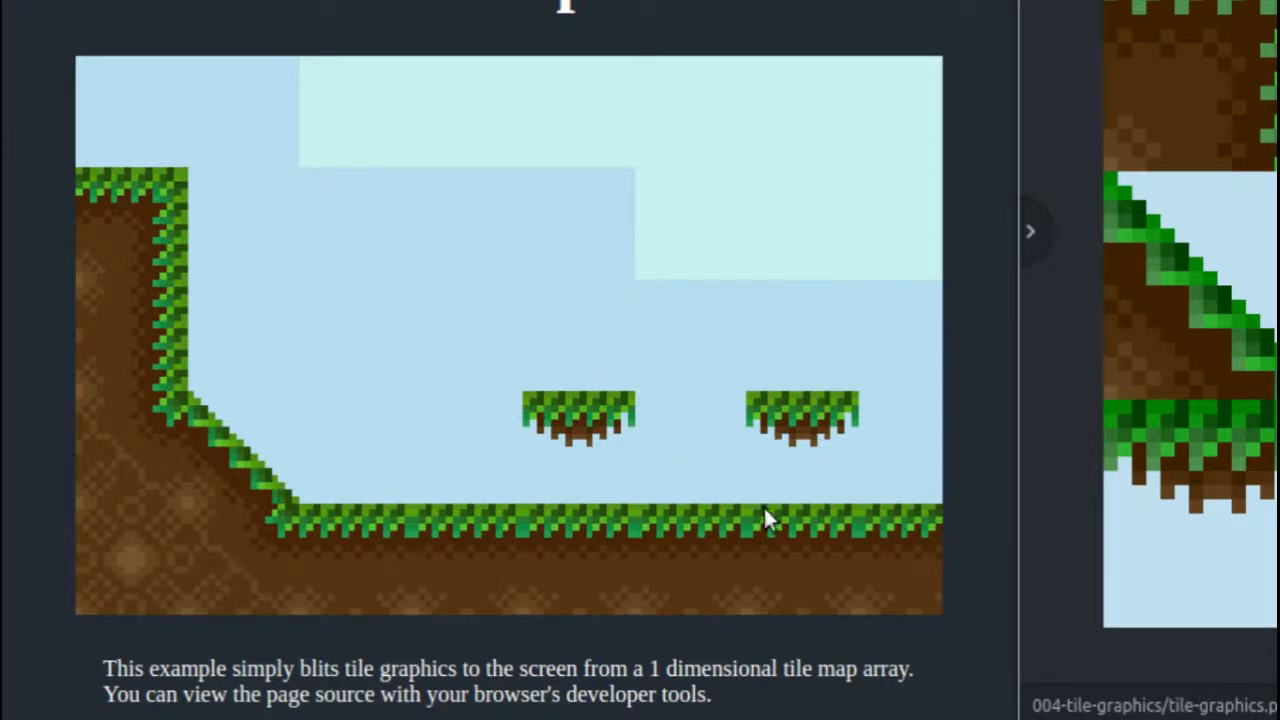
pyautogui.moveTo(112, 258)
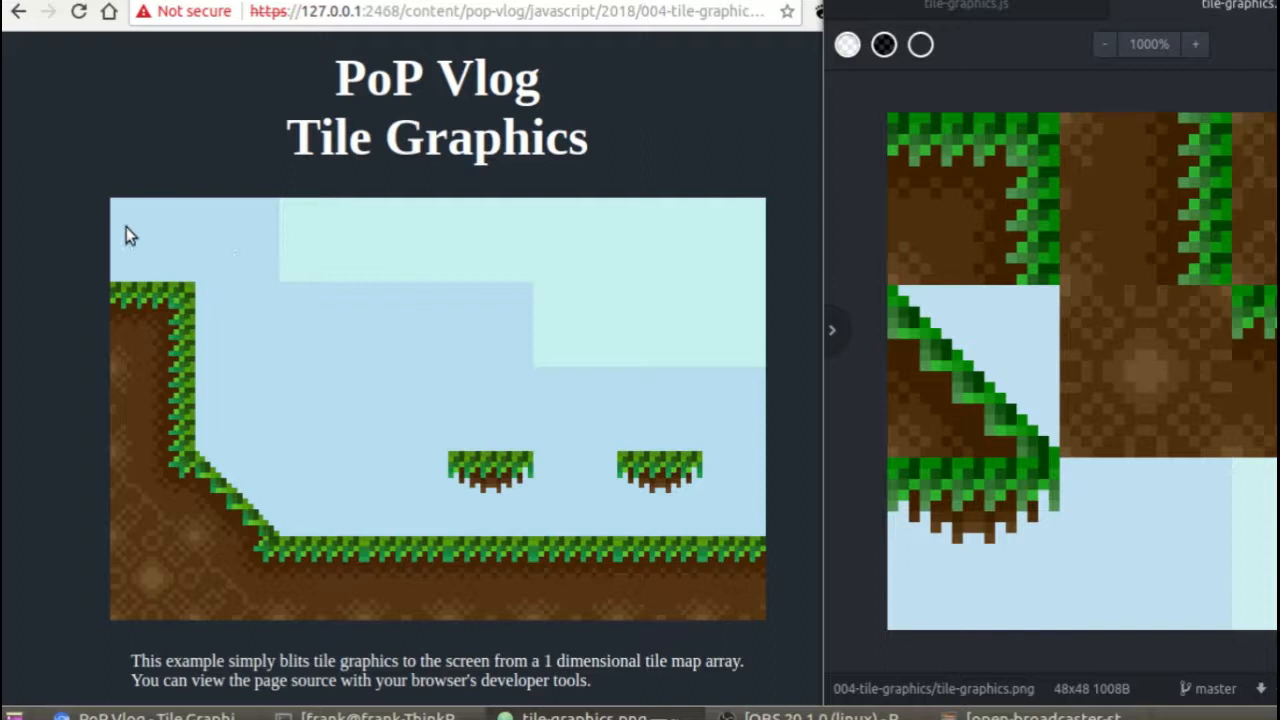
pyautogui.moveTo(580, 266)
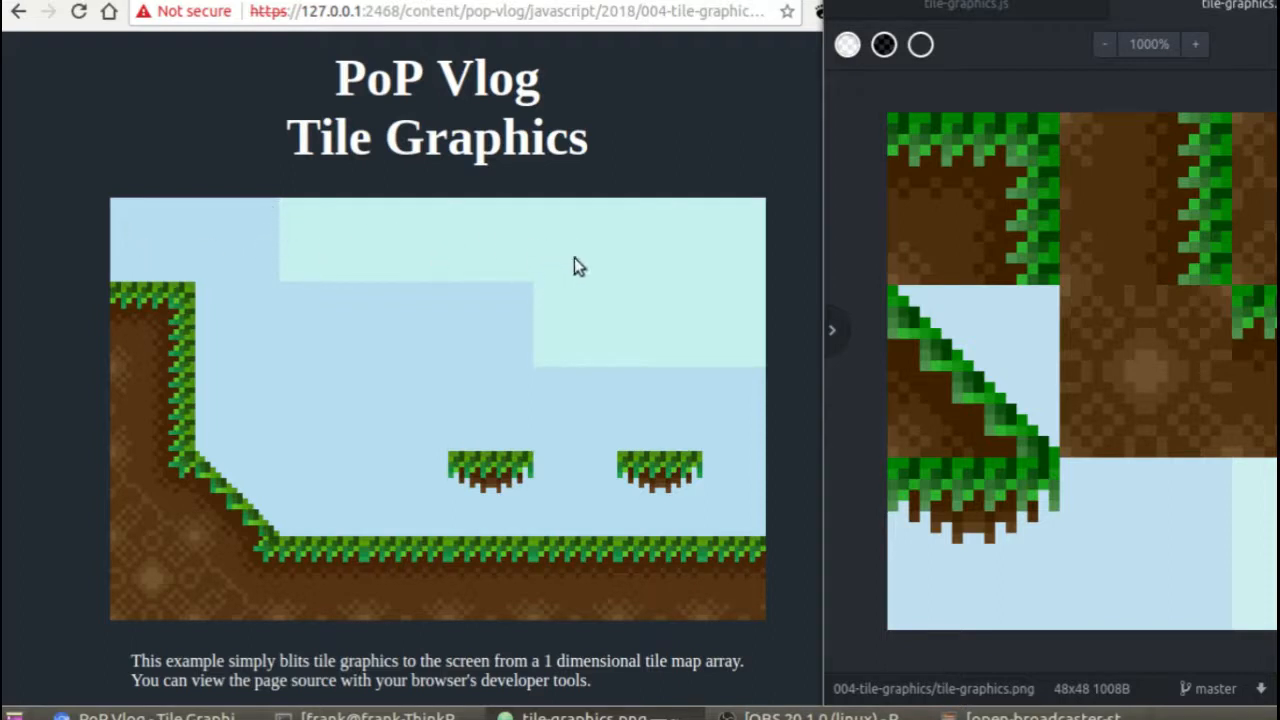
pyautogui.moveTo(156, 322)
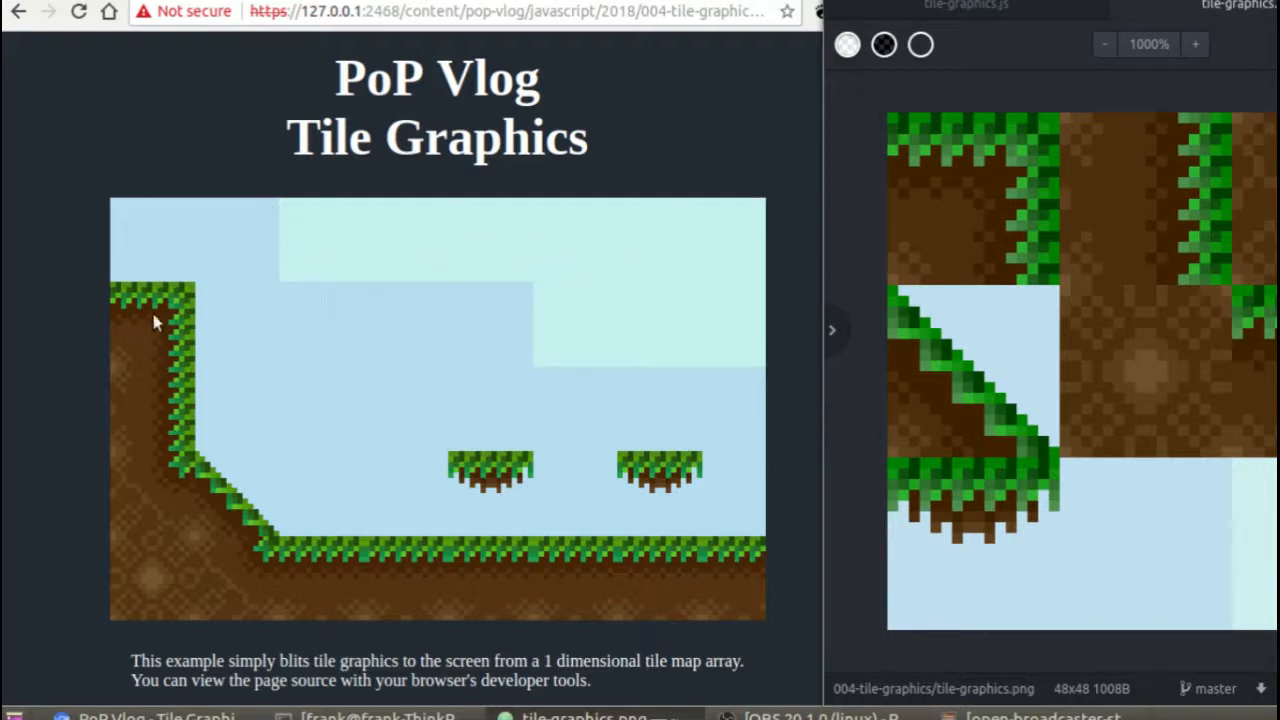
pyautogui.moveTo(128, 332)
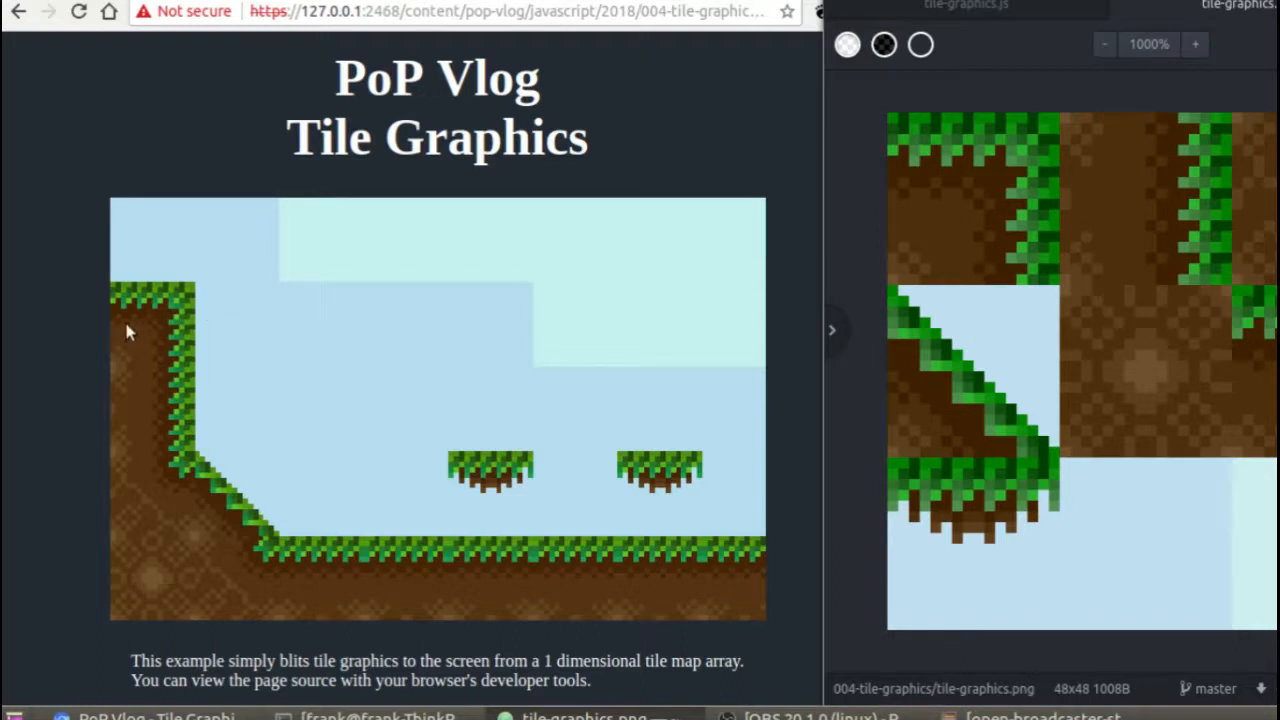
pyautogui.moveTo(90, 346)
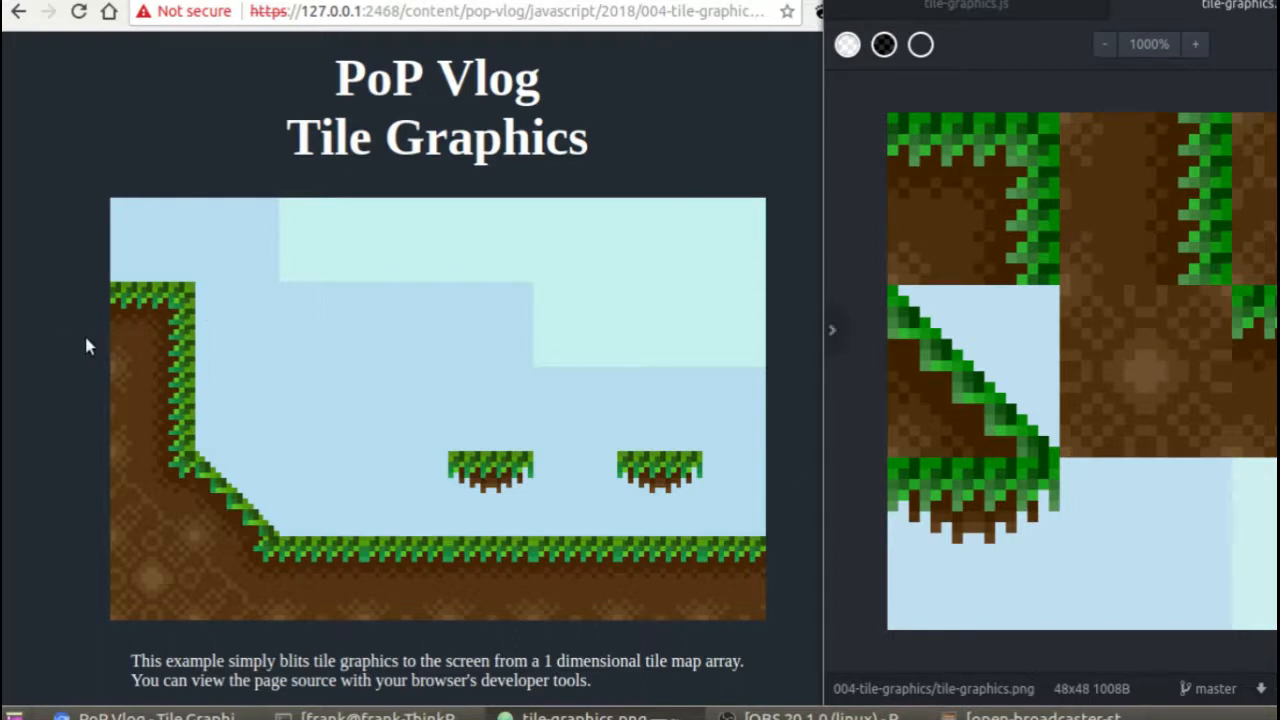
pyautogui.moveTo(624, 488)
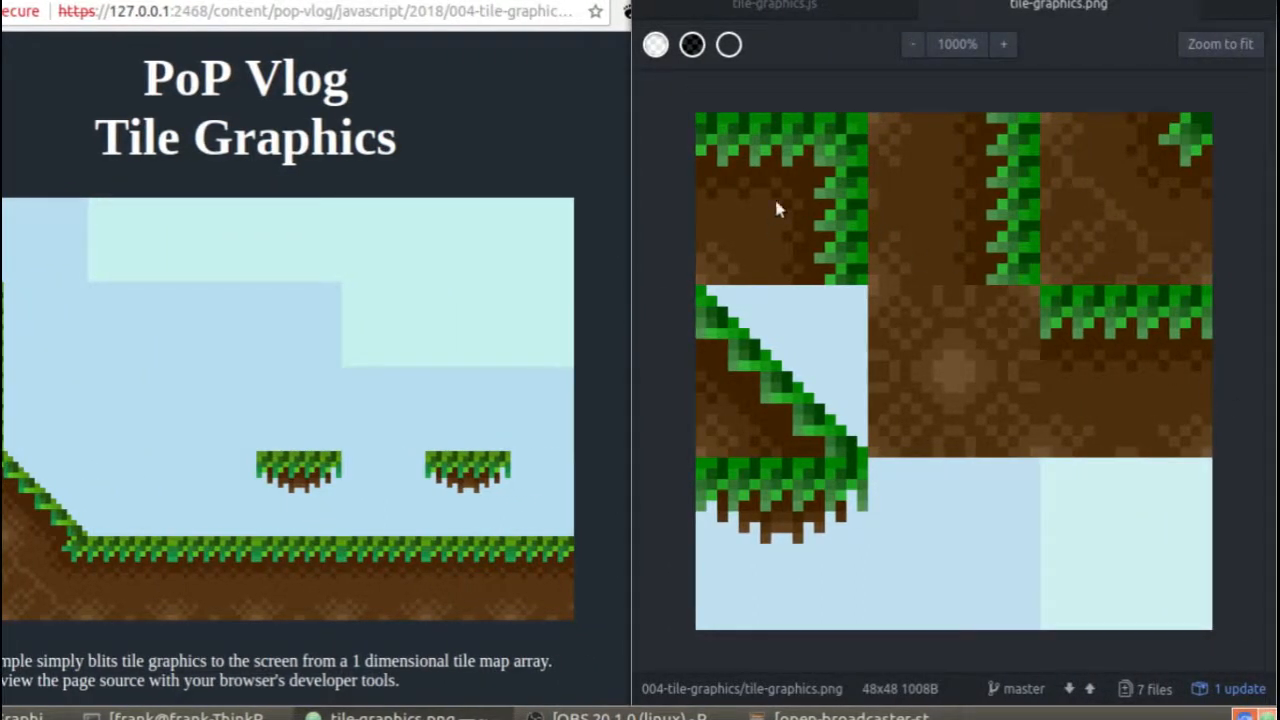
pyautogui.moveTo(810, 204)
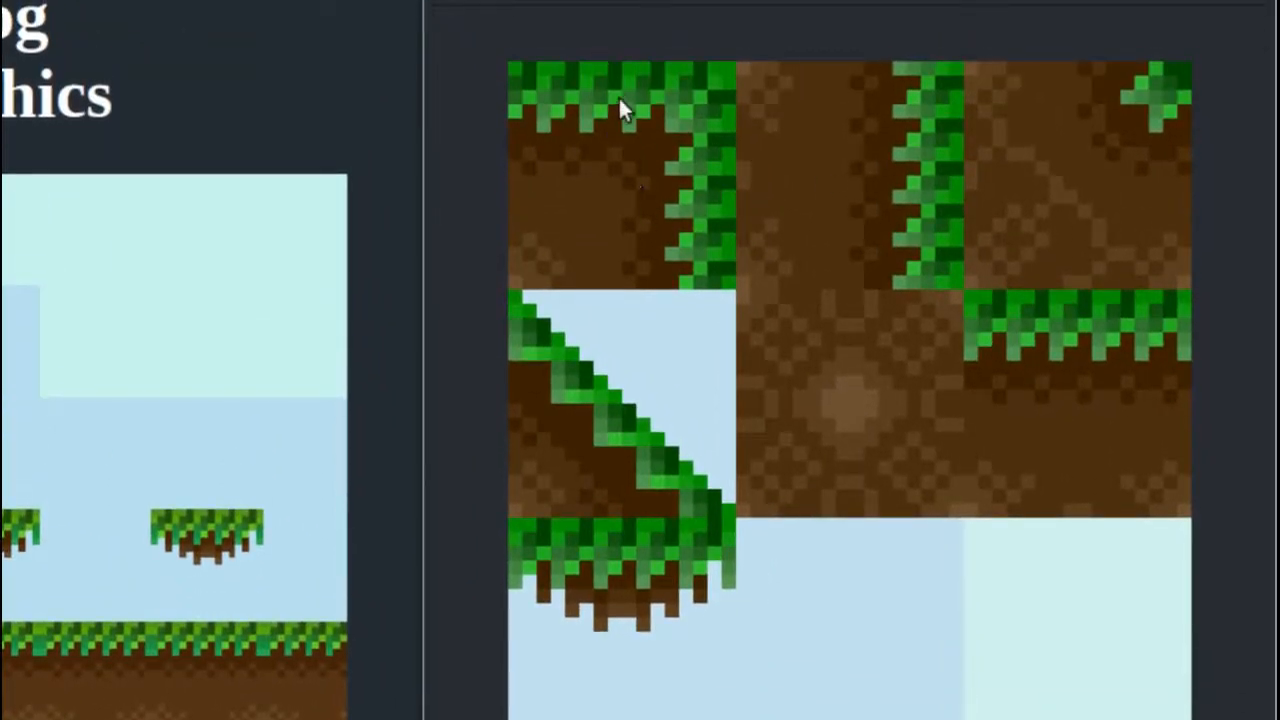
pyautogui.moveTo(1076, 524)
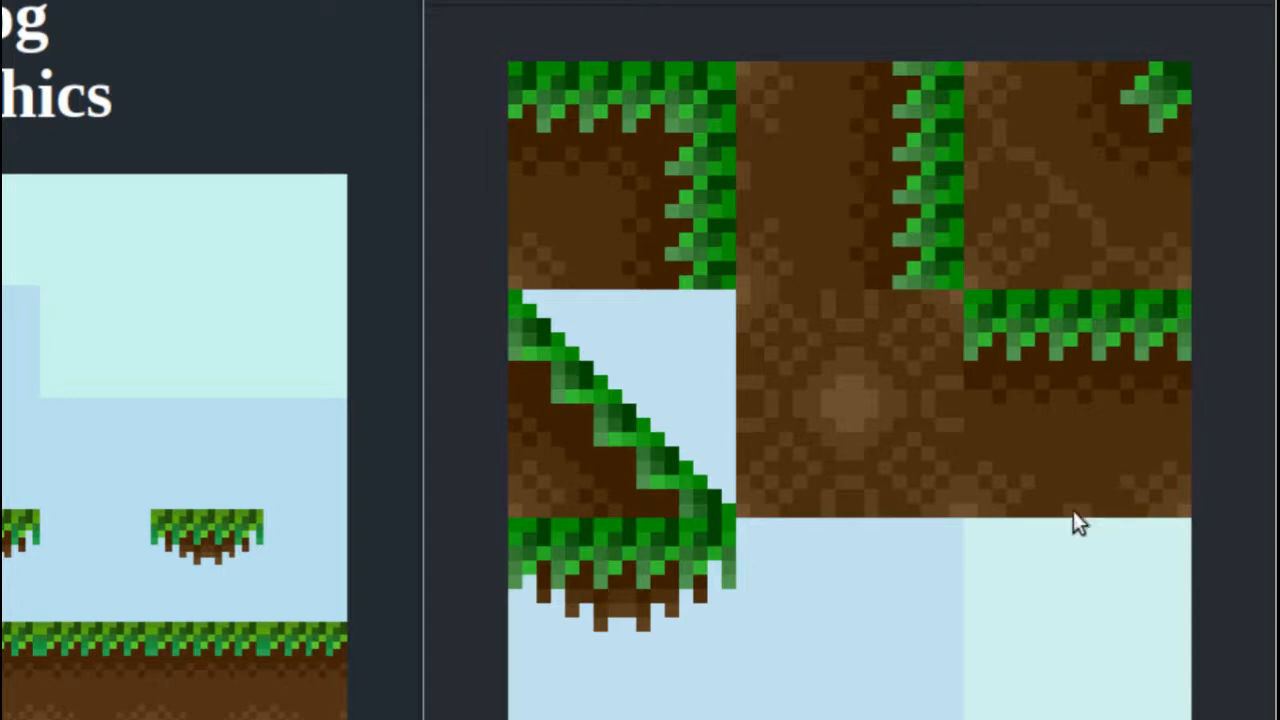
pyautogui.moveTo(508, 198)
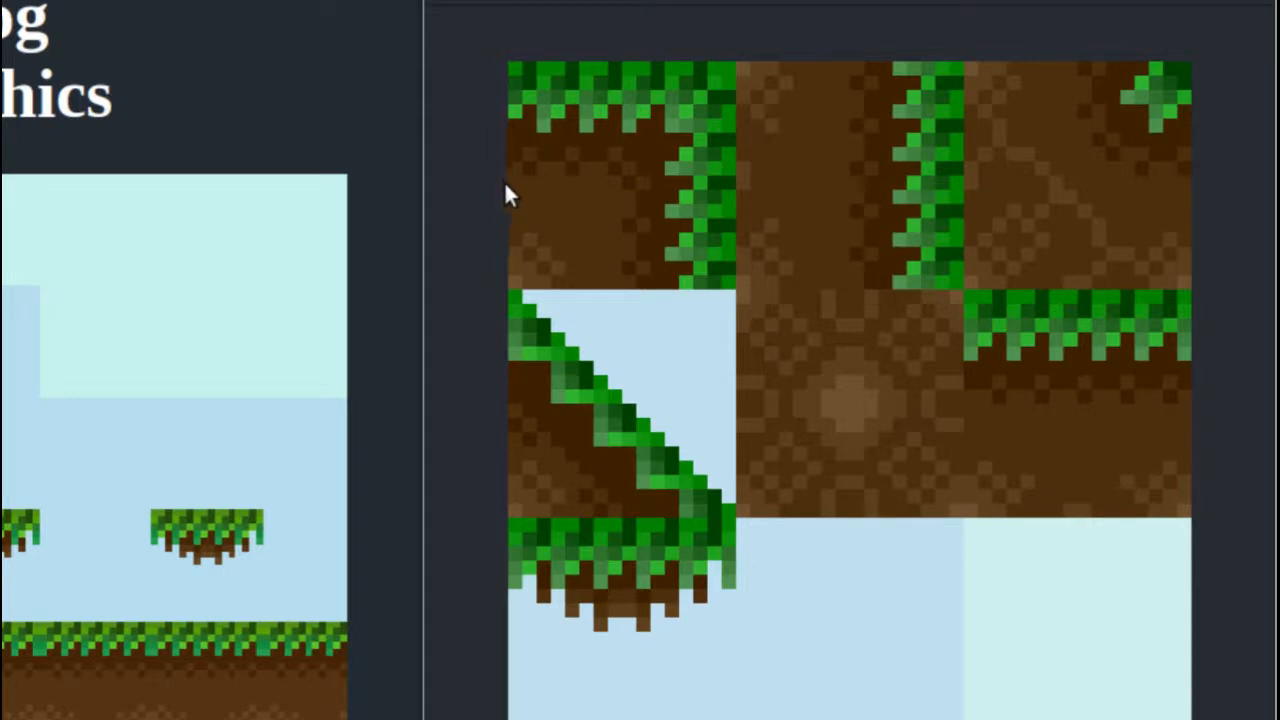
pyautogui.moveTo(680, 164)
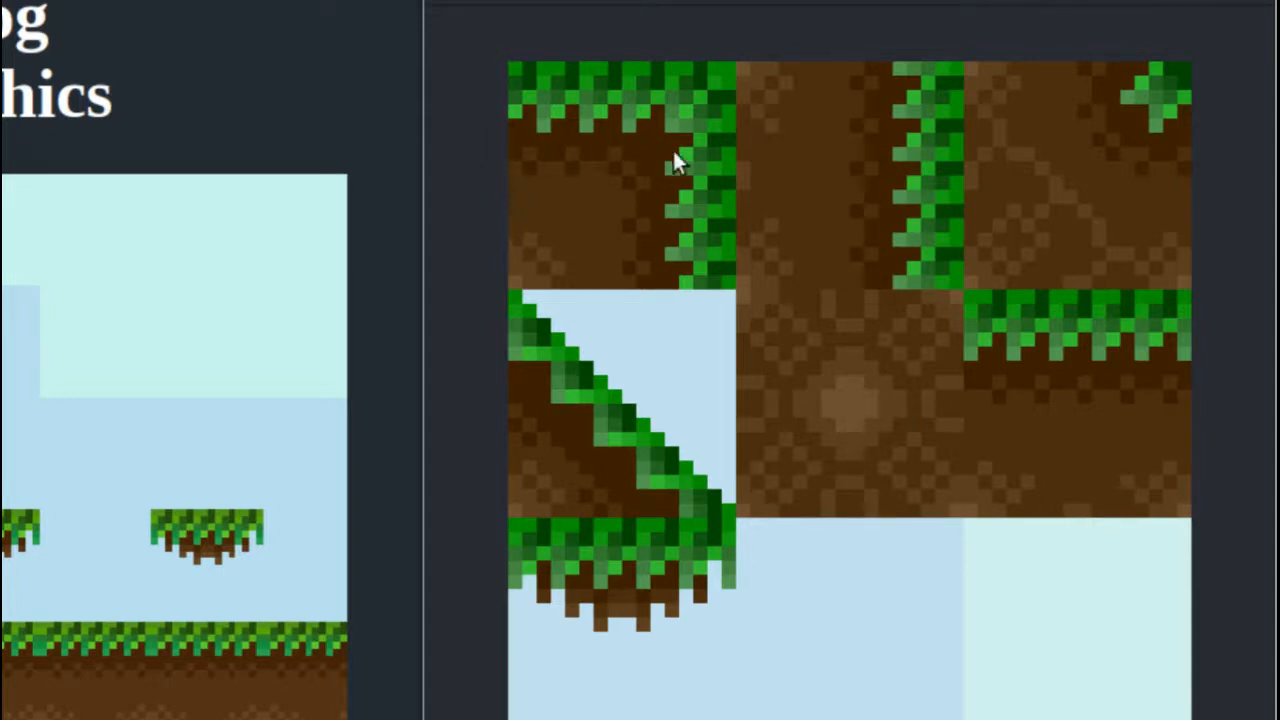
pyautogui.moveTo(504, 196)
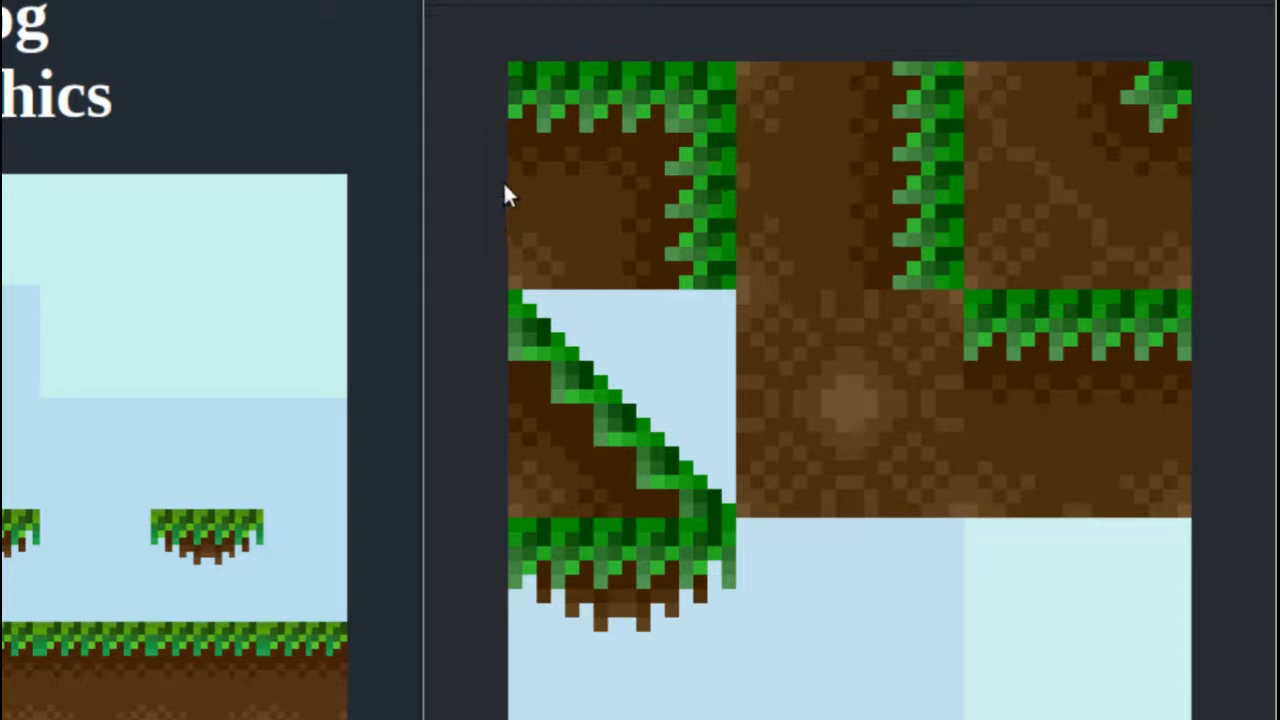
pyautogui.moveTo(738, 200)
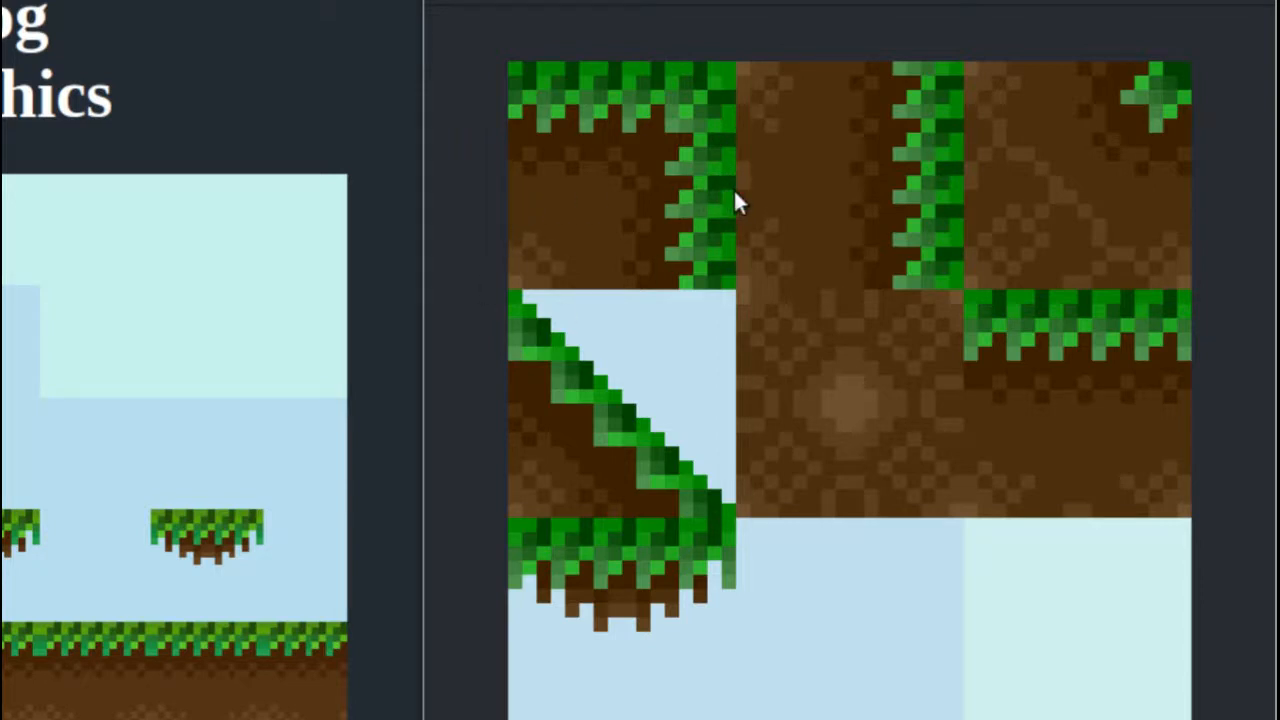
pyautogui.moveTo(640, 296)
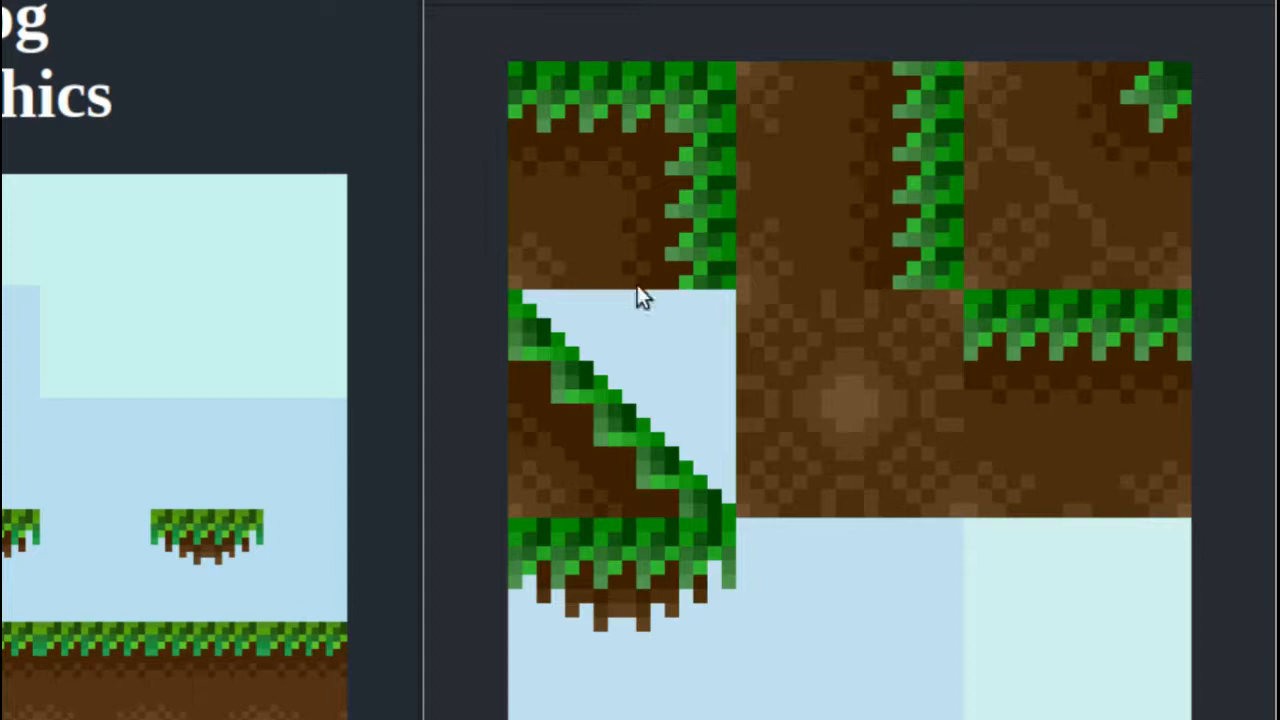
pyautogui.moveTo(636, 164)
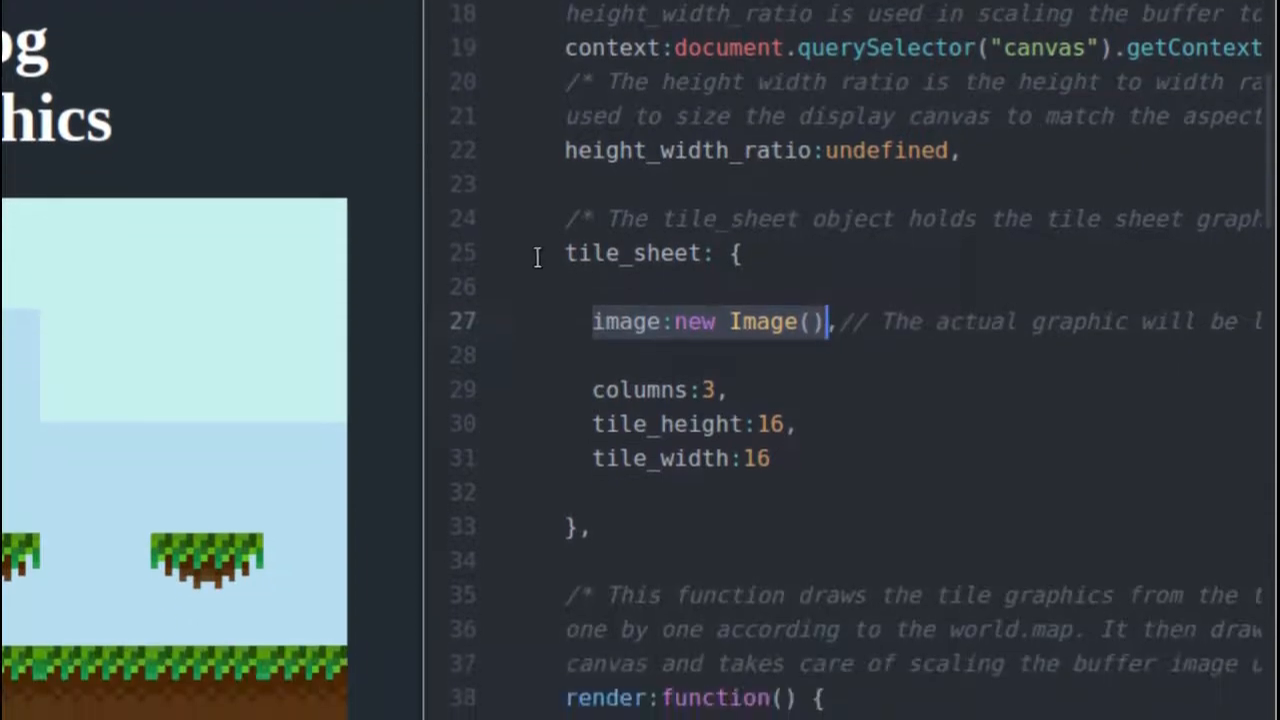
# Step: Scroll to the tile_sheet object and point out its image and columns: 3 definition
pyautogui.scroll(-3)
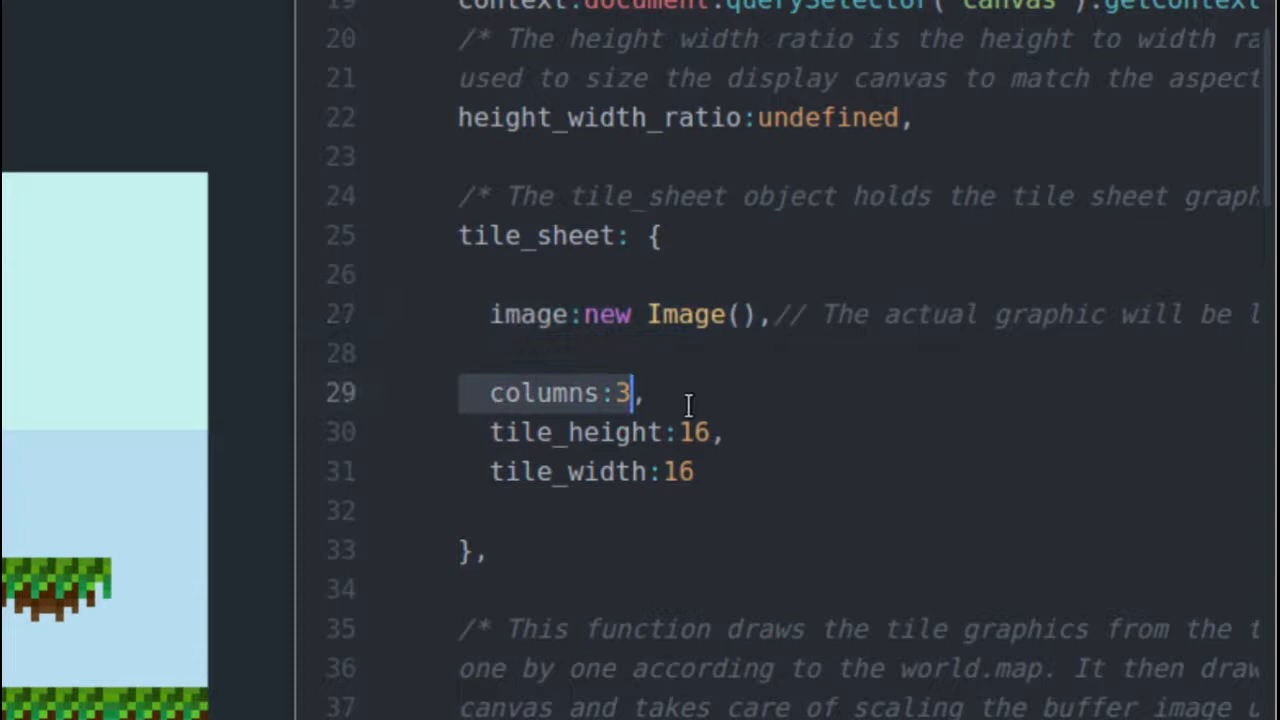
pyautogui.click(720, 432)
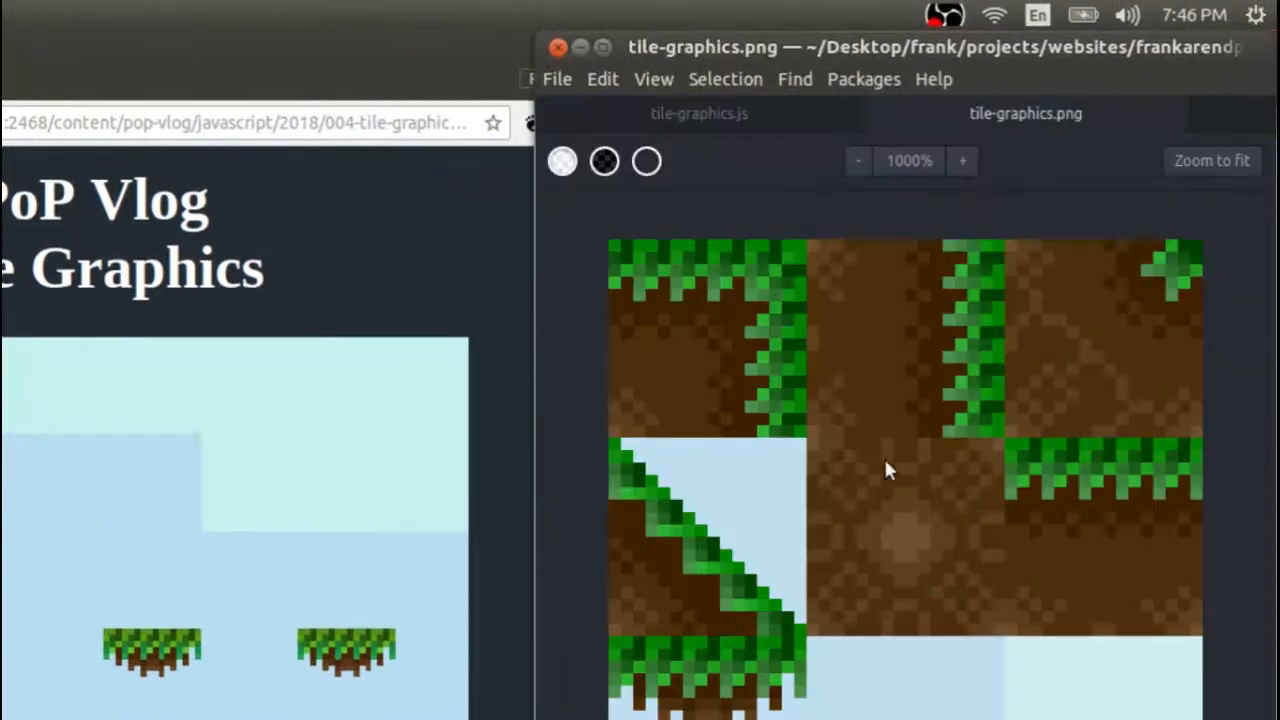
pyautogui.click(664, 112)
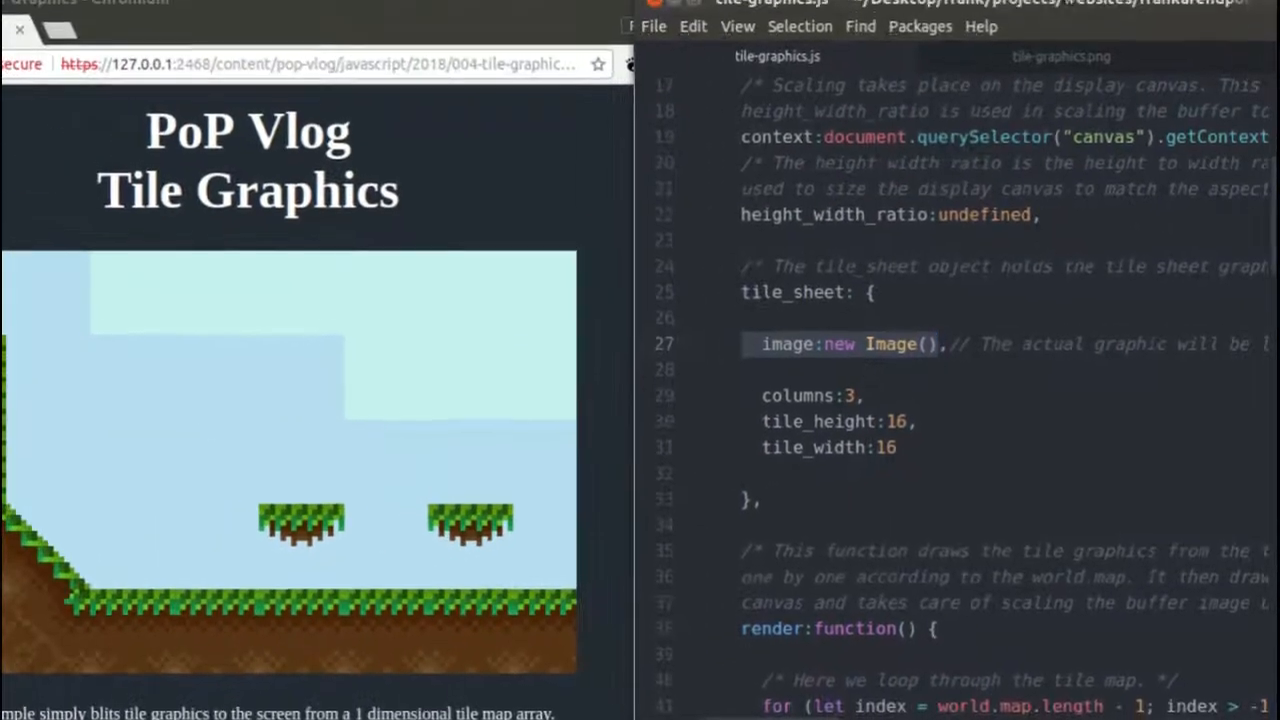
pyautogui.click(1060, 54)
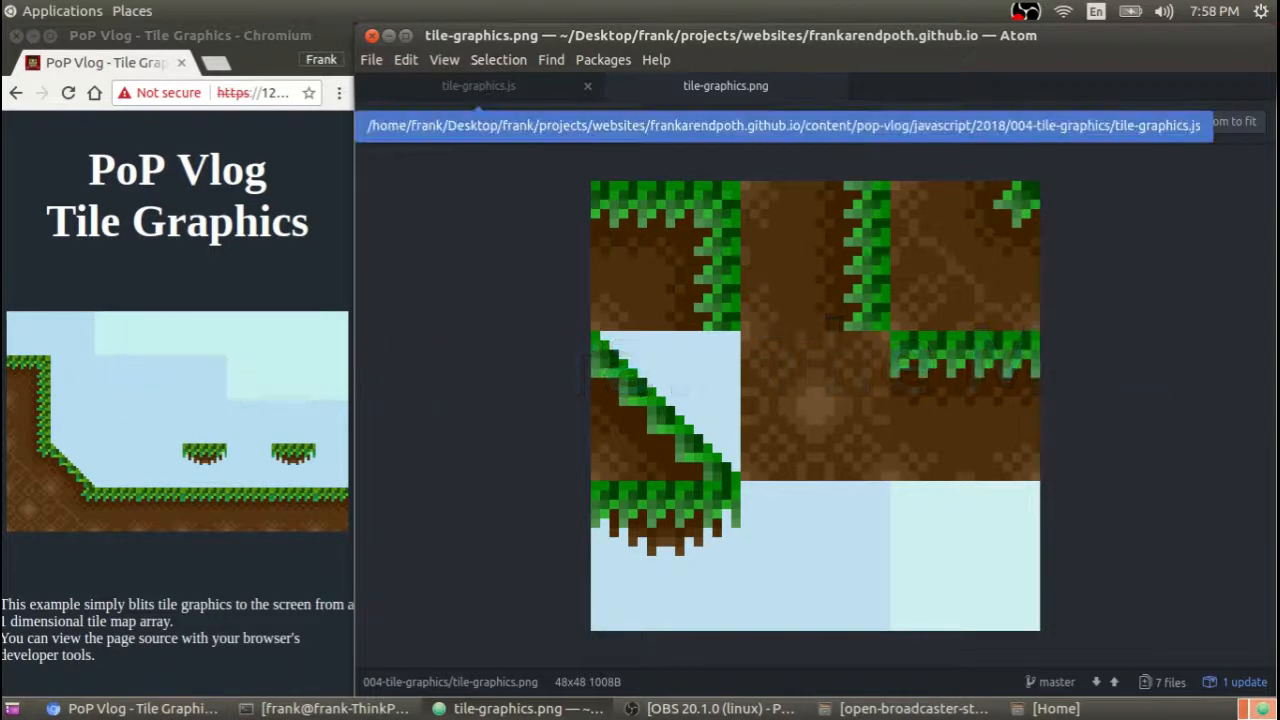
# Step: Show the world object in tile-graphics.js with its map array, 8 columns, height 80, width 124
pyautogui.click(478, 84)
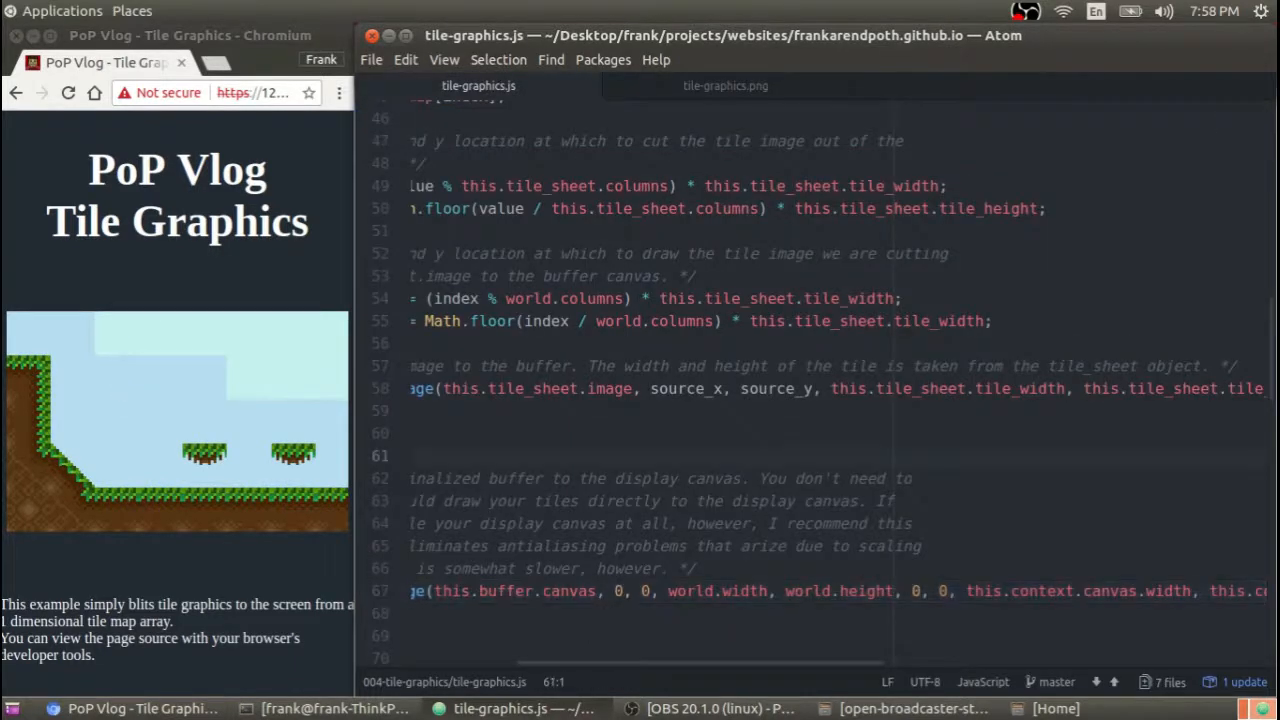
pyautogui.scroll(-3)
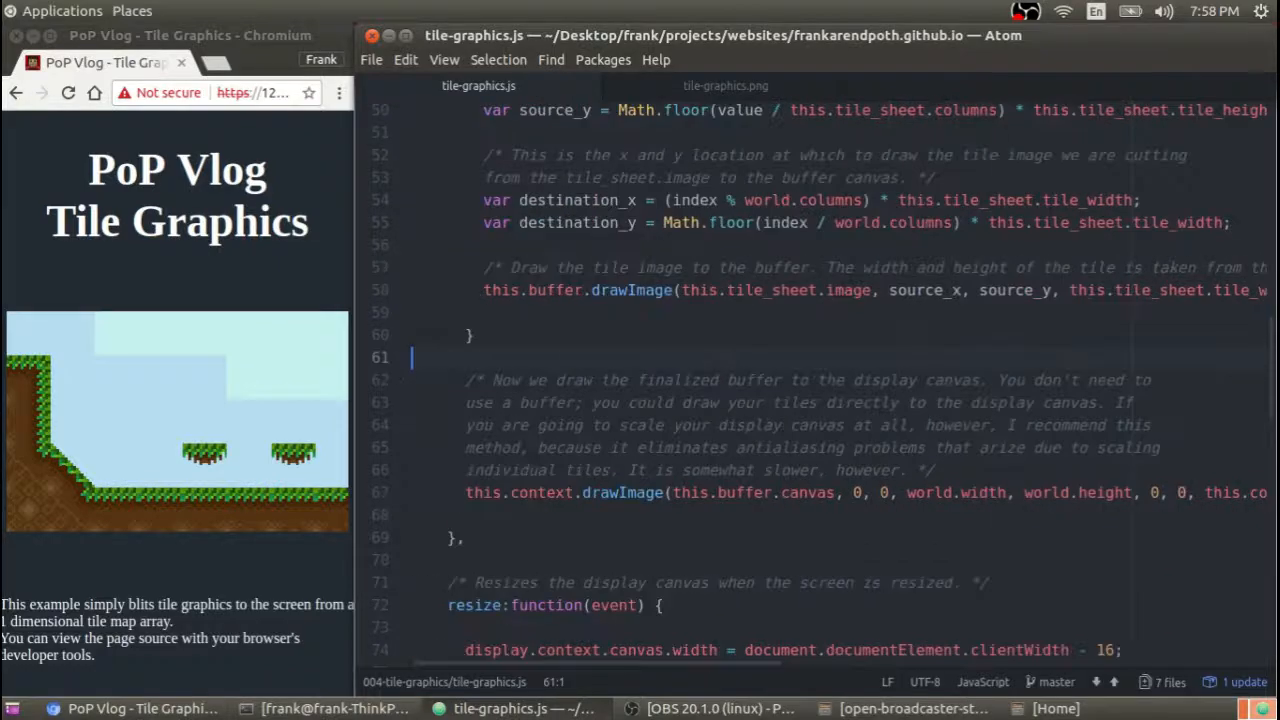
pyautogui.scroll(-3)
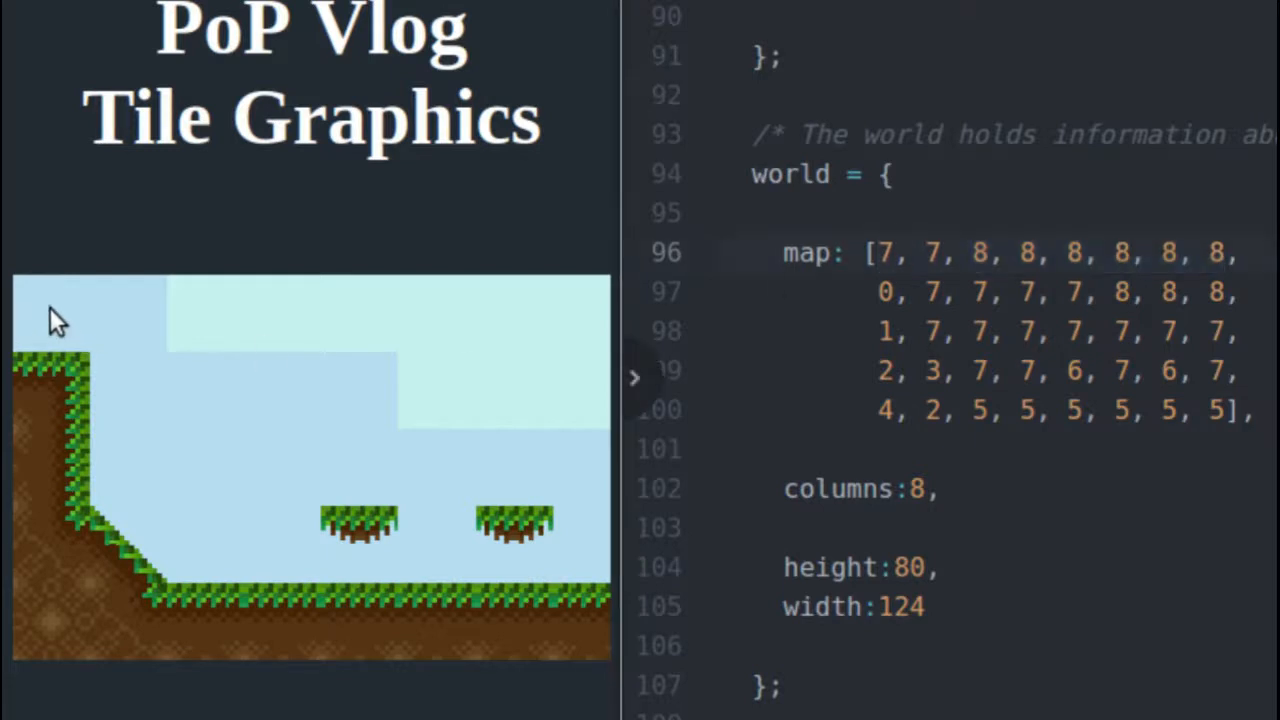
pyautogui.moveTo(300, 404)
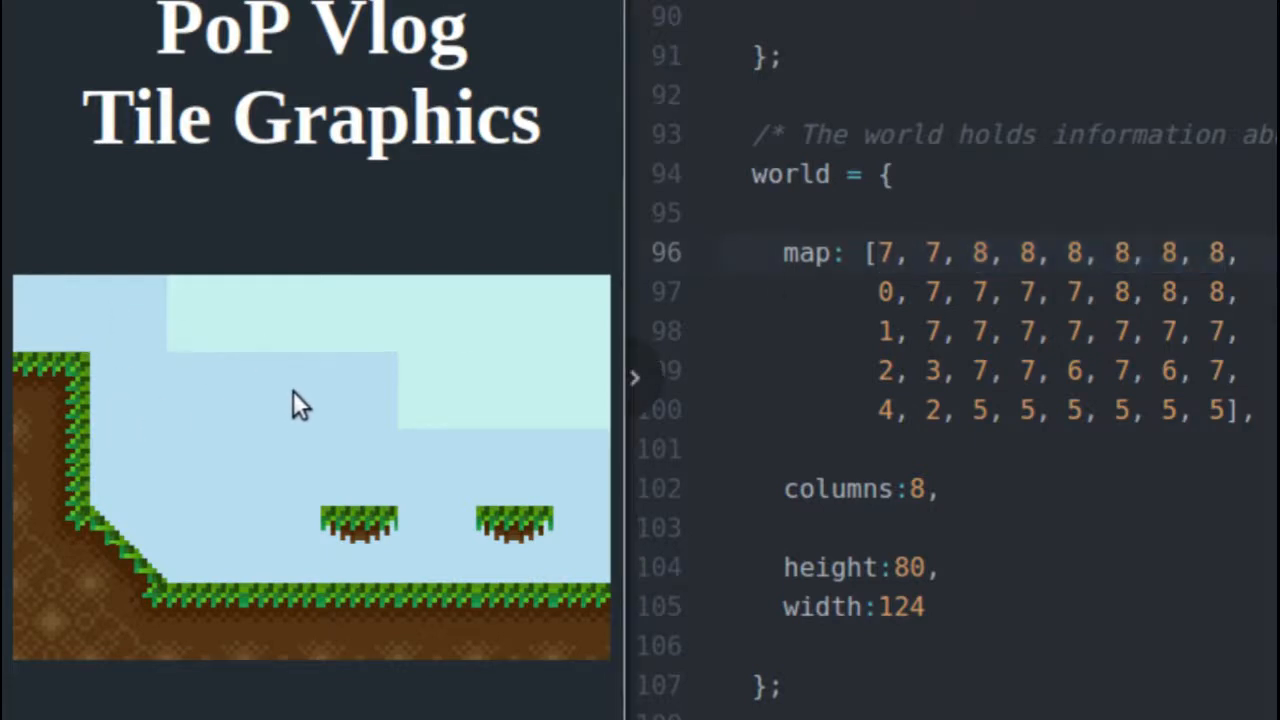
pyautogui.moveTo(284, 278)
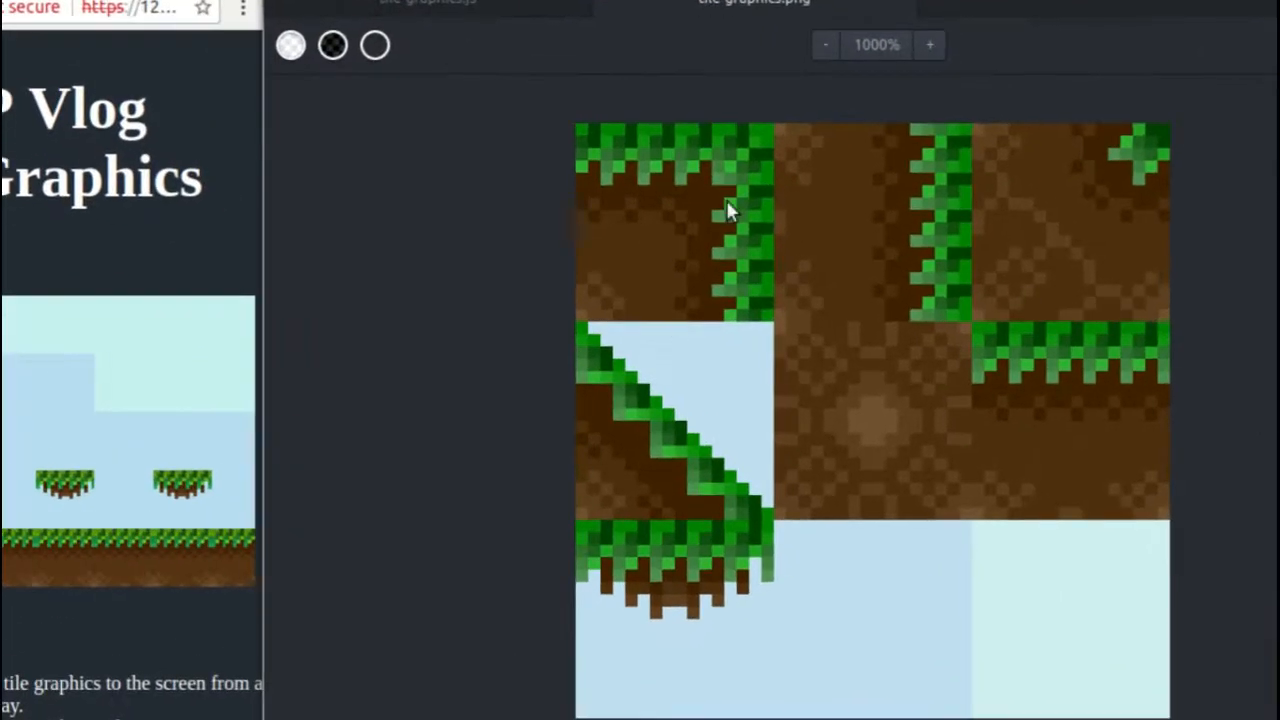
pyautogui.moveTo(650, 198)
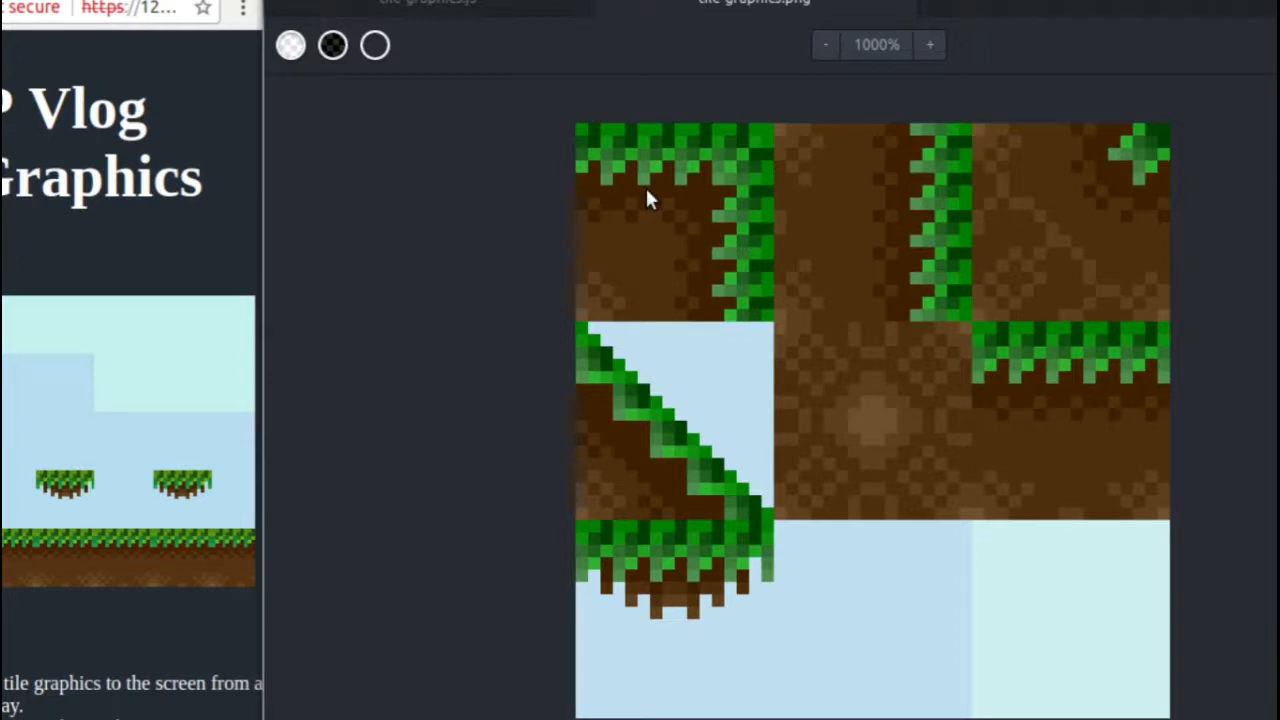
pyautogui.moveTo(660, 150)
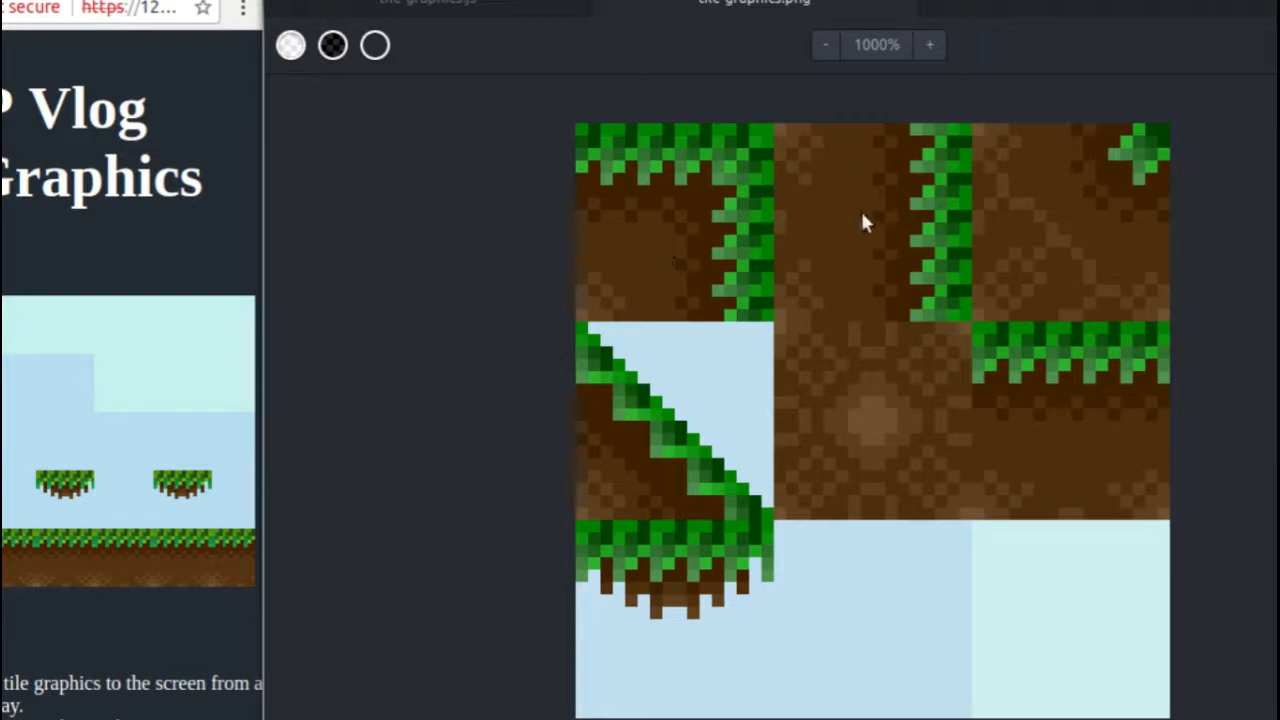
pyautogui.moveTo(670, 488)
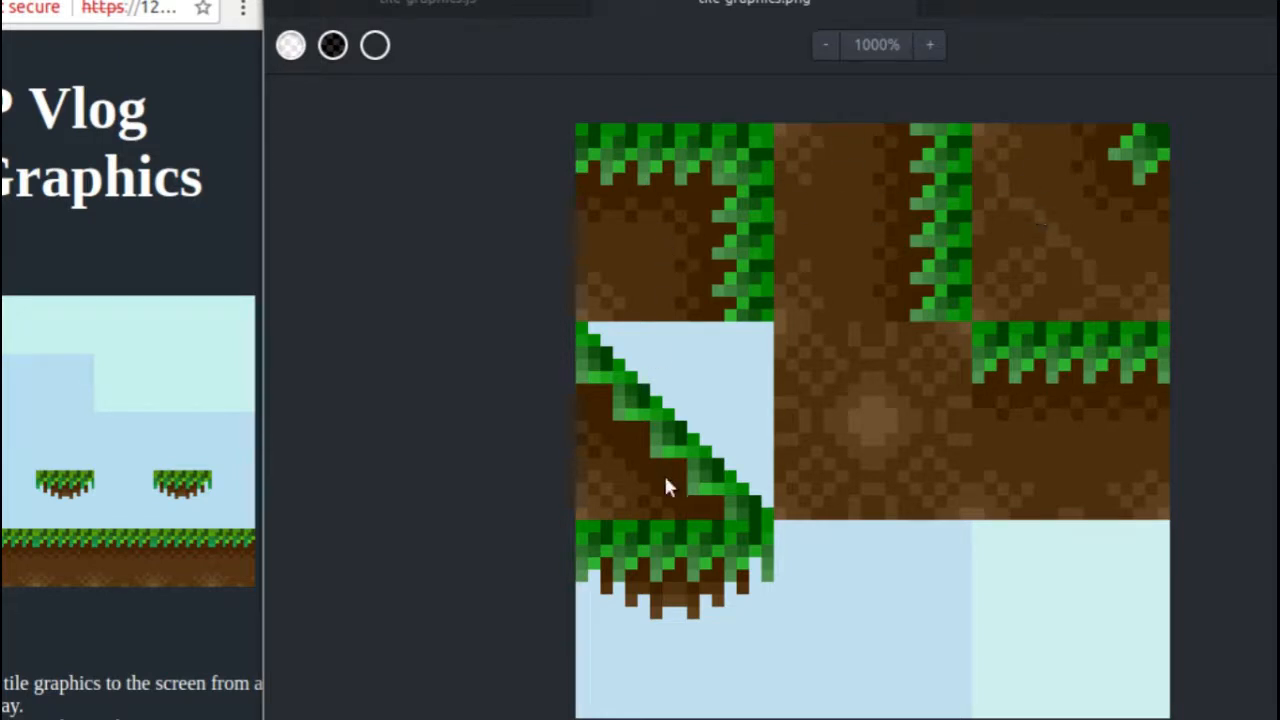
pyautogui.moveTo(1092, 562)
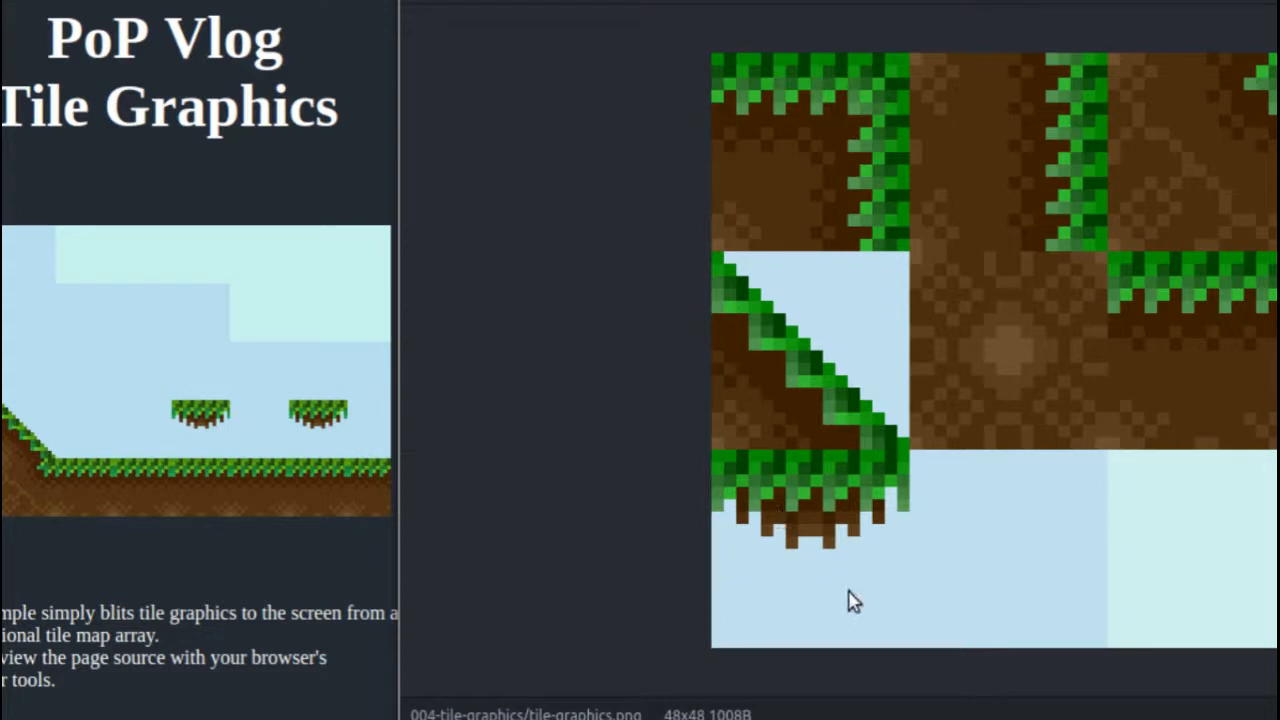
pyautogui.moveTo(816, 550)
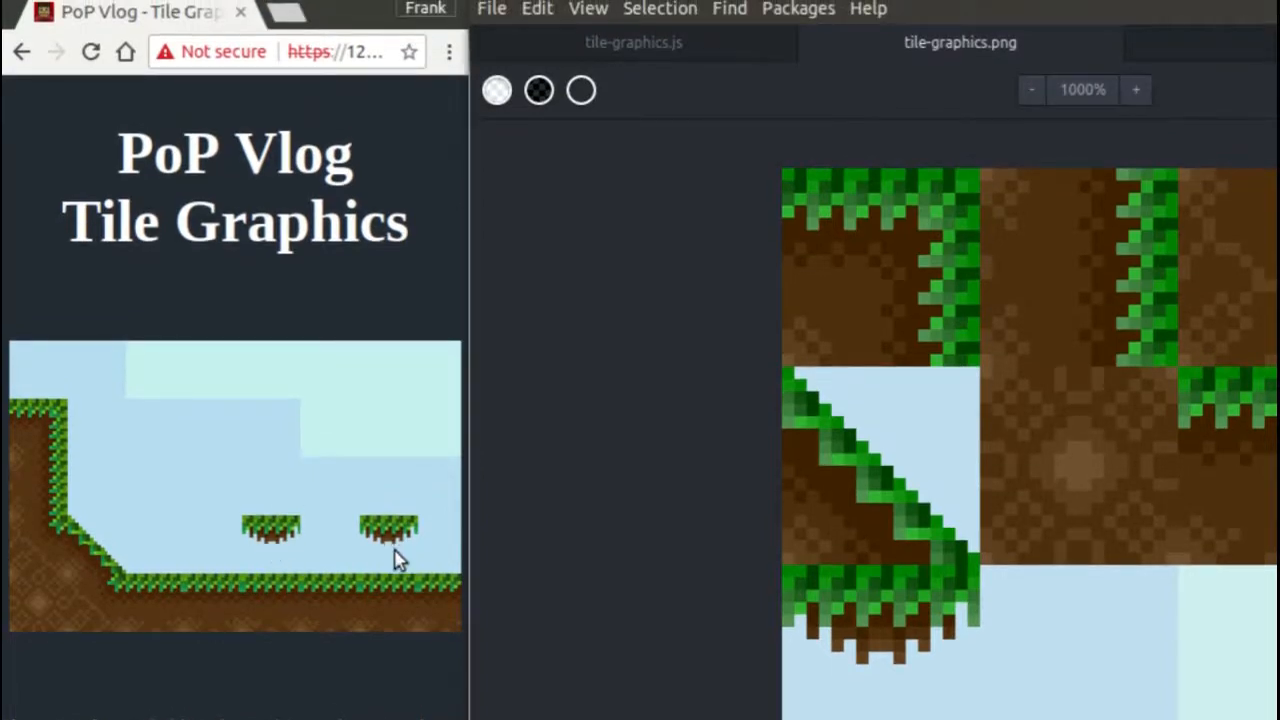
pyautogui.moveTo(584, 158)
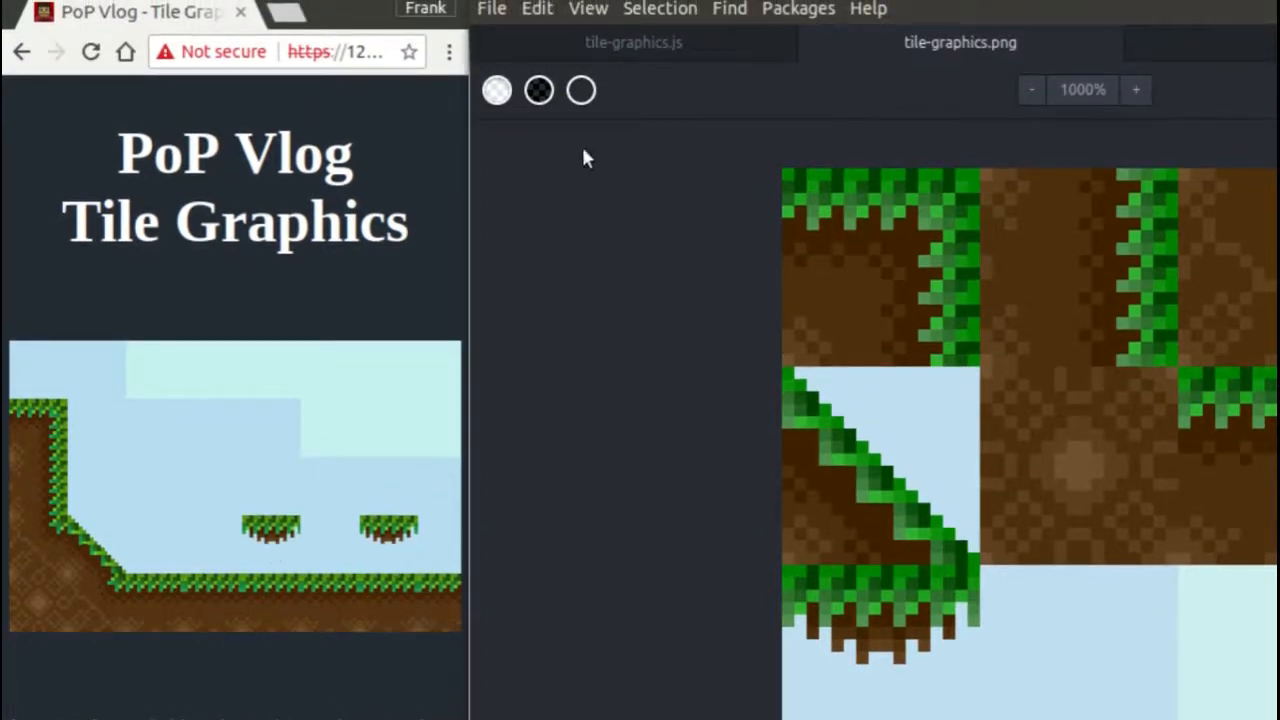
pyautogui.click(632, 42)
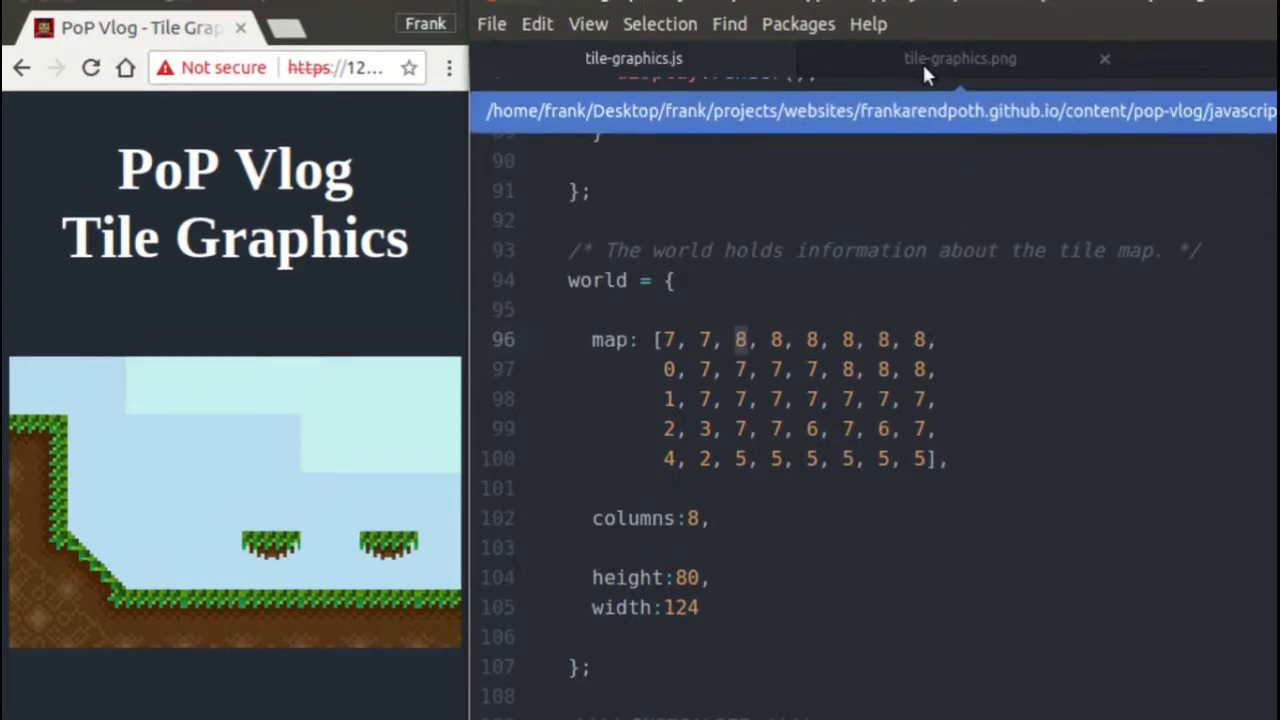
pyautogui.click(958, 58)
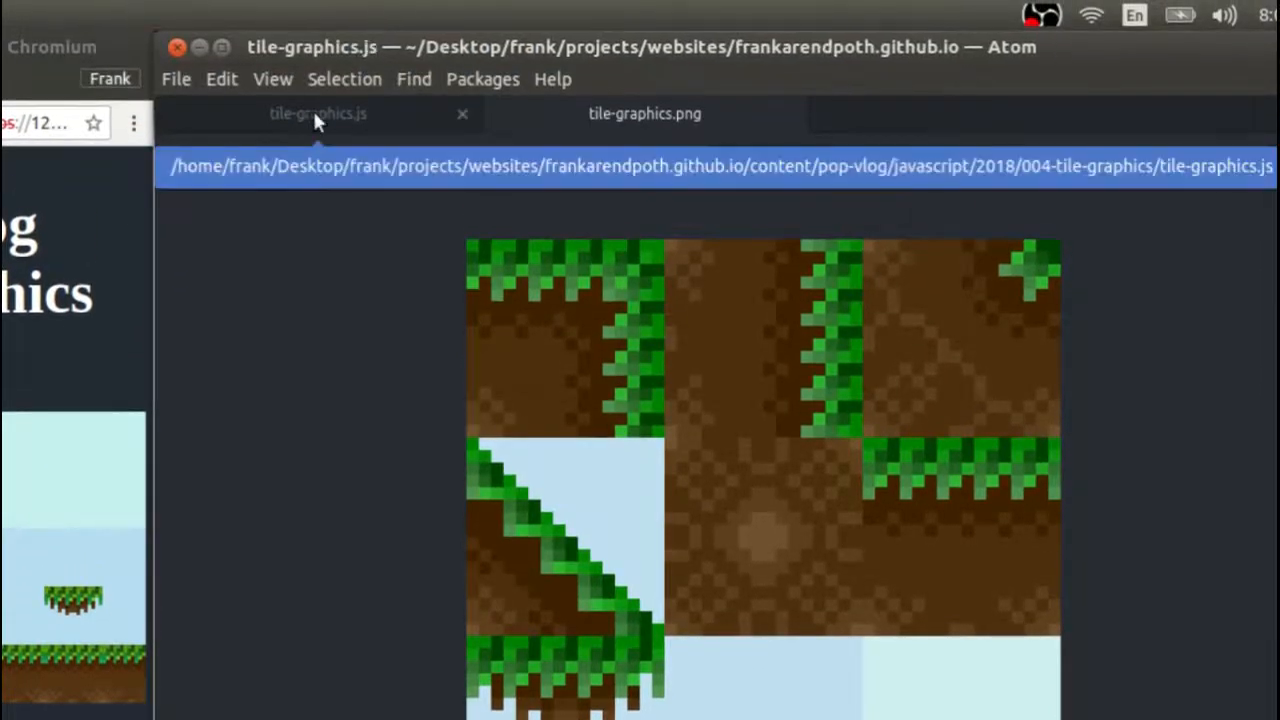
# Step: Show render() in tile-graphics.js and mark the loop line reading value from world.map
pyautogui.click(318, 112)
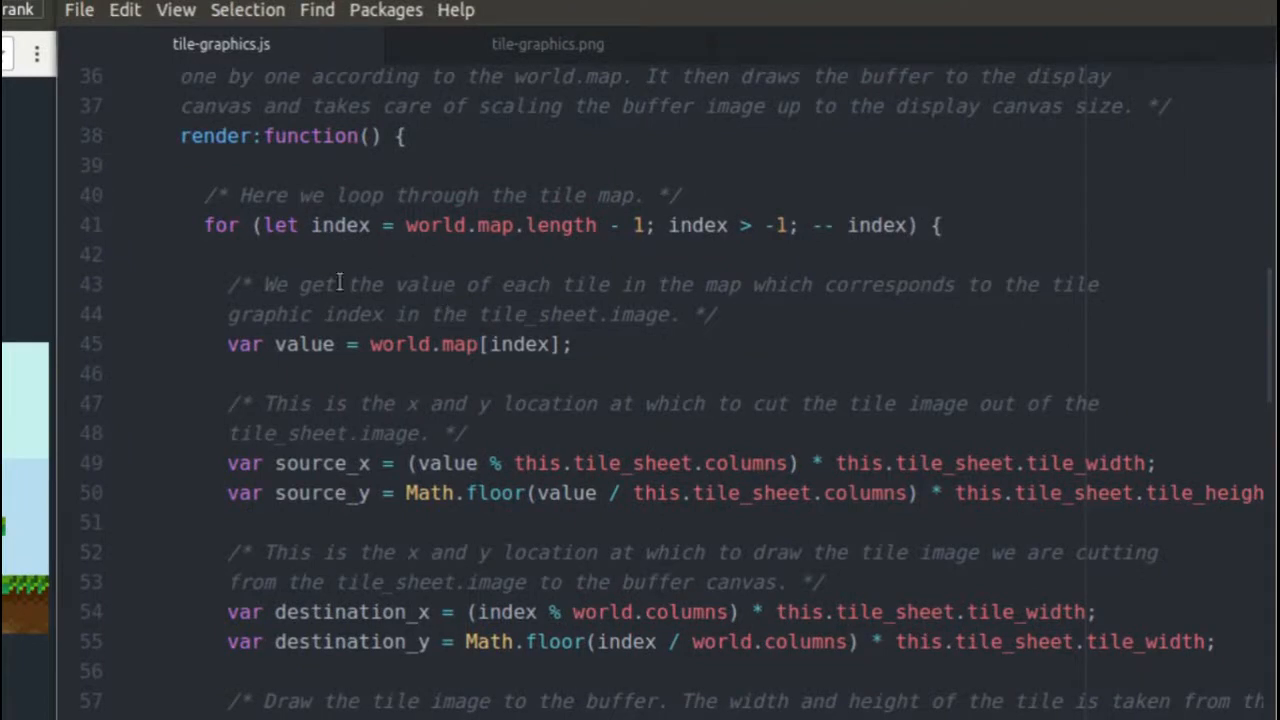
pyautogui.click(204, 224)
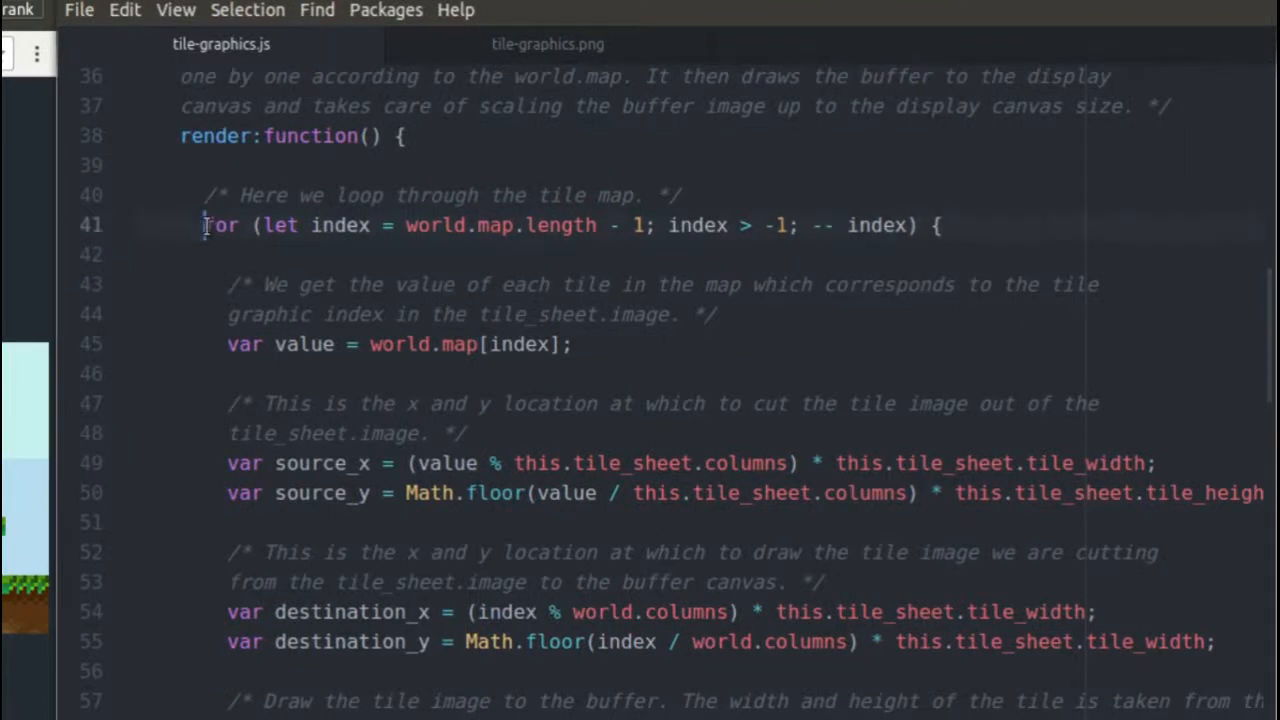
pyautogui.click(462, 224)
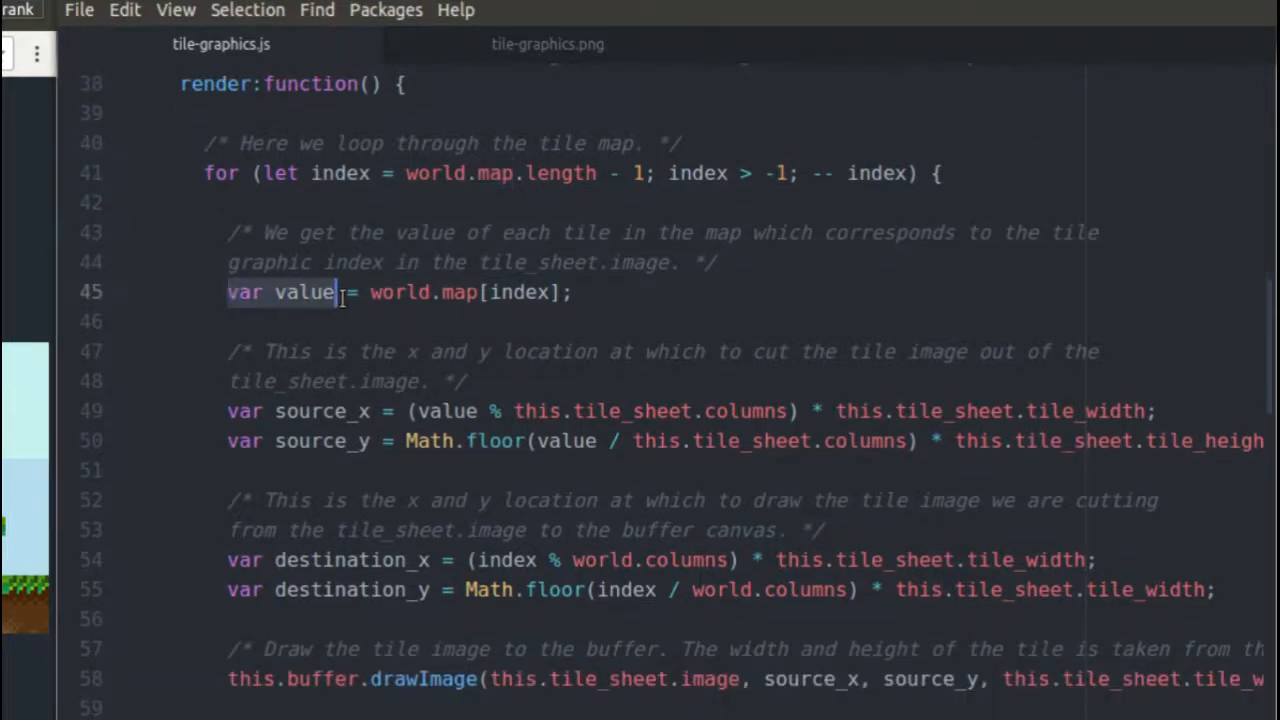
# Step: Flip between the source_x/source_y lines in tile-graphics.js and the tile-graphics.png sheet
pyautogui.click(548, 44)
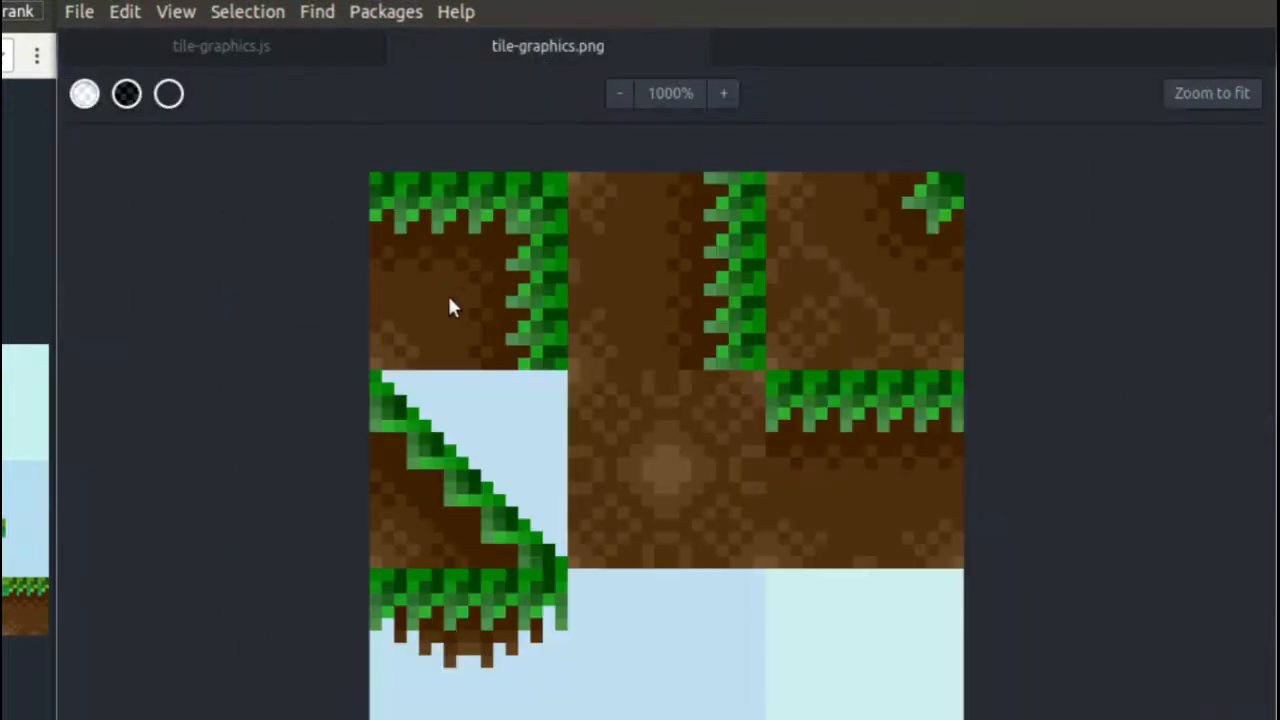
pyautogui.moveTo(824, 486)
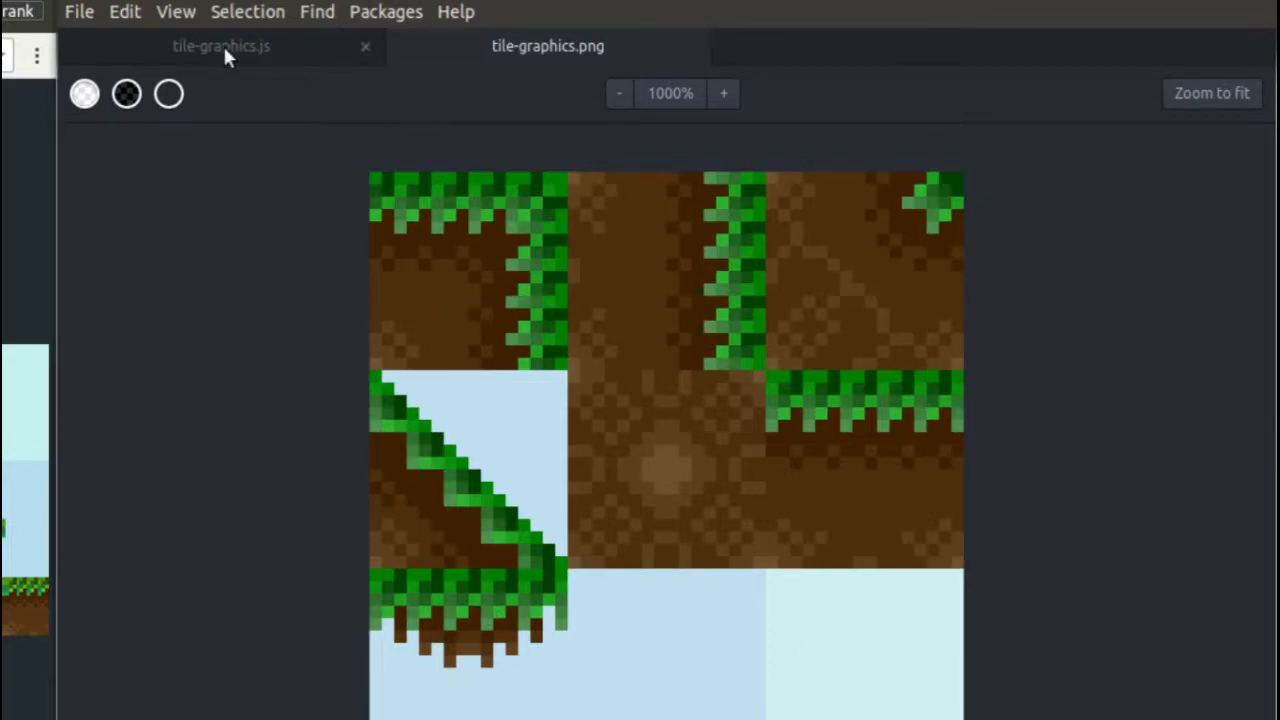
pyautogui.click(220, 44)
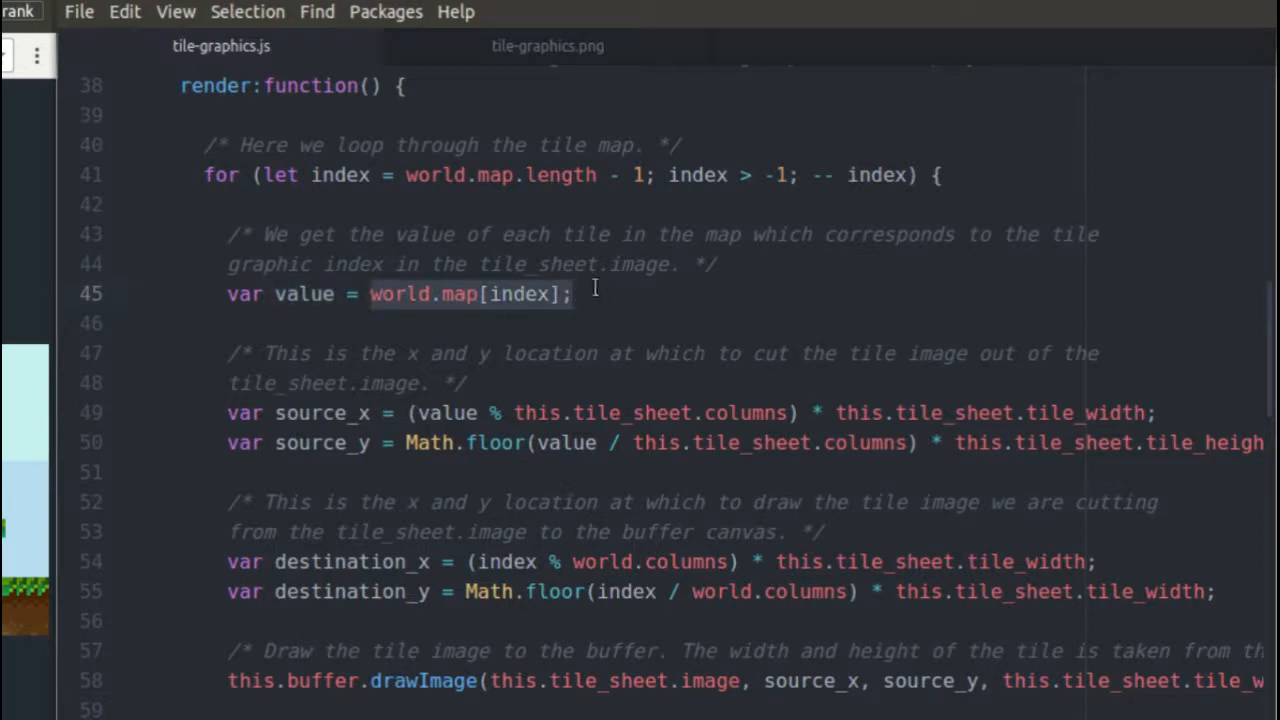
pyautogui.scroll(-3)
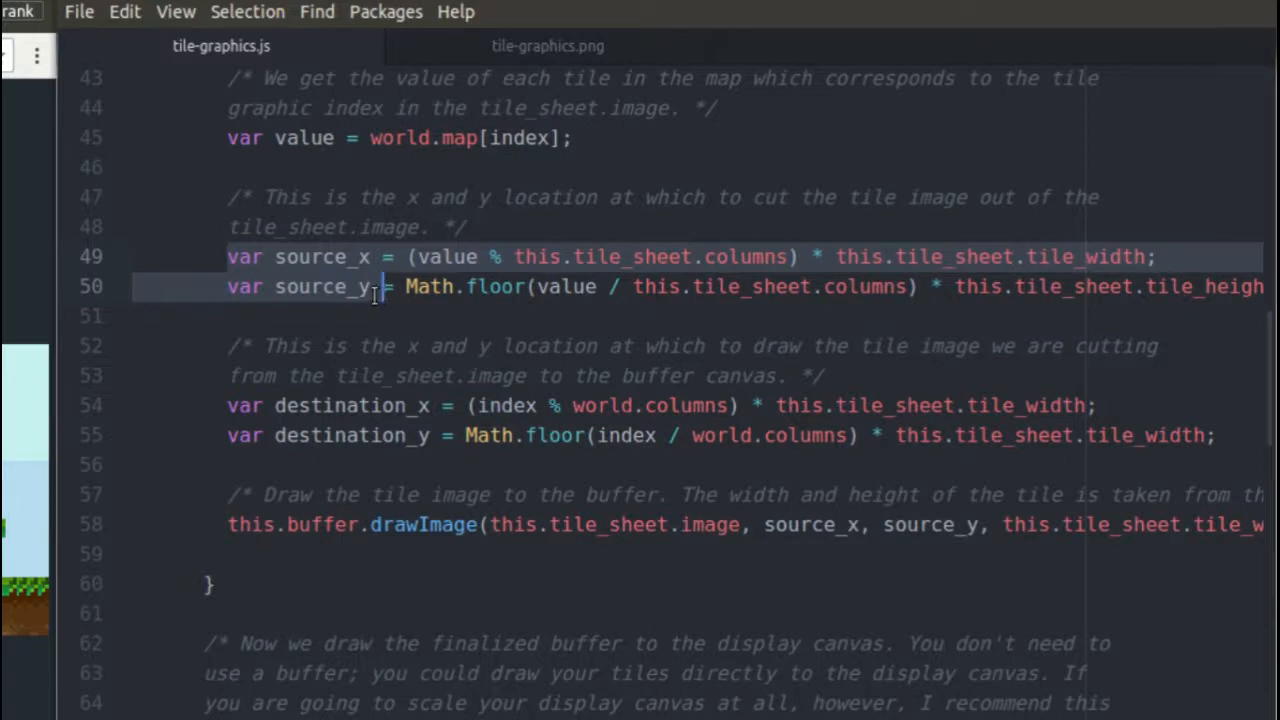
pyautogui.click(548, 46)
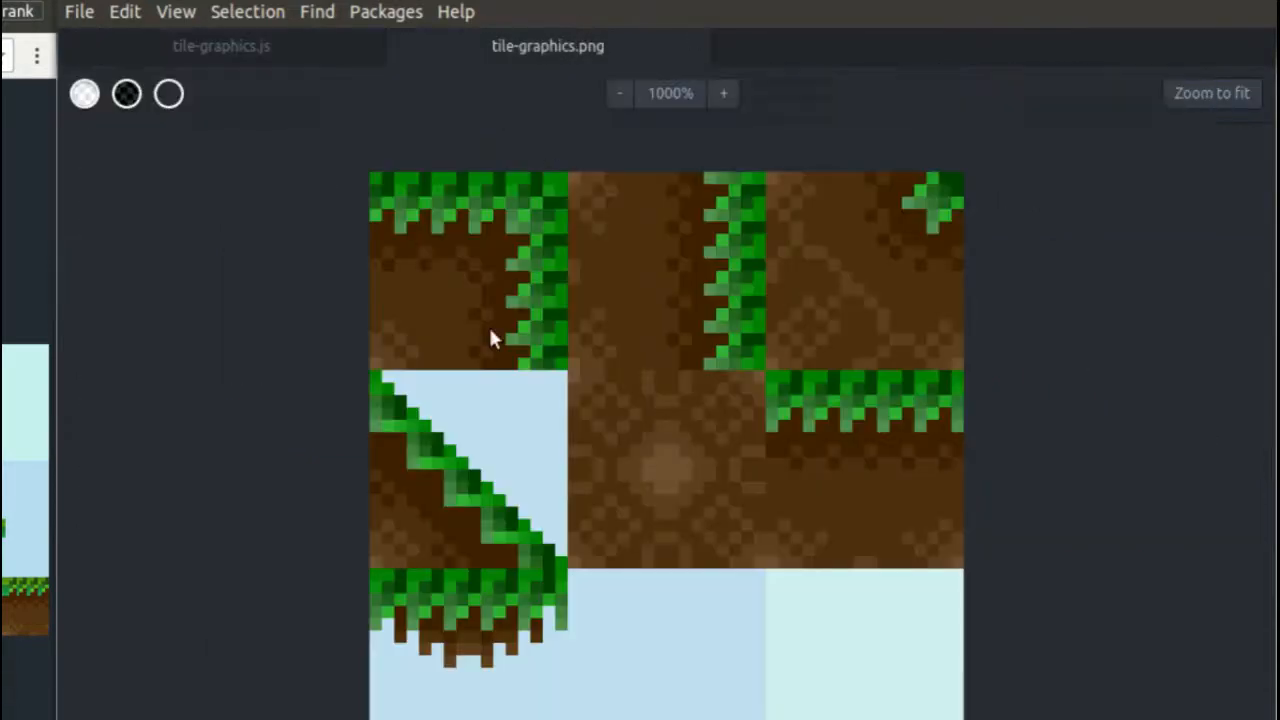
pyautogui.moveTo(560, 376)
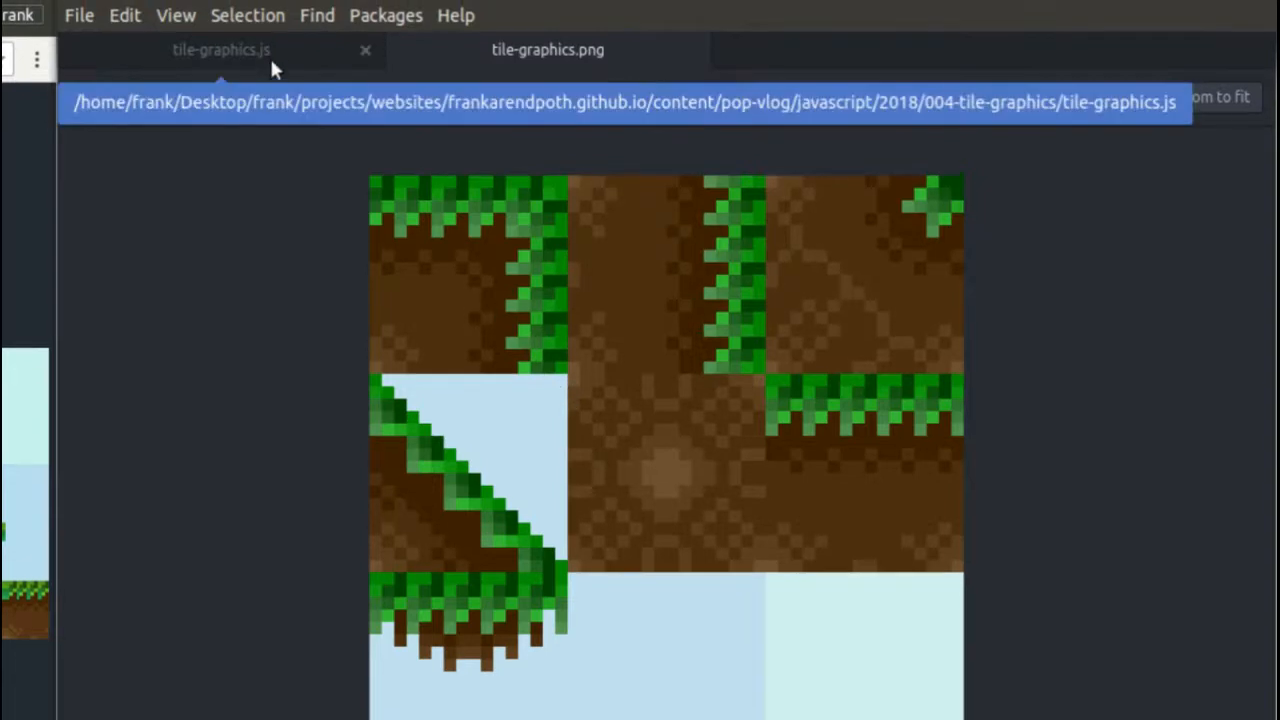
pyautogui.click(220, 48)
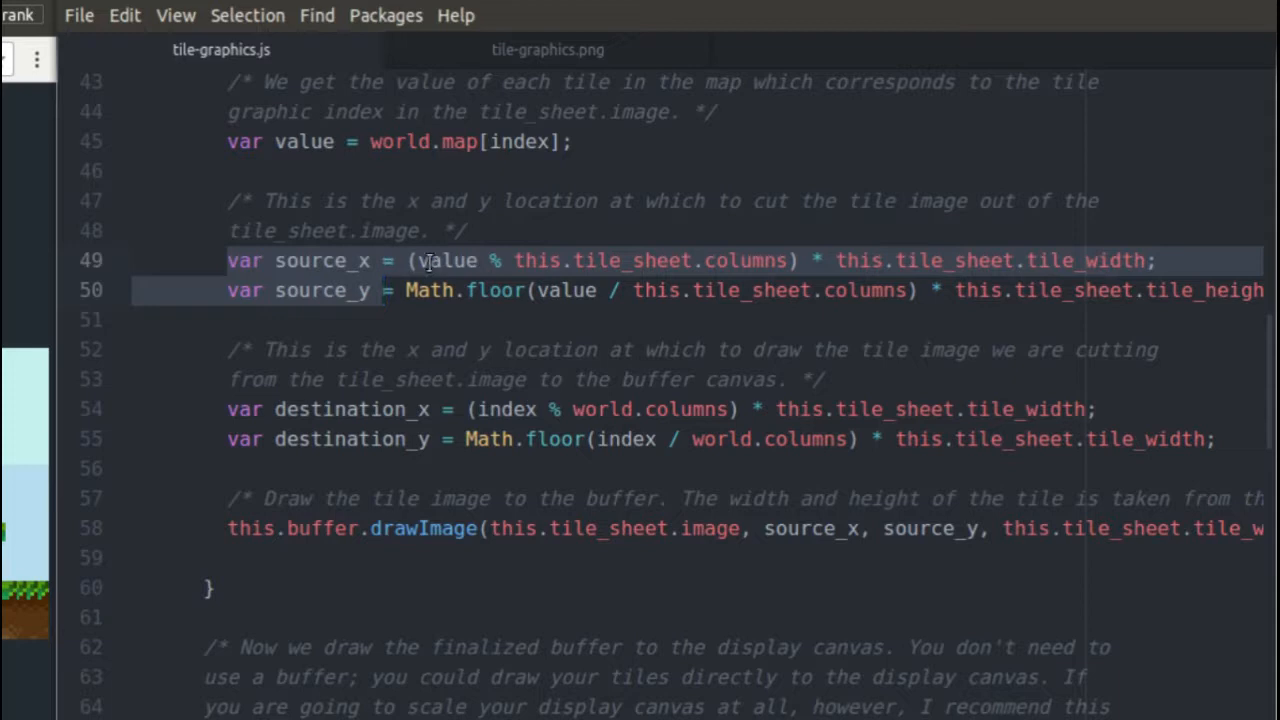
pyautogui.click(548, 48)
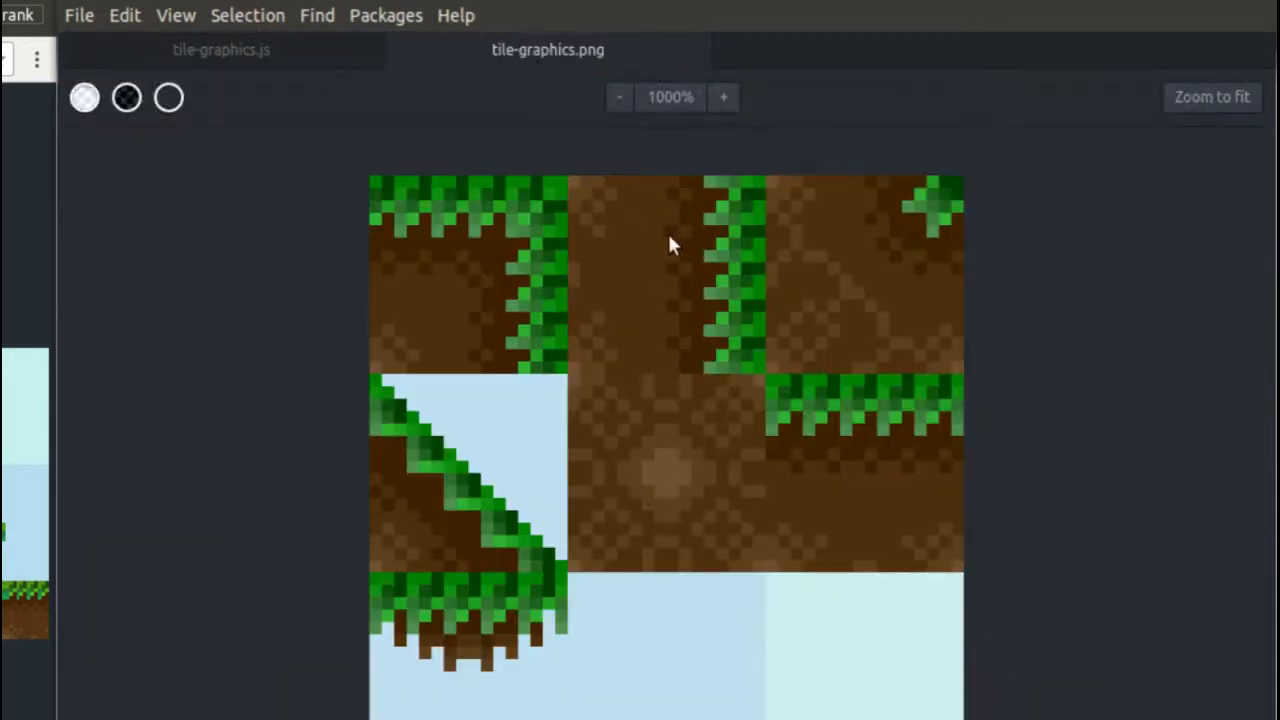
pyautogui.moveTo(696, 318)
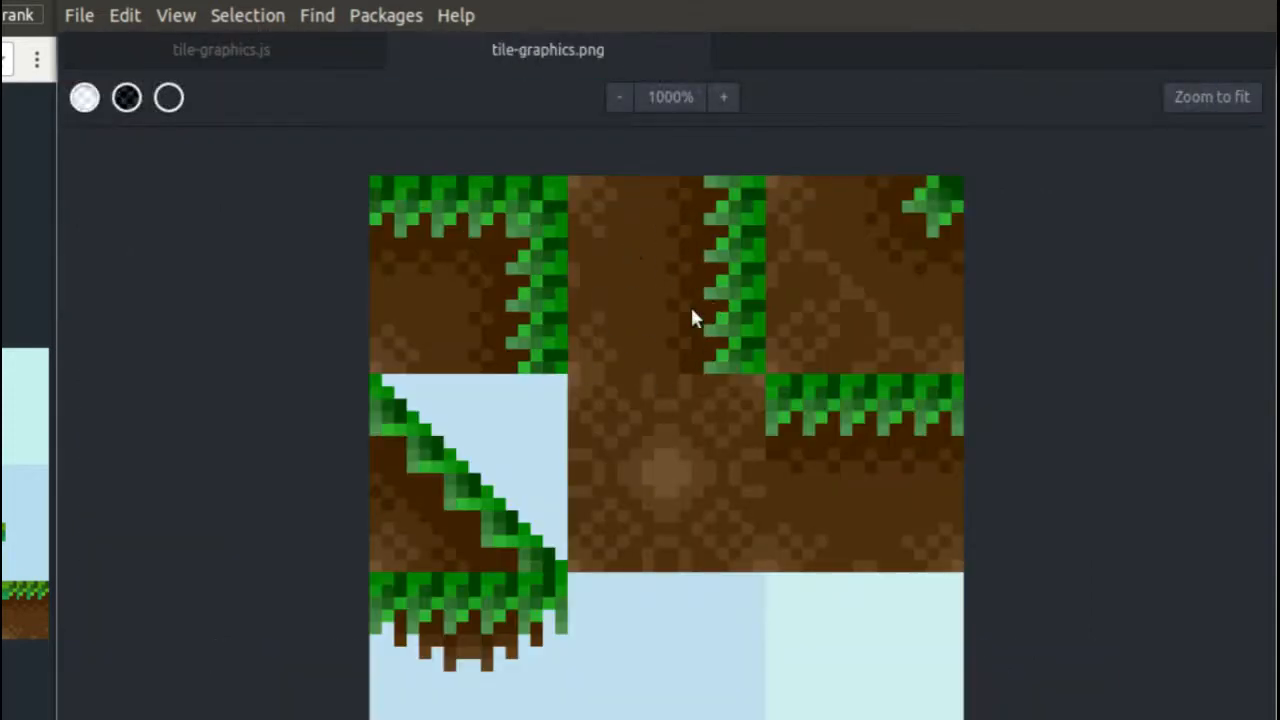
pyautogui.moveTo(476, 268)
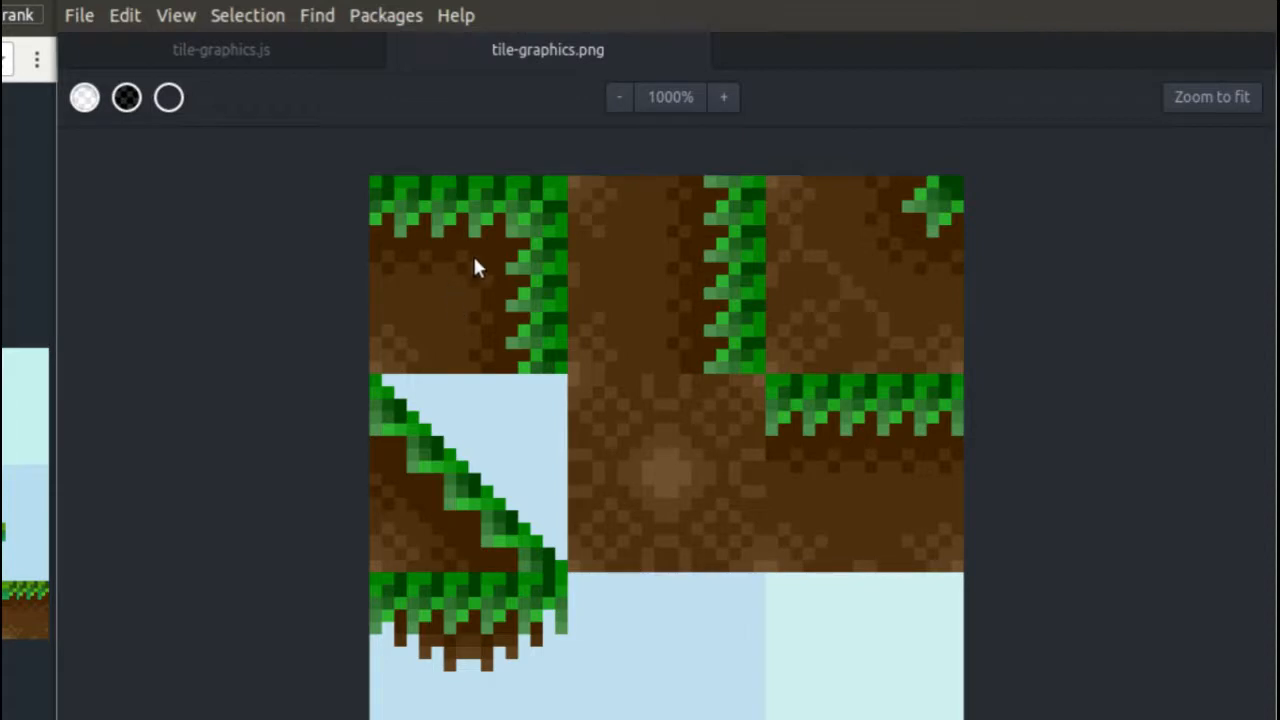
pyautogui.moveTo(704, 292)
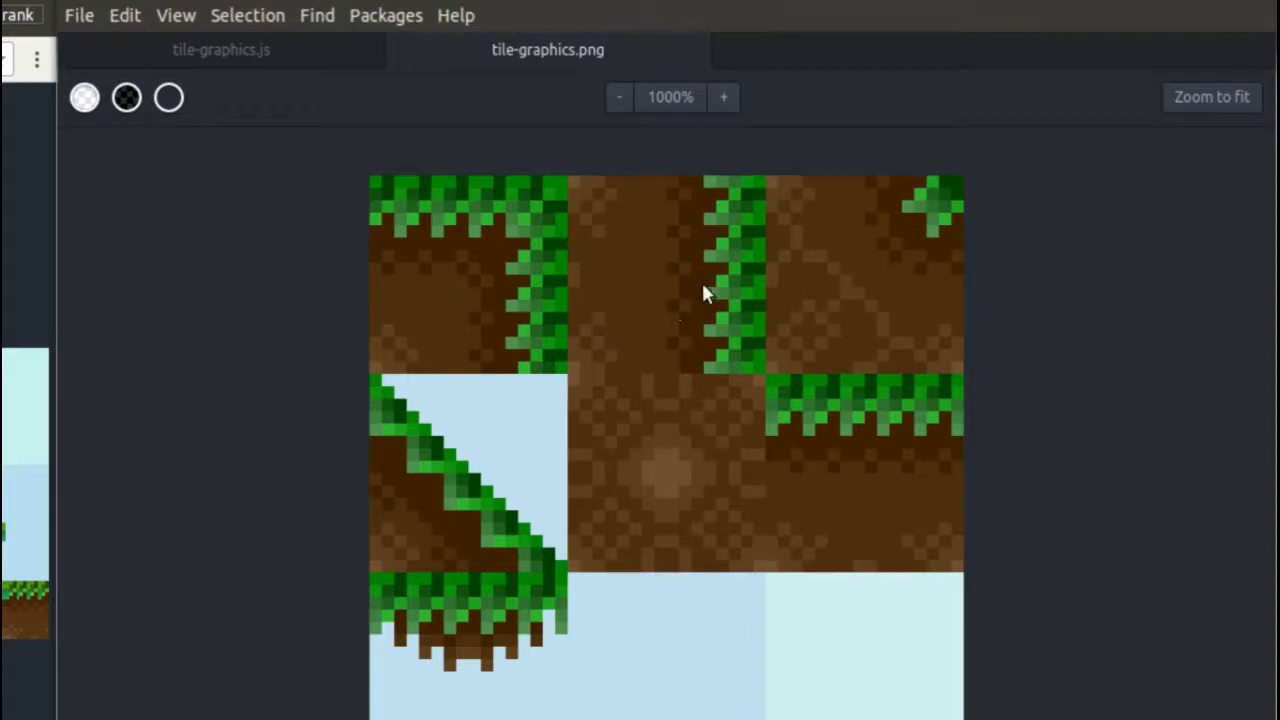
pyautogui.moveTo(648, 224)
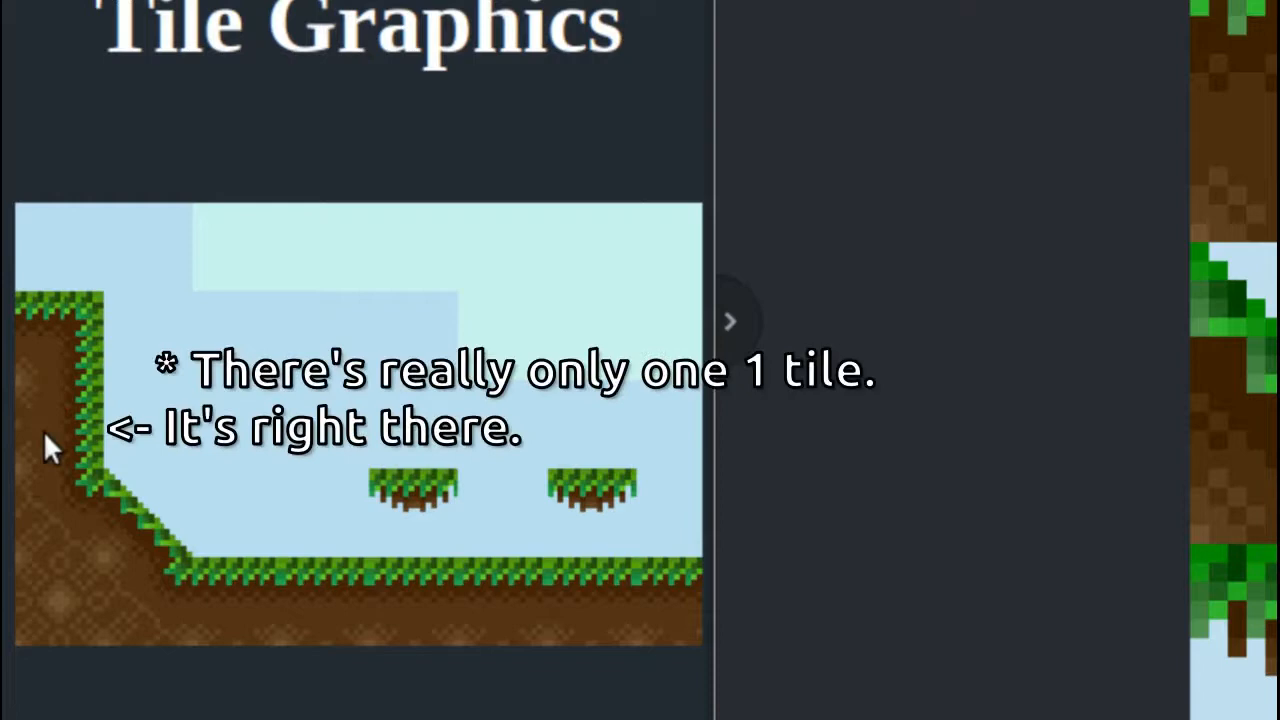
pyautogui.moveTo(104, 396)
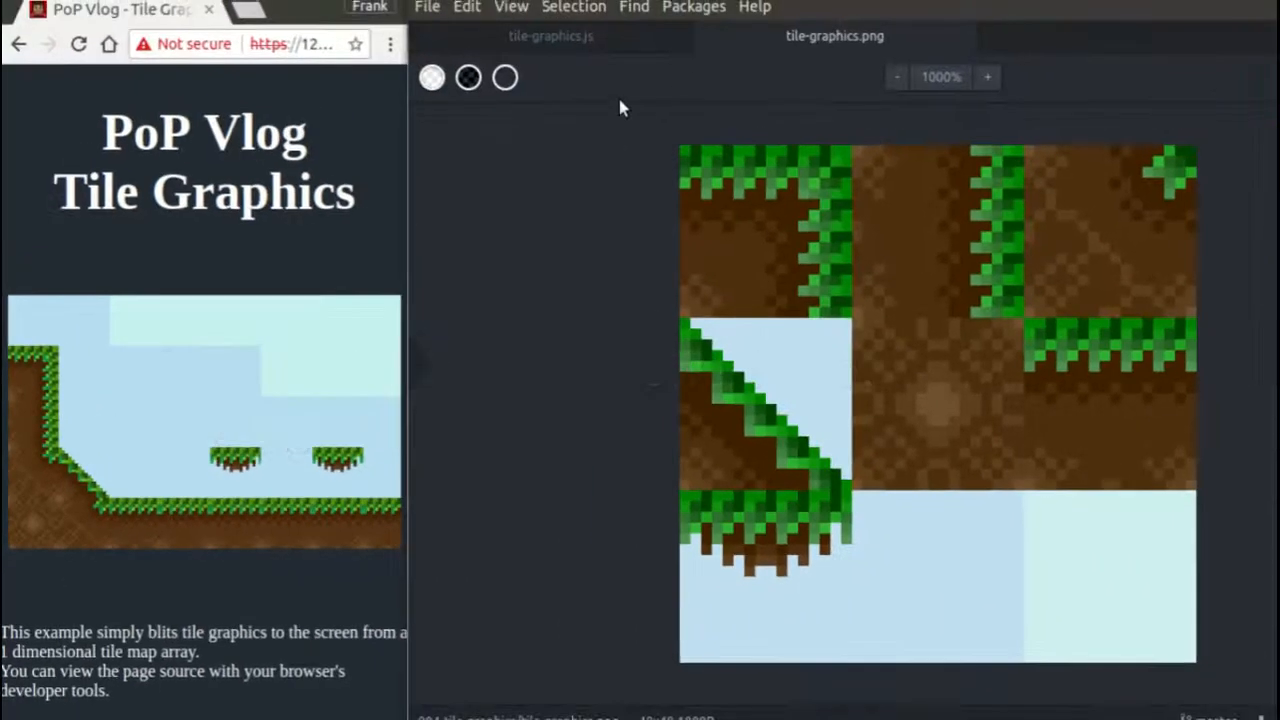
# Step: Show the render loop in tile-graphics.js with the value = world.map[index] line
pyautogui.click(550, 36)
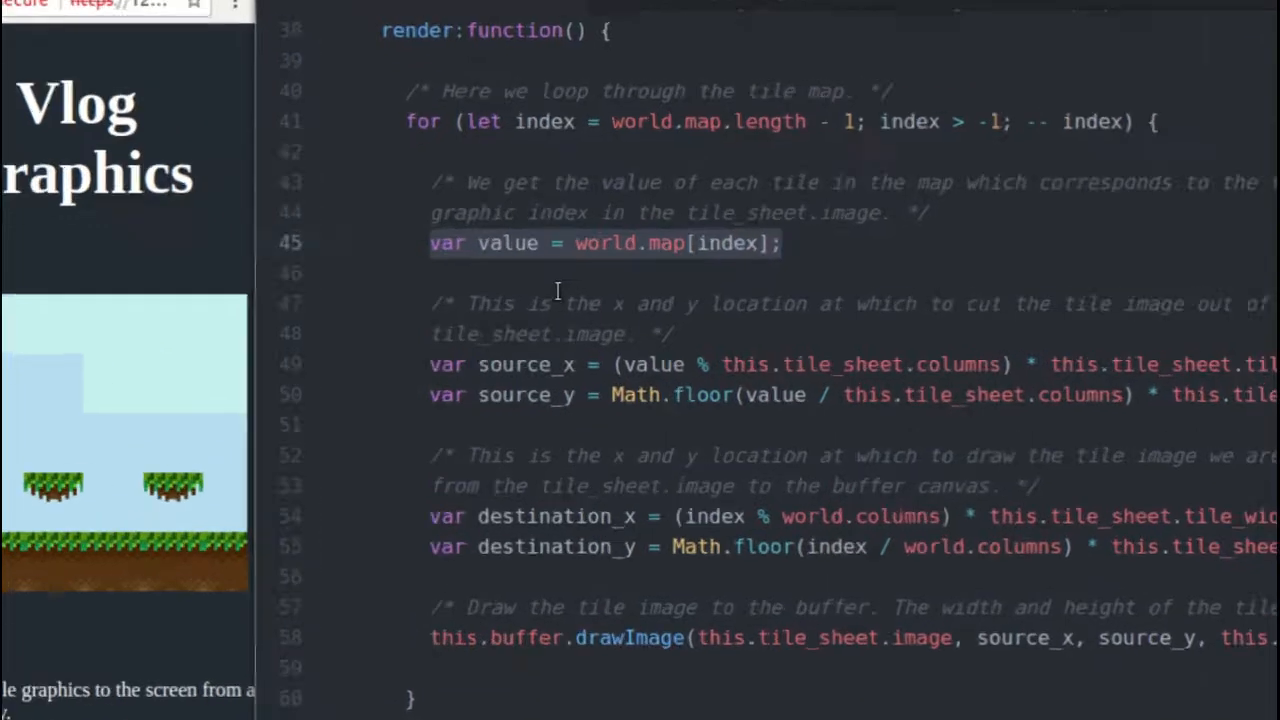
pyautogui.scroll(-3)
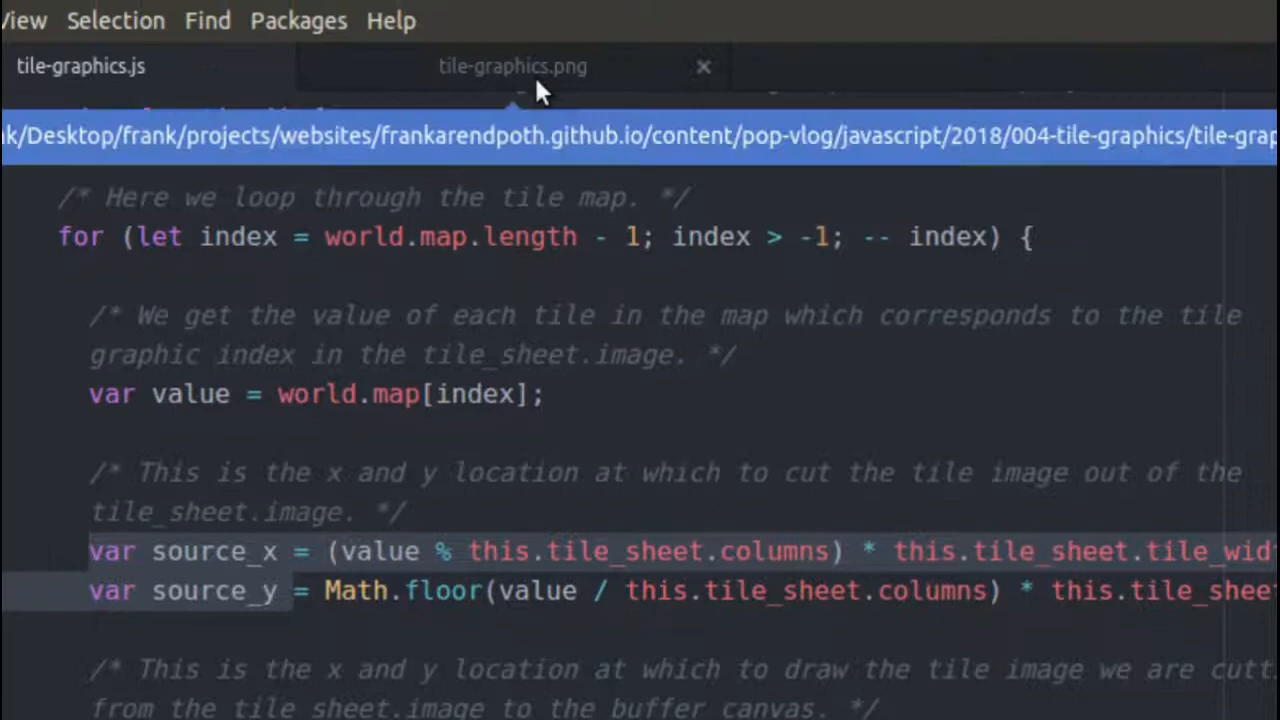
pyautogui.click(512, 66)
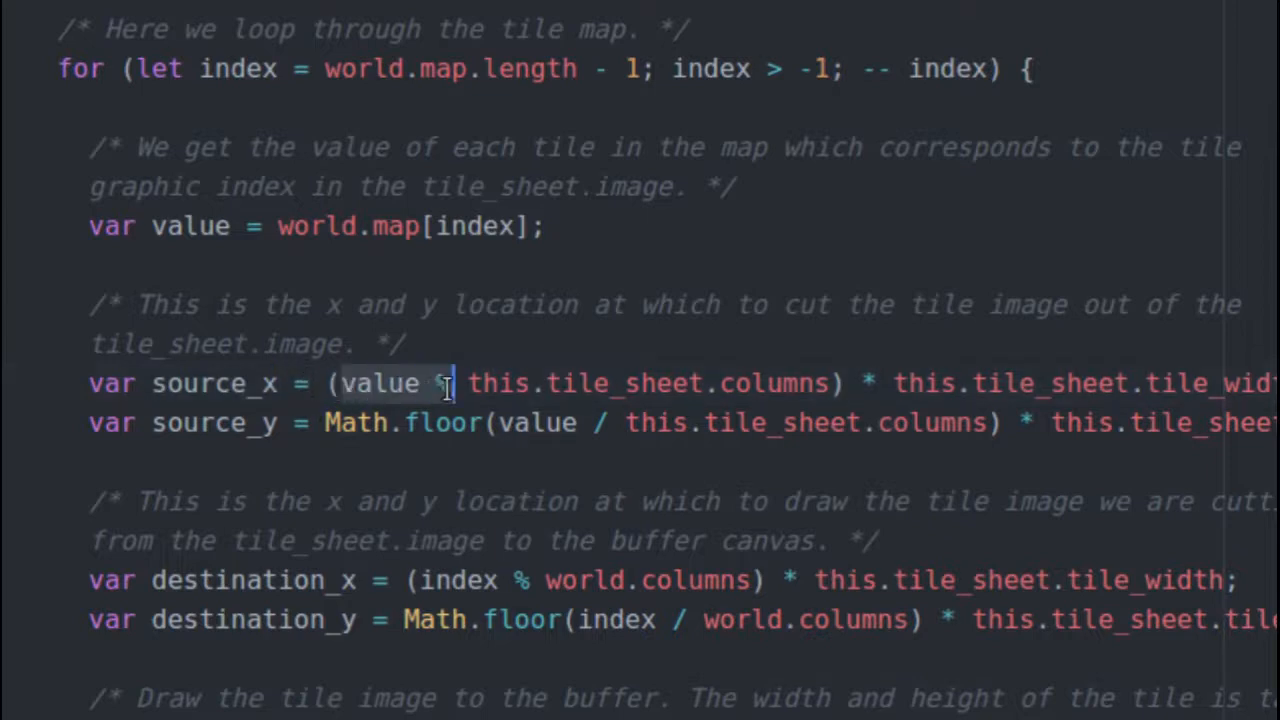
# Step: Highlight the 'value %' modulo part of source_x, then show the tile-graphics.png sheet
pyautogui.doubleClick(380, 384)
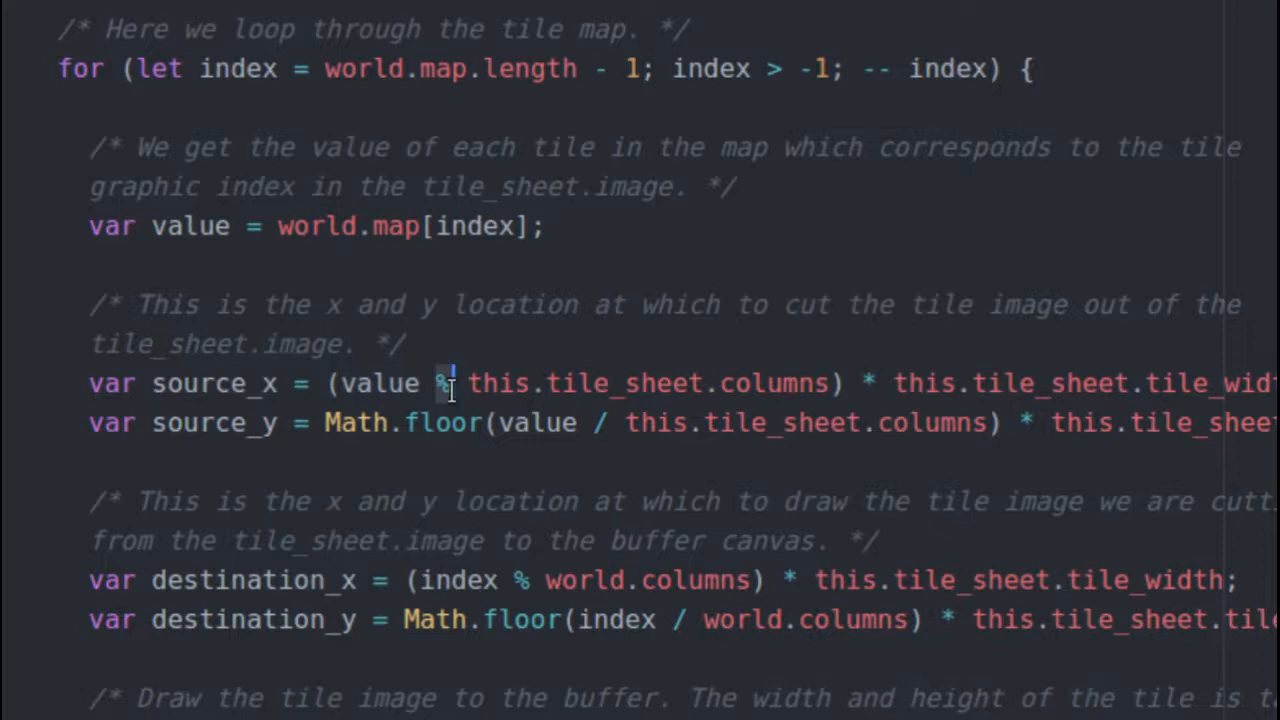
pyautogui.moveTo(468, 384); pyautogui.dragTo(828, 384)
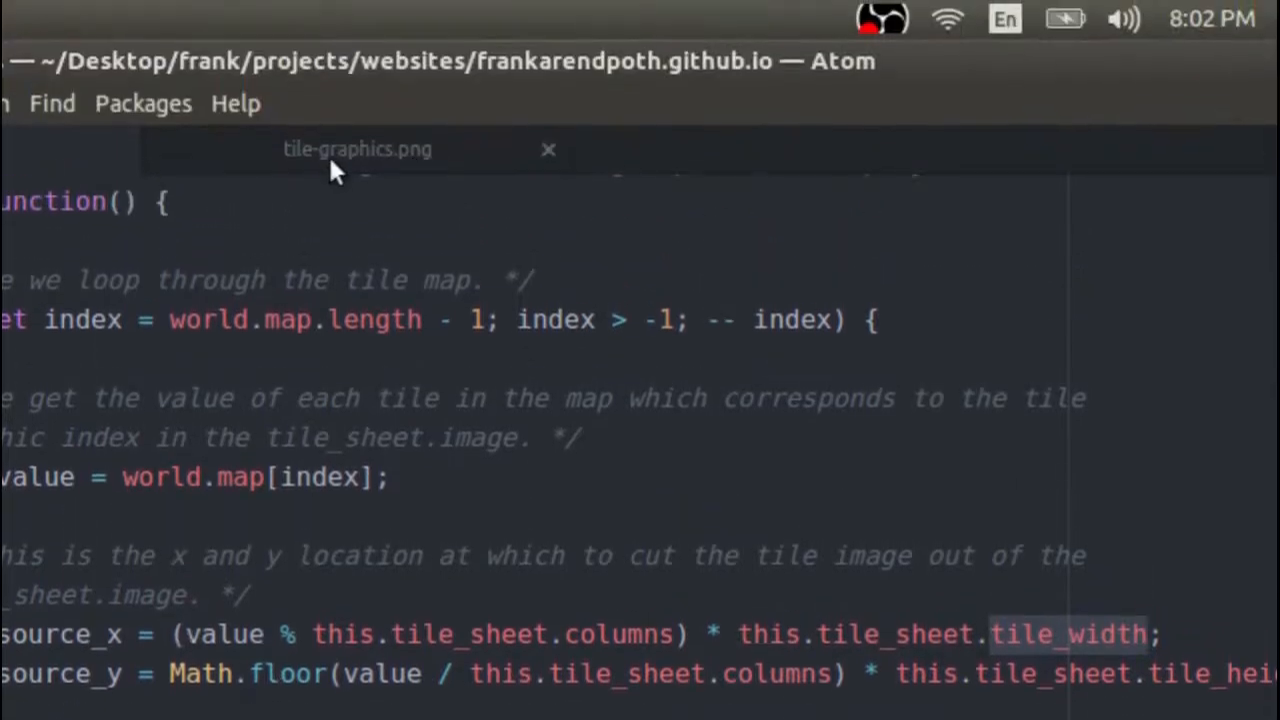
pyautogui.click(356, 148)
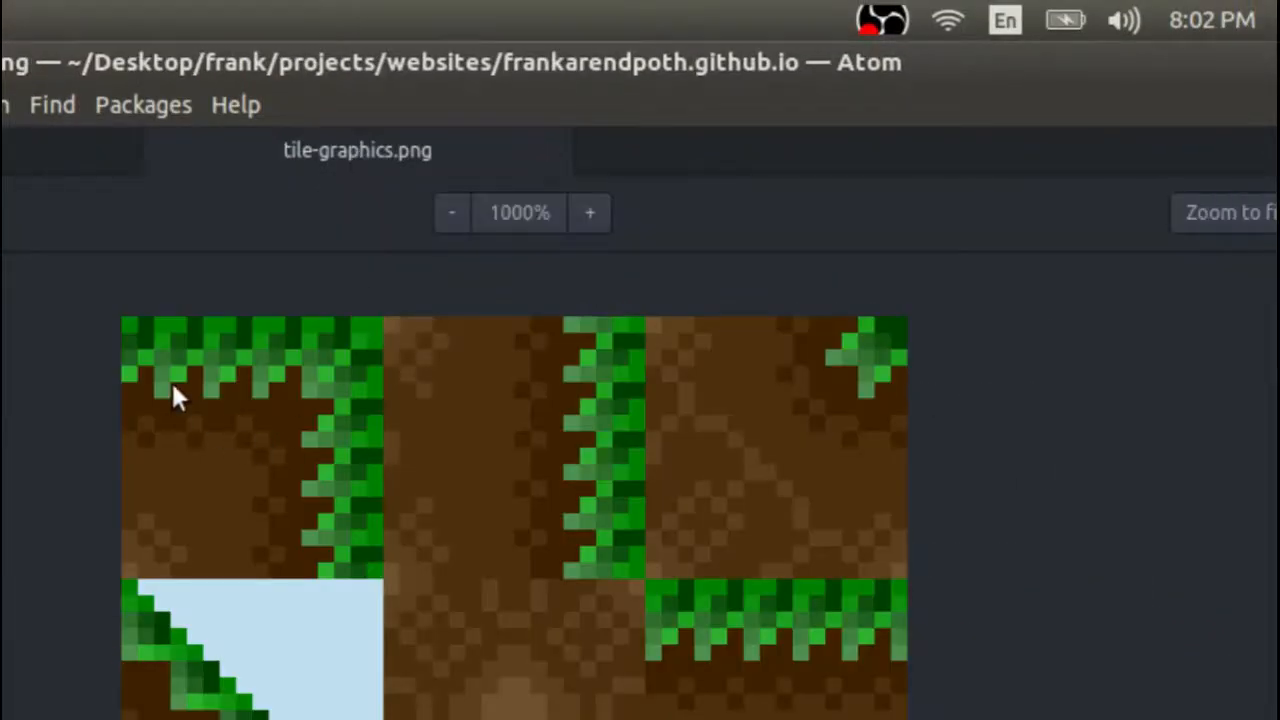
pyautogui.moveTo(390, 330)
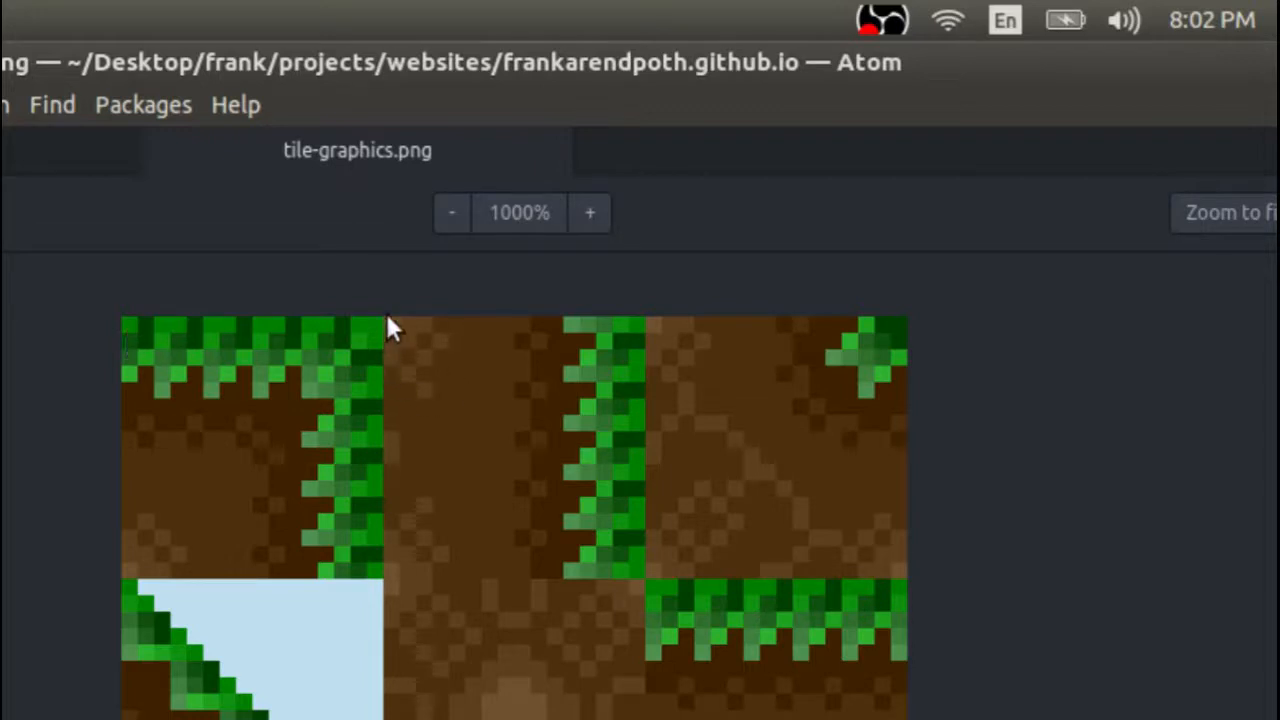
pyautogui.moveTo(360, 304)
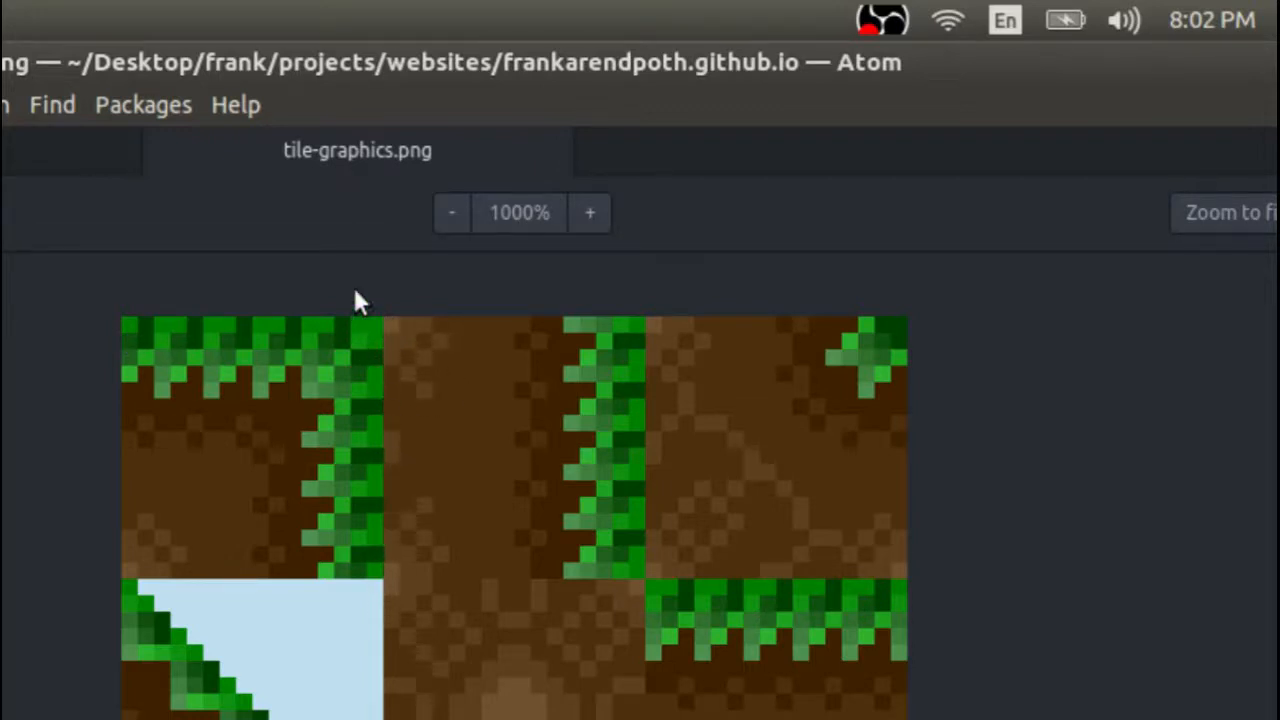
pyautogui.moveTo(388, 596)
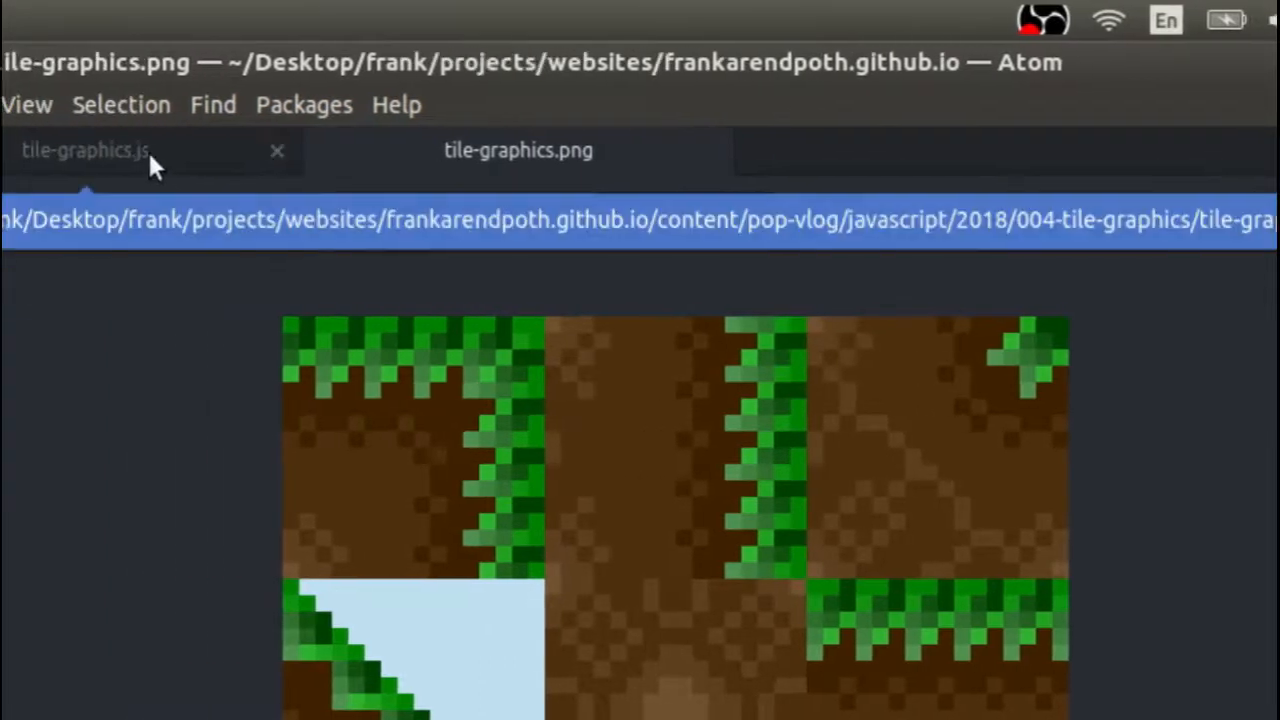
# Step: Back in tile-graphics.js, highlight the Math.floor call in source_y and mark that line
pyautogui.click(84, 150)
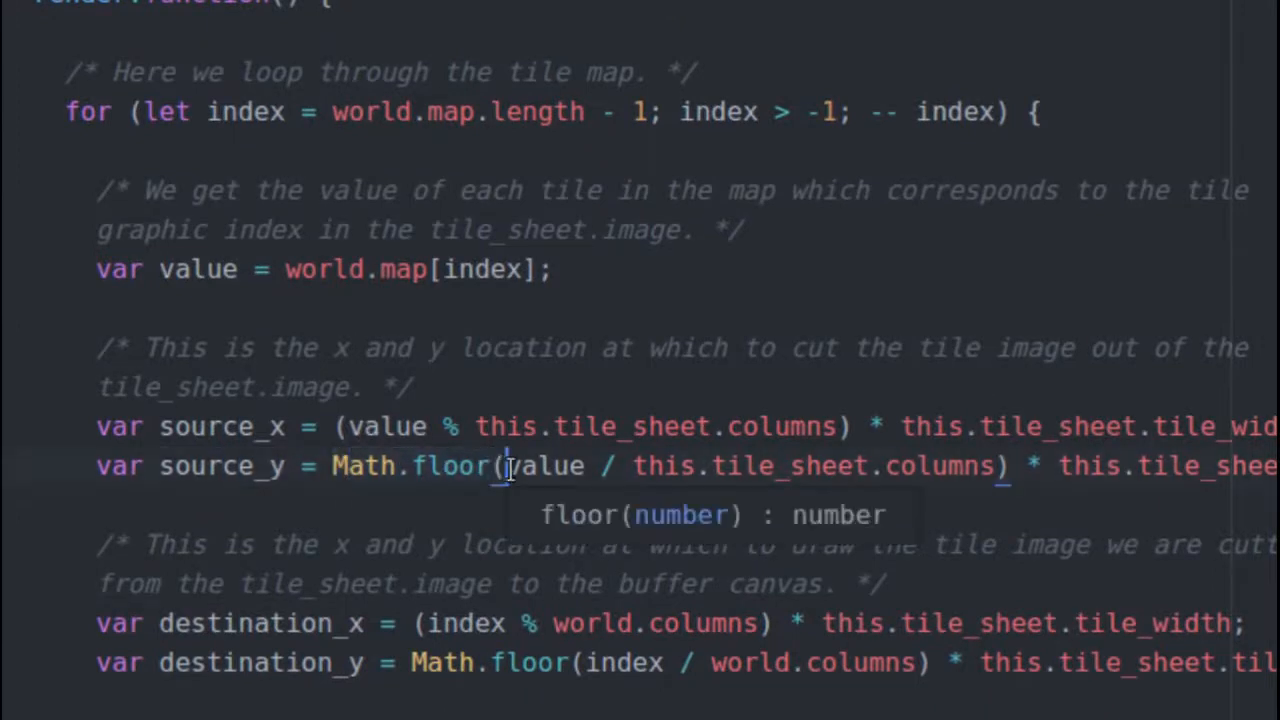
pyautogui.doubleClick(544, 464)
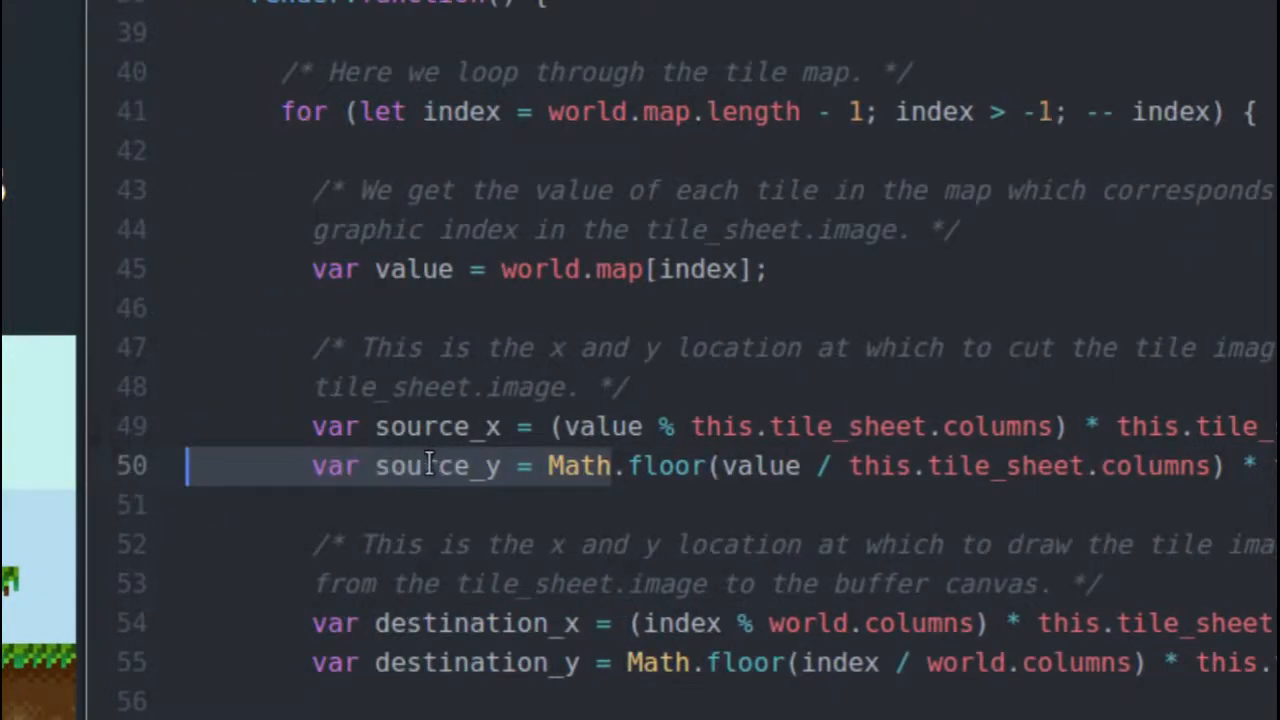
pyautogui.click(736, 122)
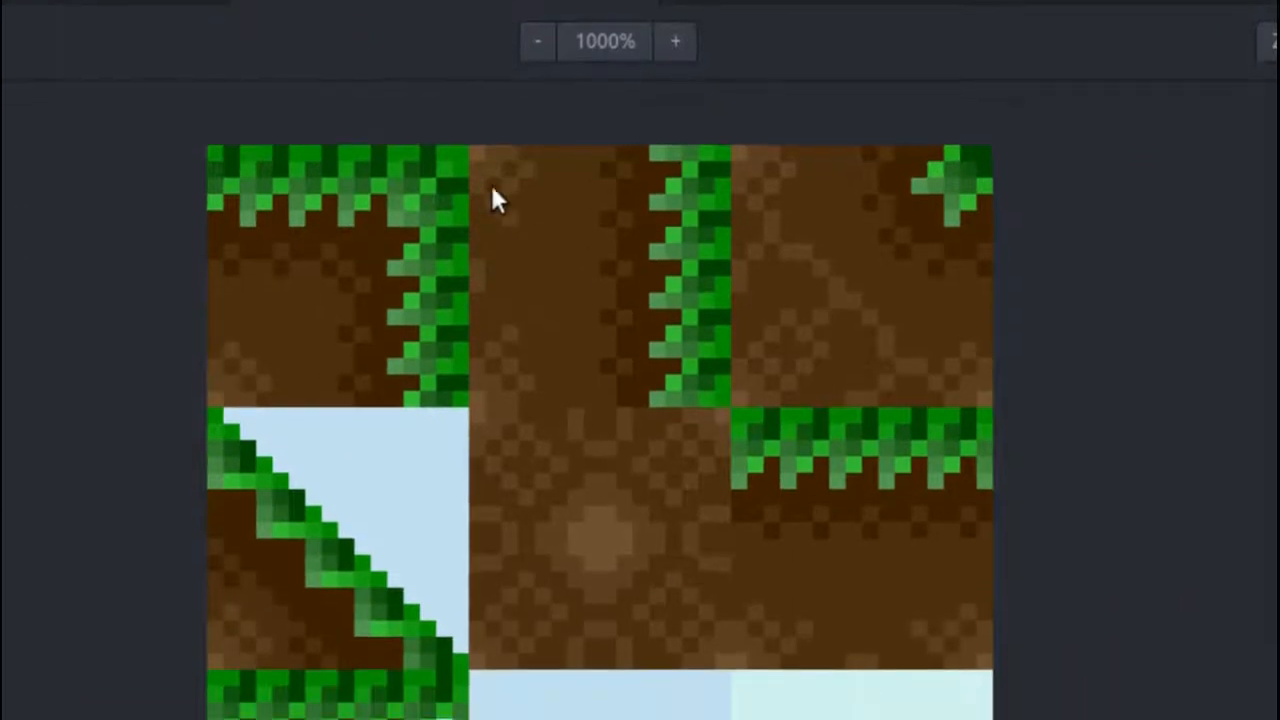
pyautogui.moveTo(476, 160)
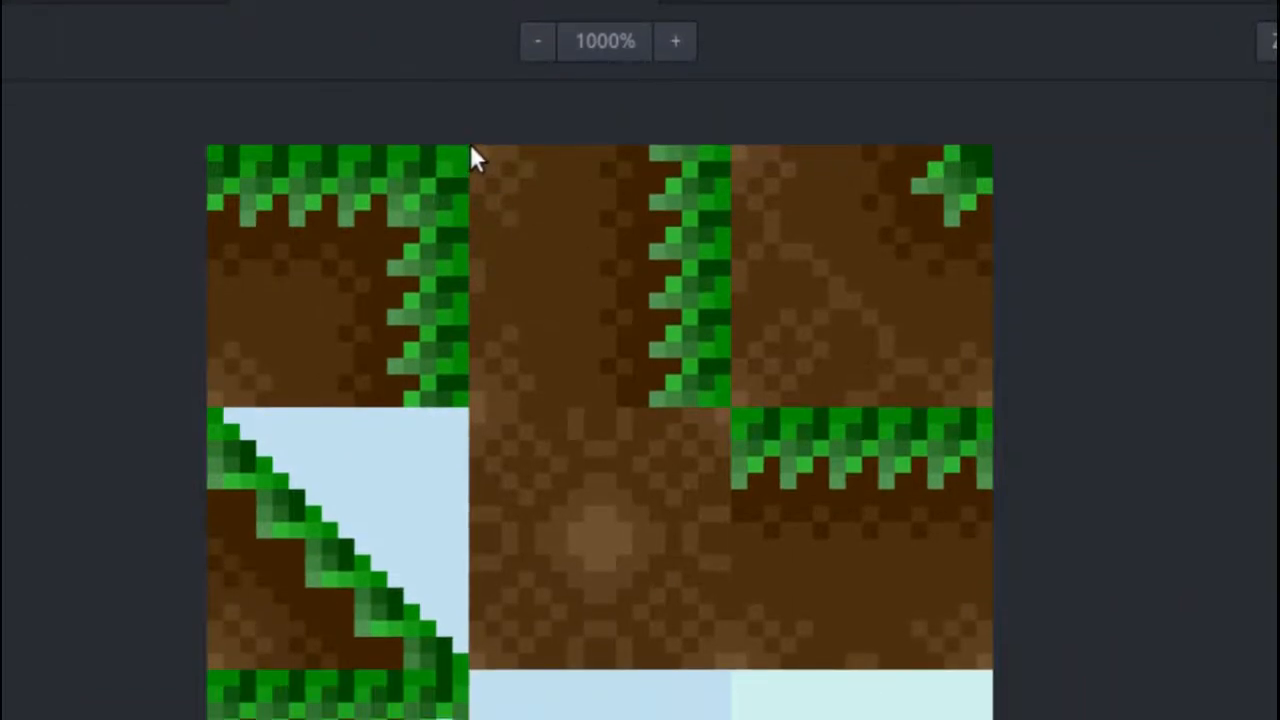
pyautogui.moveTo(484, 236)
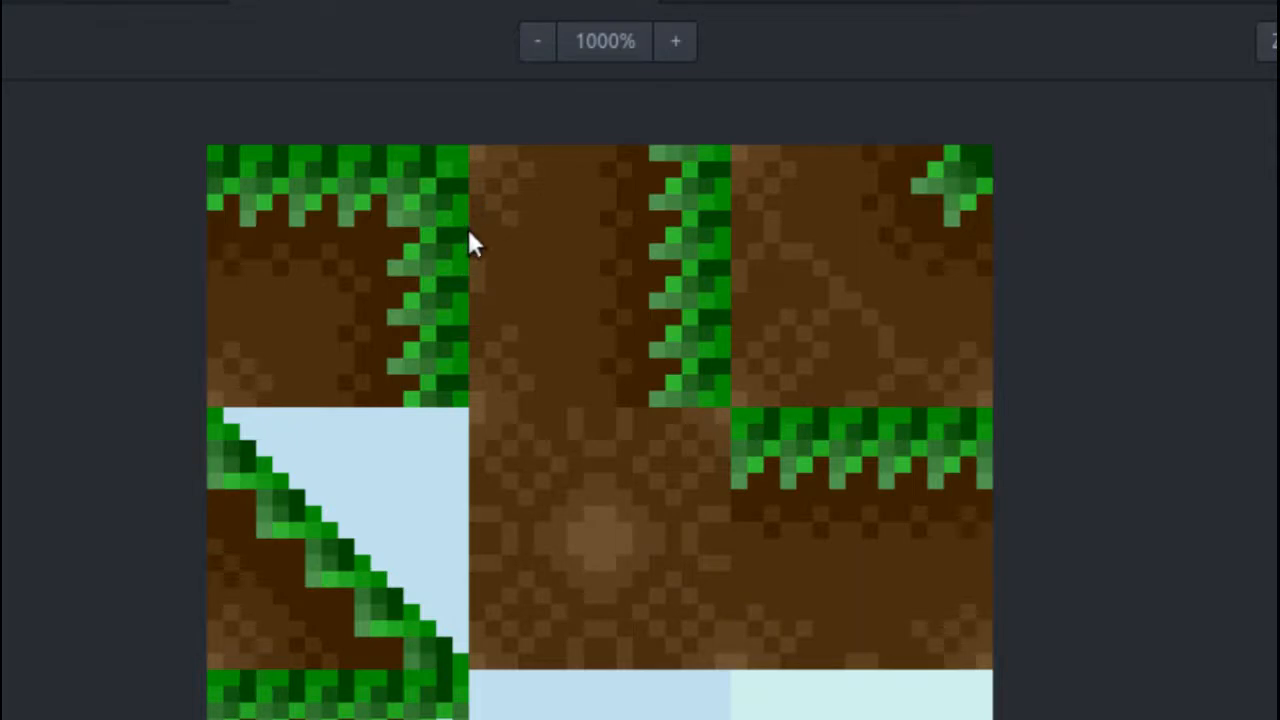
pyautogui.moveTo(476, 160)
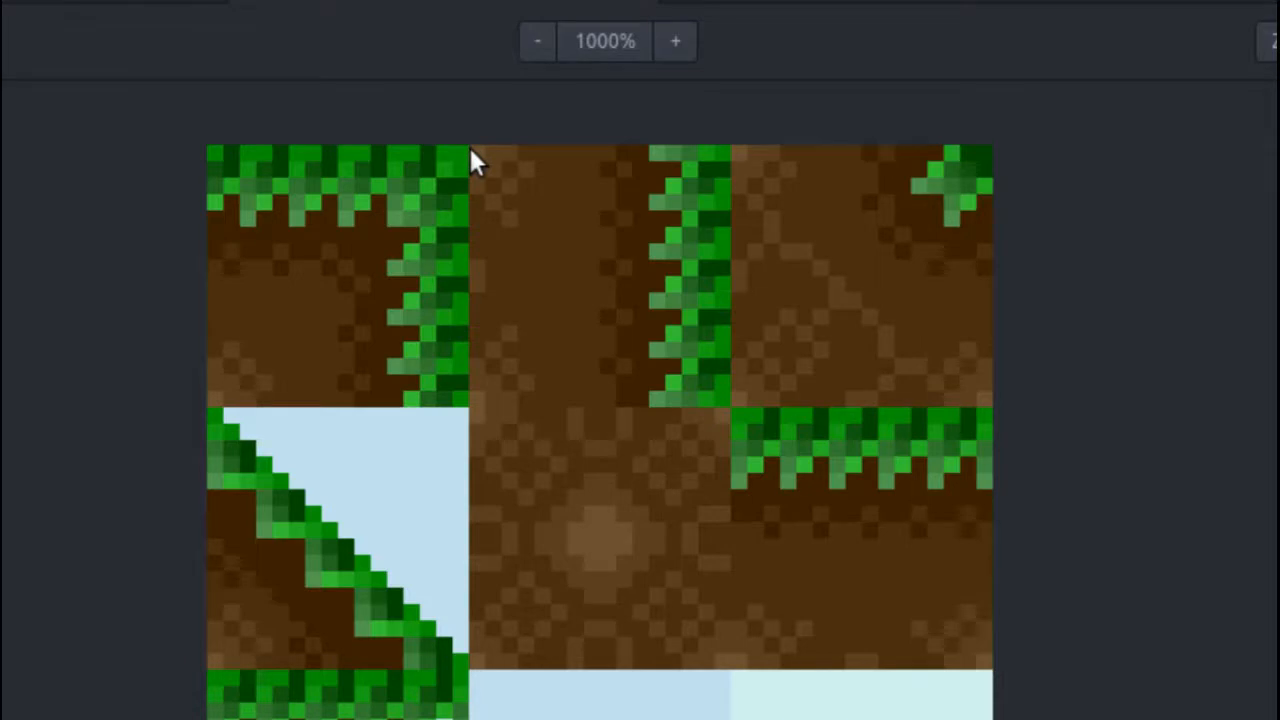
pyautogui.moveTo(644, 420)
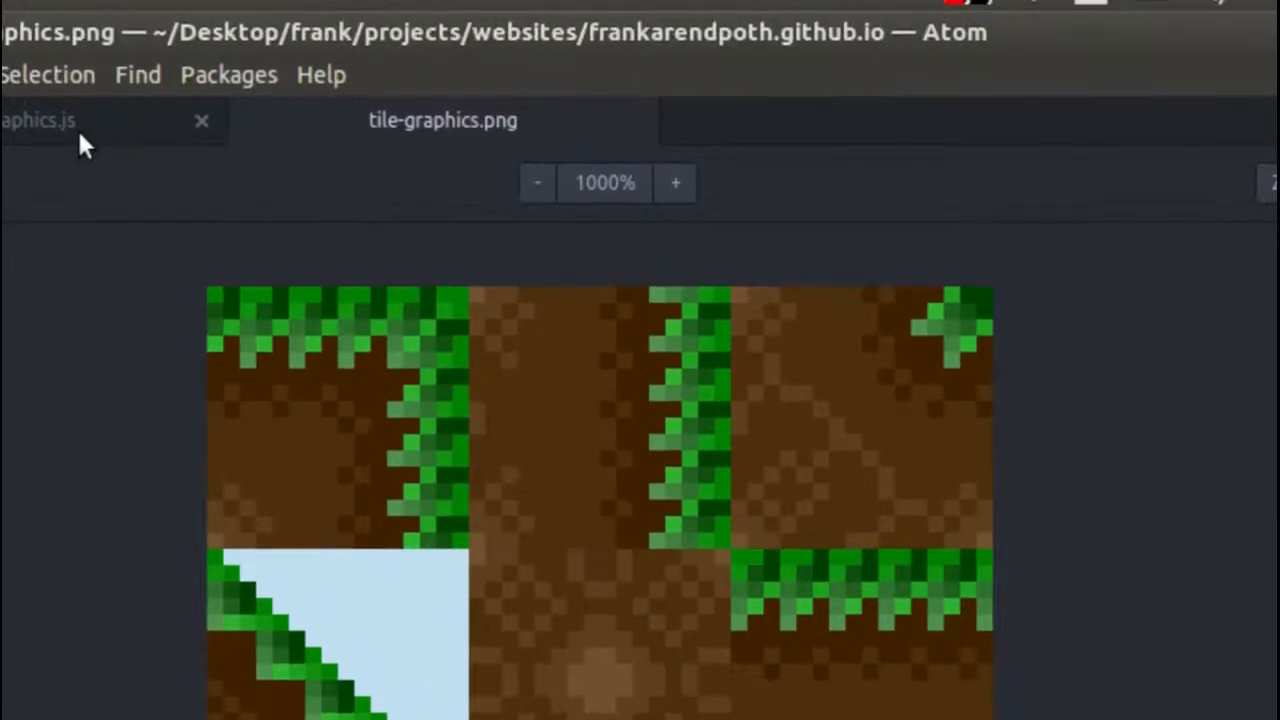
# Step: Return to the render loop in tile-graphics.js with the source_y Math.floor line marked
pyautogui.click(40, 120)
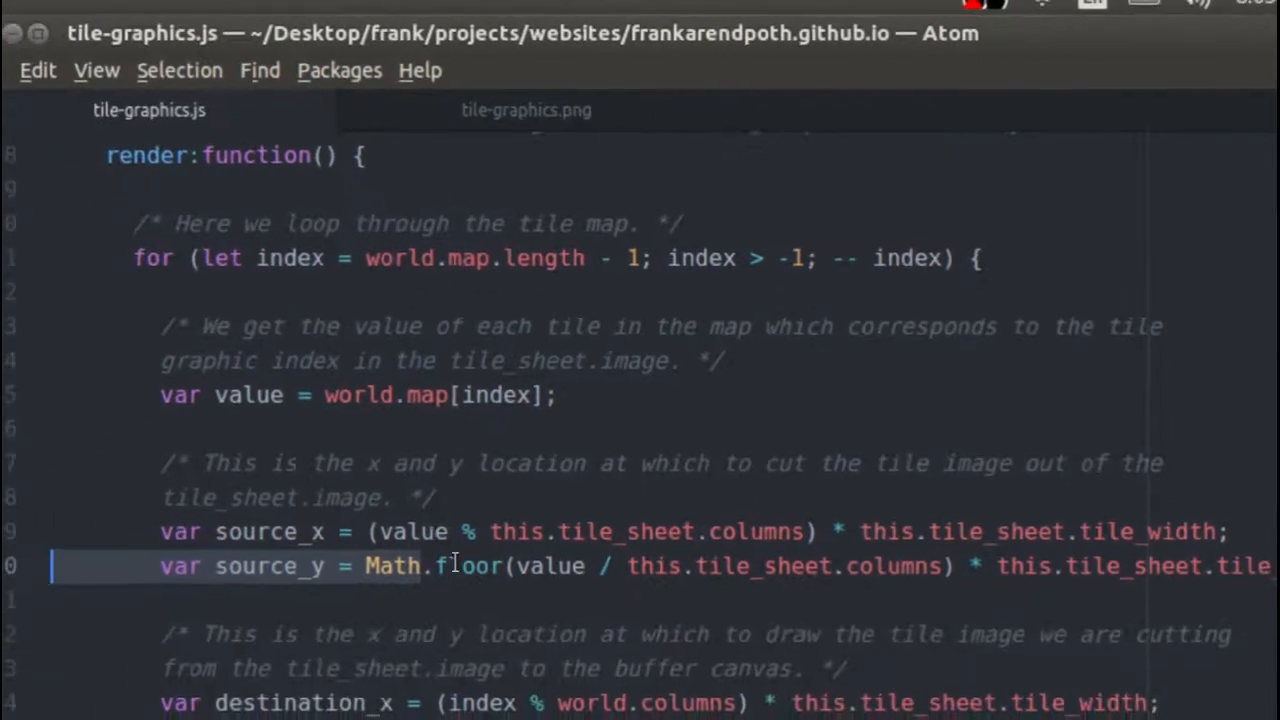
# Step: Scroll to the drawImage call and highlight its source_x argument
pyautogui.scroll(-3)
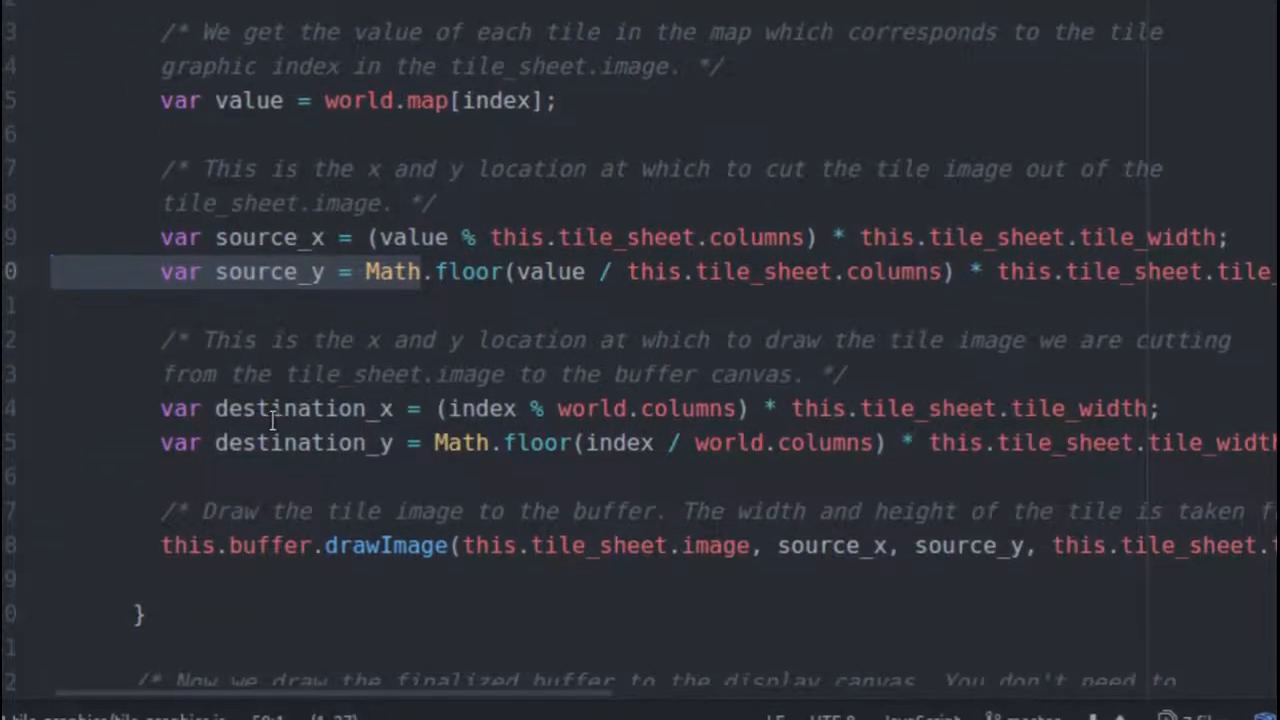
pyautogui.scroll(-3)
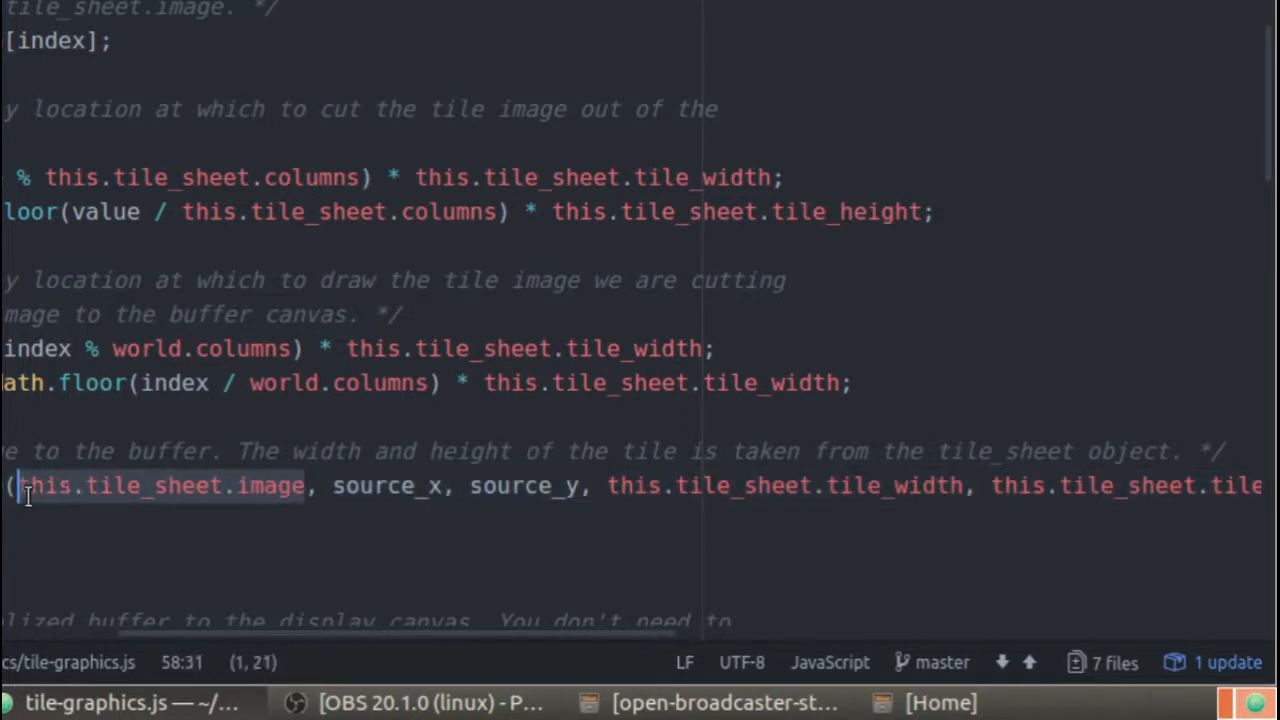
pyautogui.click(350, 486)
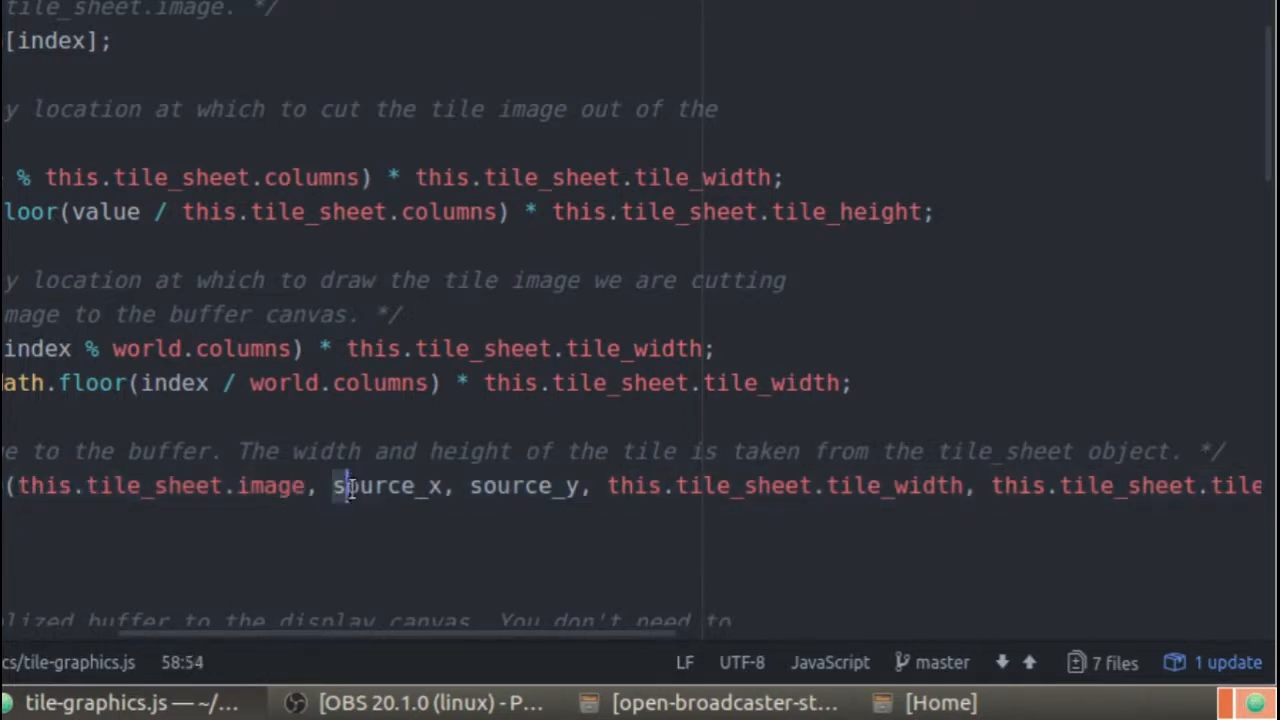
pyautogui.moveTo(348, 486); pyautogui.dragTo(590, 486)
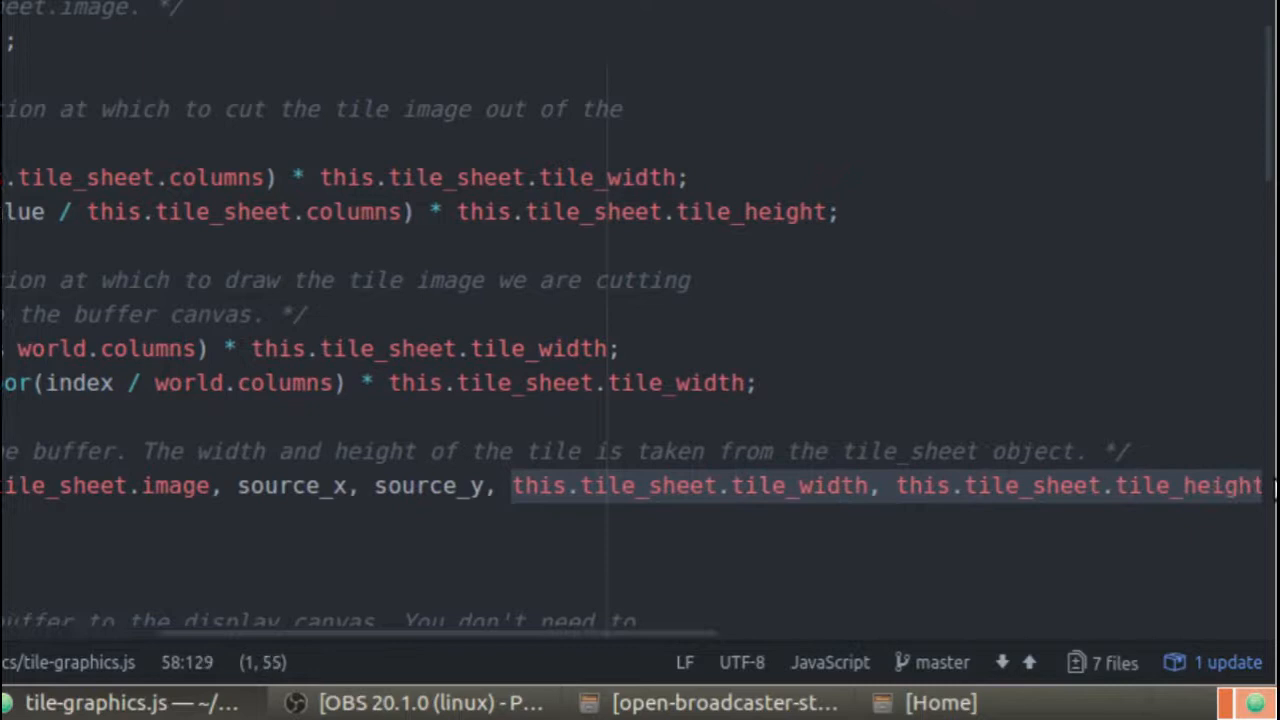
pyautogui.hscroll(3)
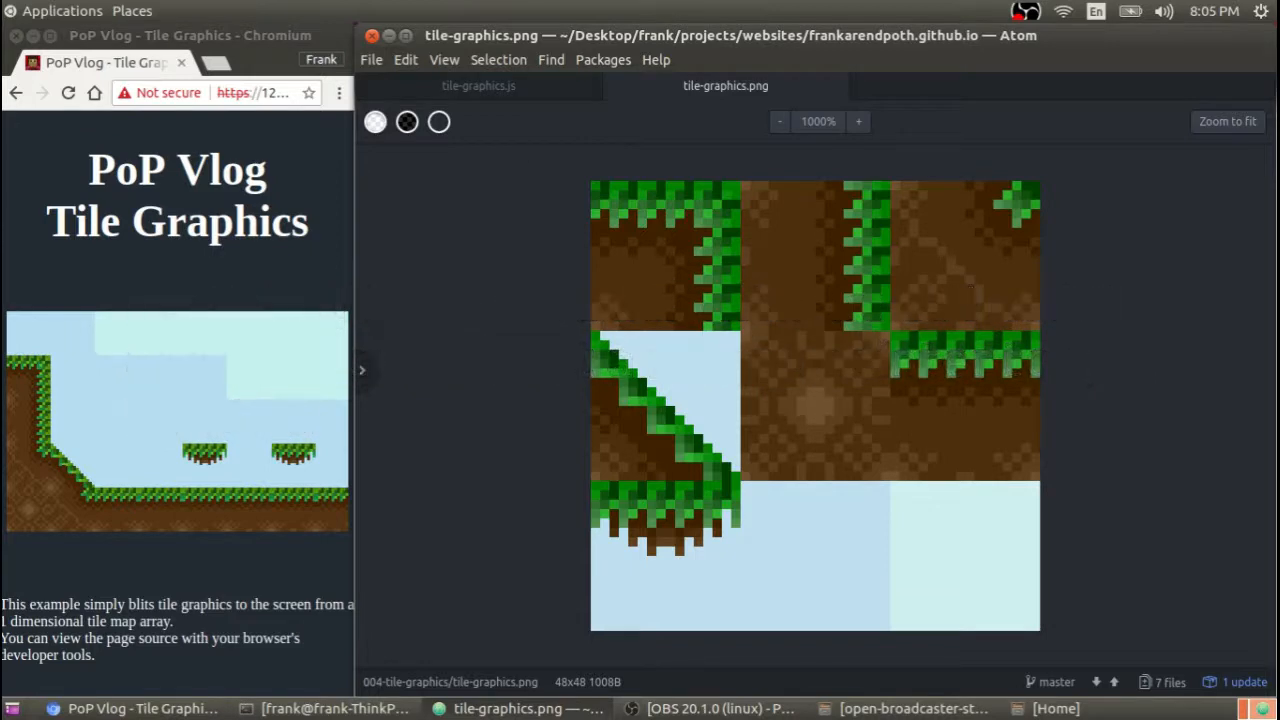
# Step: Show the destination_x line and highlight its index variable in the formula
pyautogui.click(478, 84)
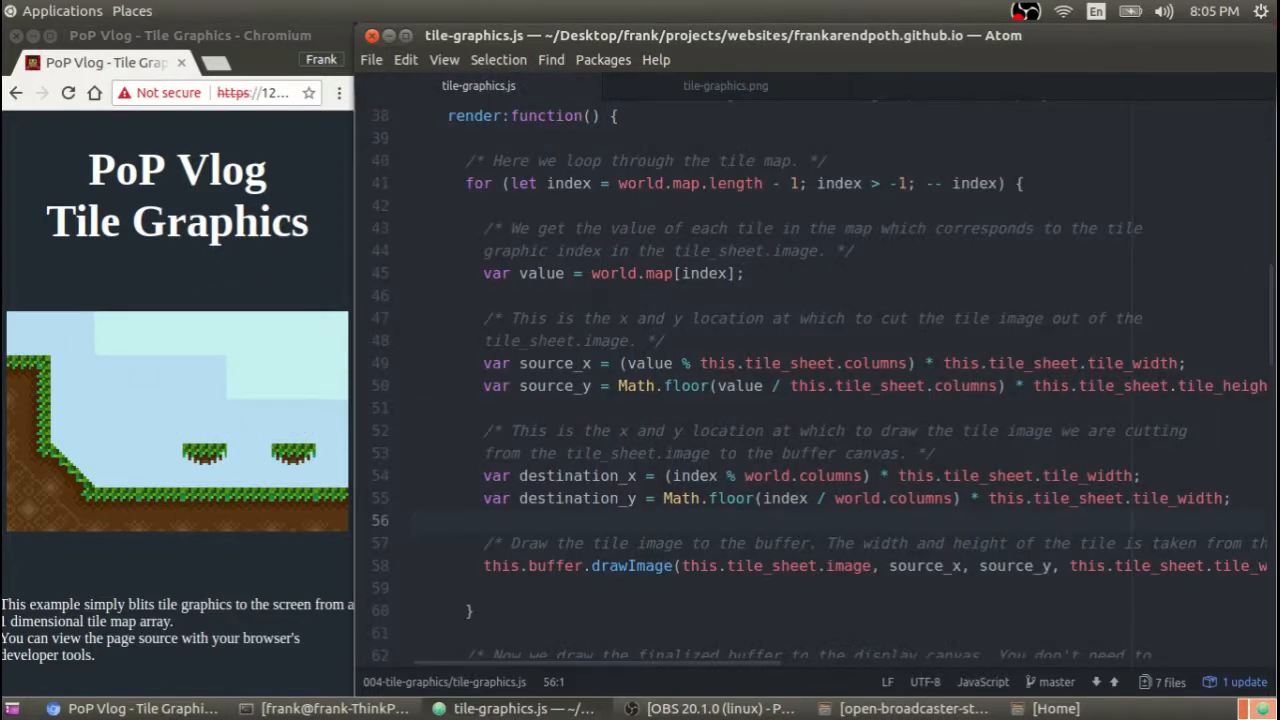
pyautogui.scroll(-3)
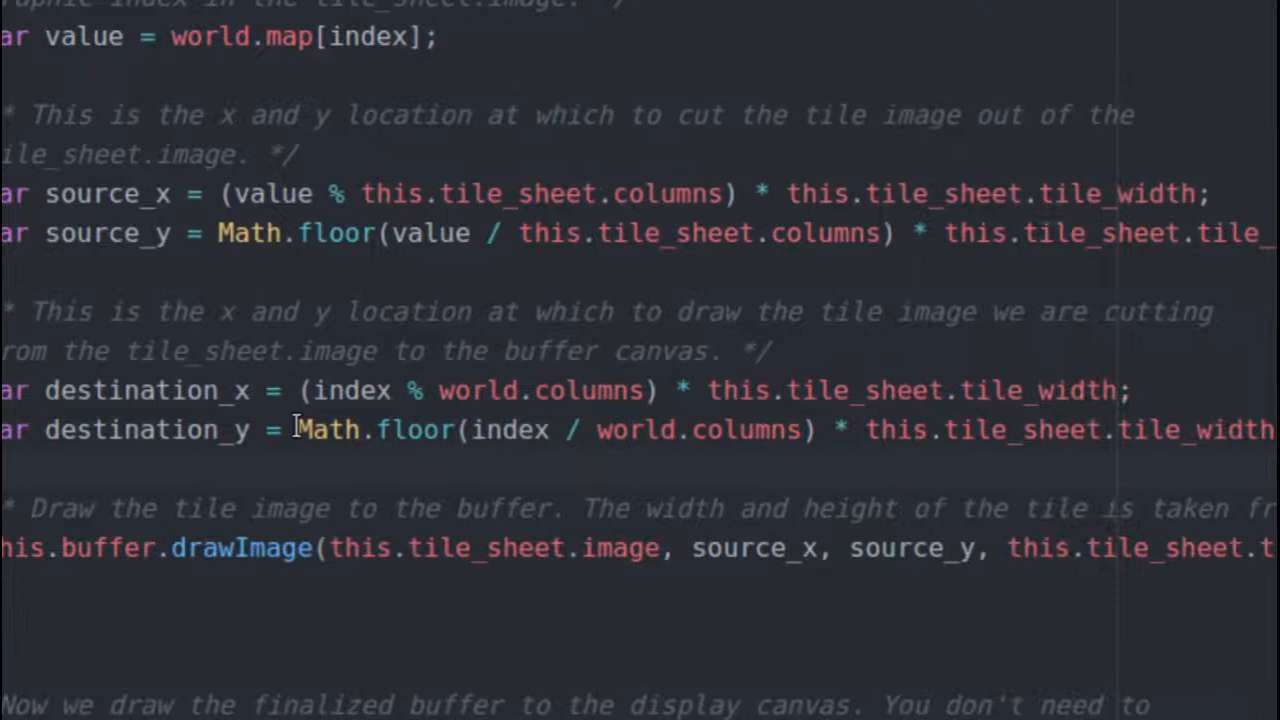
pyautogui.moveTo(310, 390)
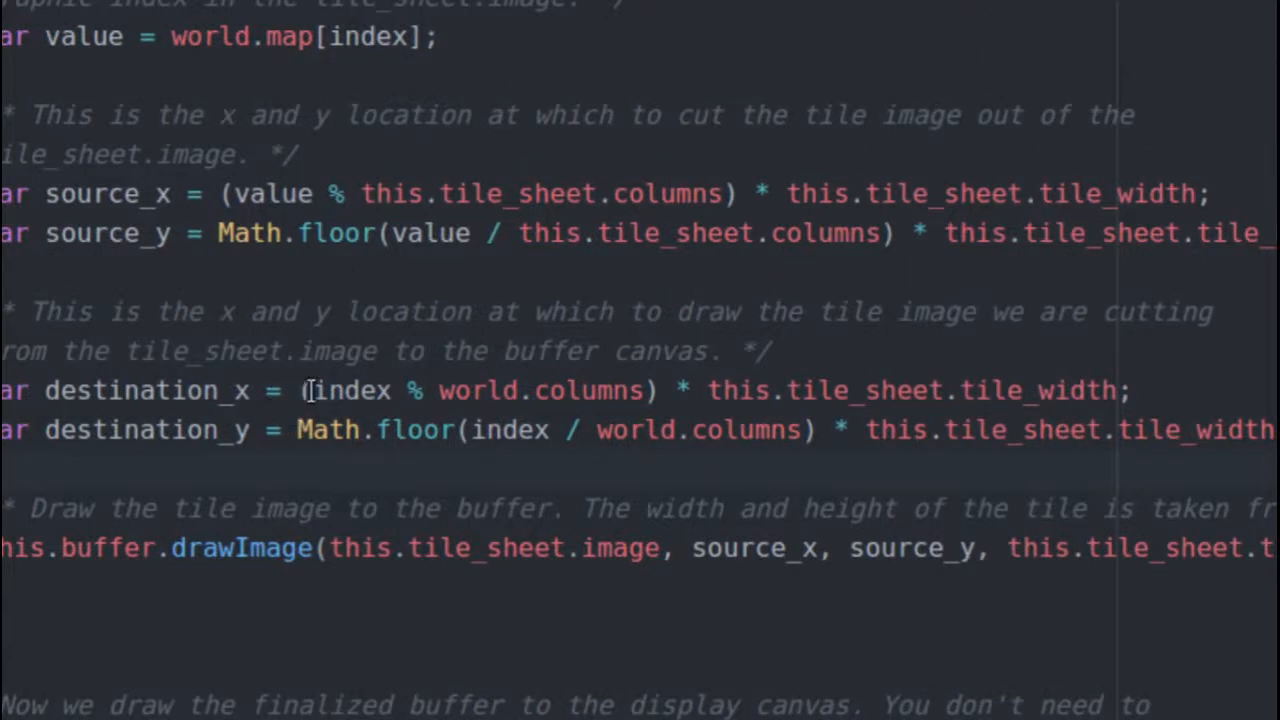
pyautogui.doubleClick(348, 390)
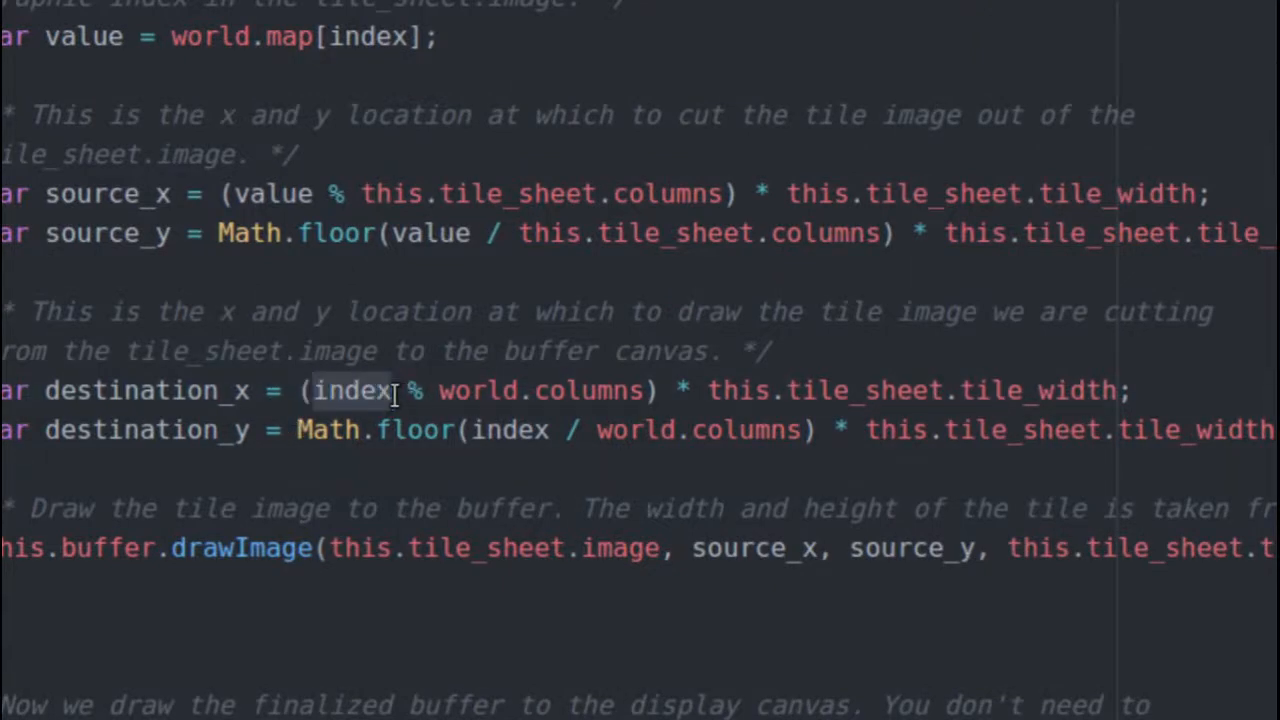
pyautogui.doubleClick(540, 390)
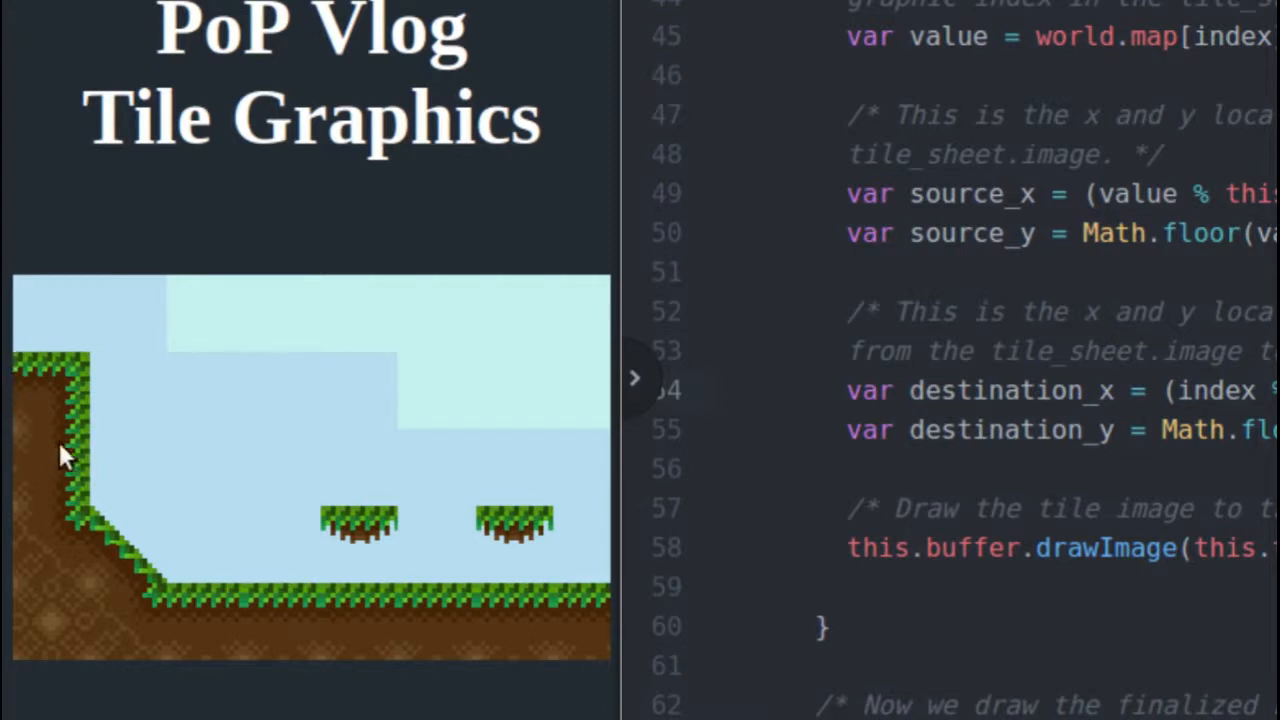
pyautogui.moveTo(20, 508)
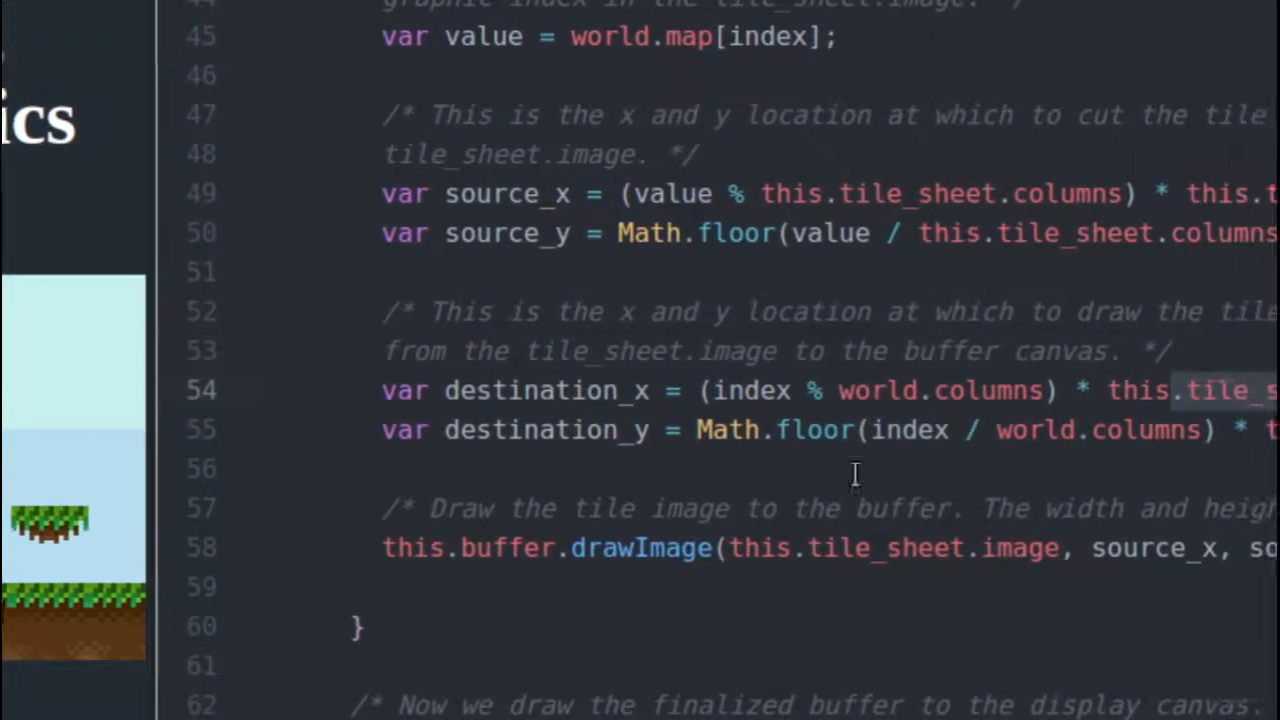
pyautogui.moveTo(590, 450)
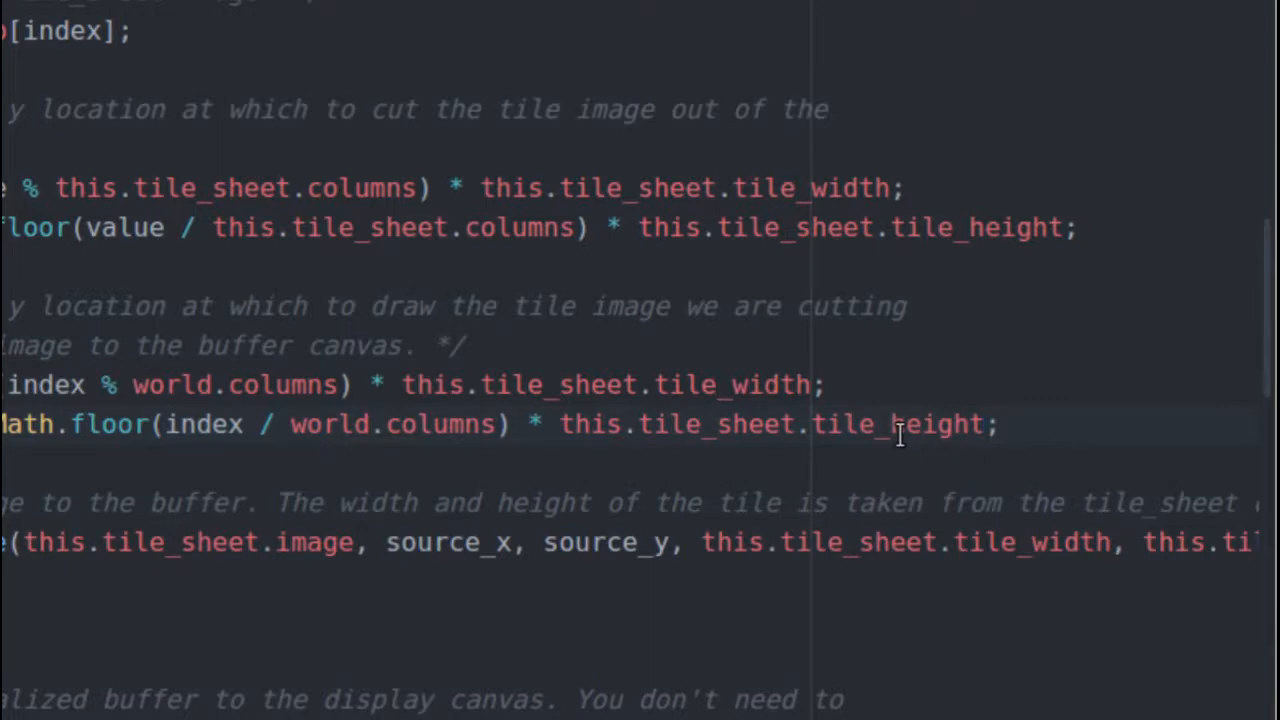
pyautogui.click(984, 424)
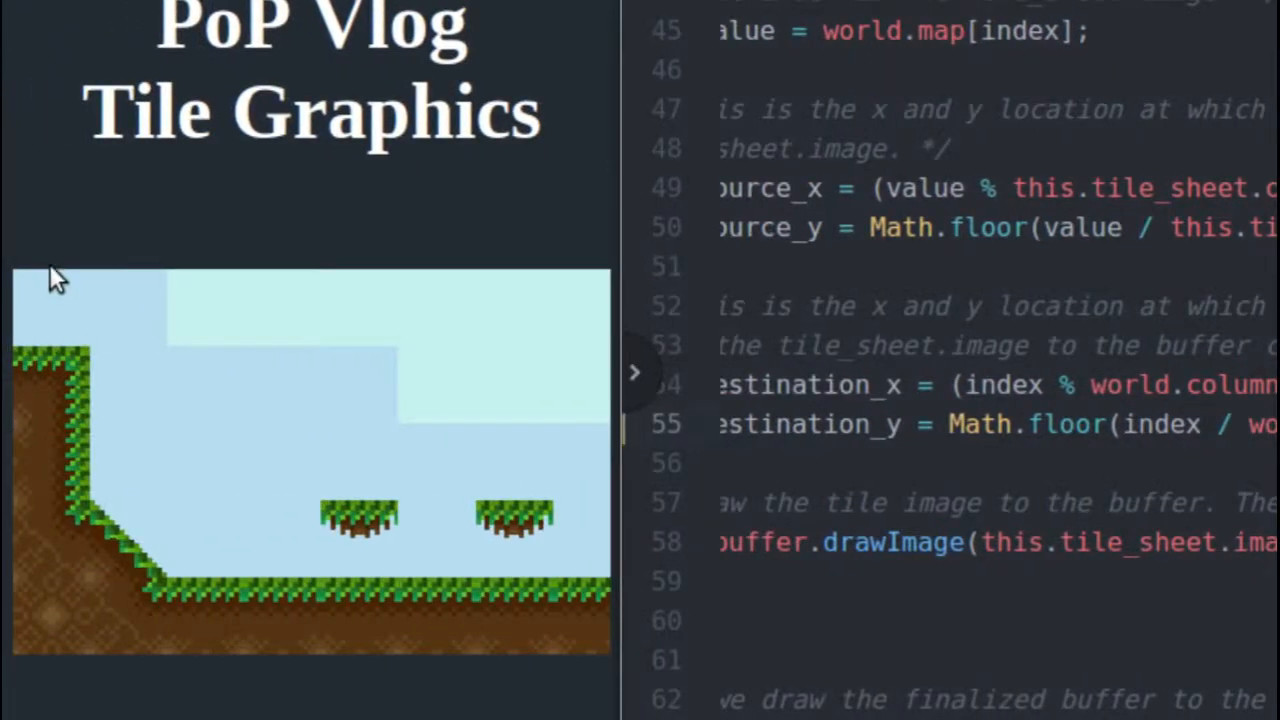
pyautogui.moveTo(108, 290)
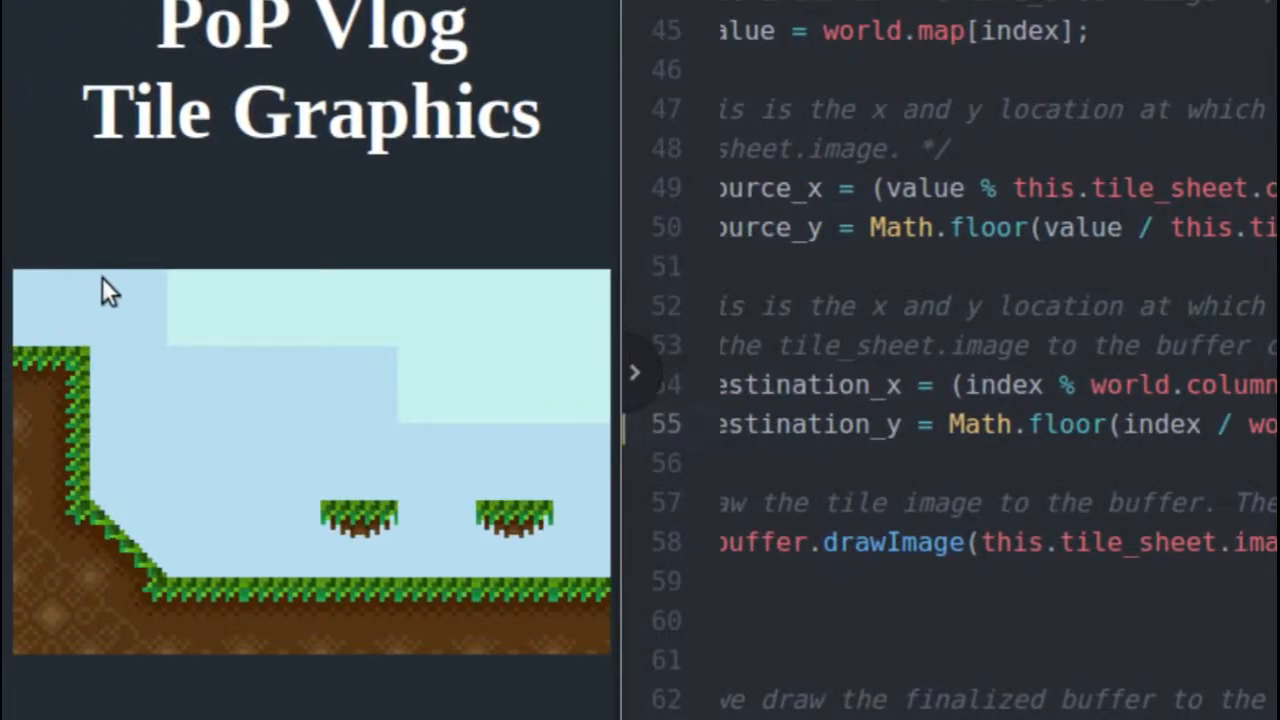
pyautogui.moveTo(64, 280)
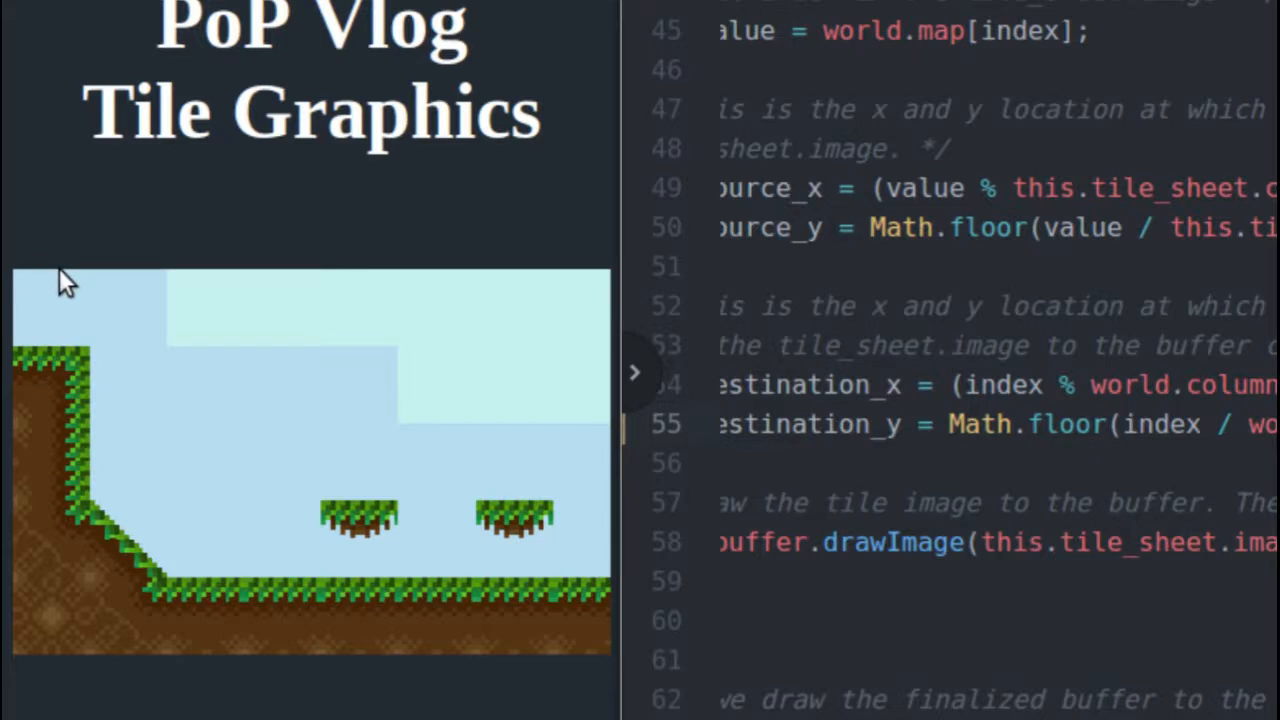
pyautogui.moveTo(50, 360)
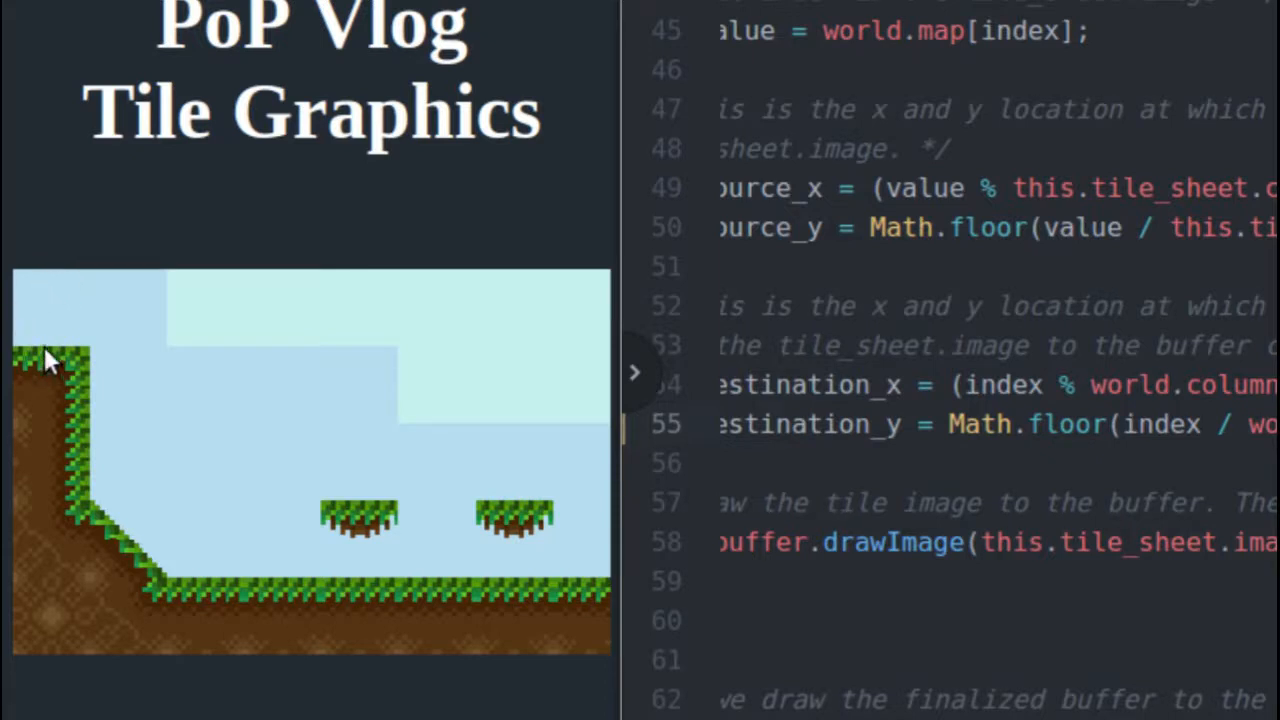
pyautogui.moveTo(44, 460)
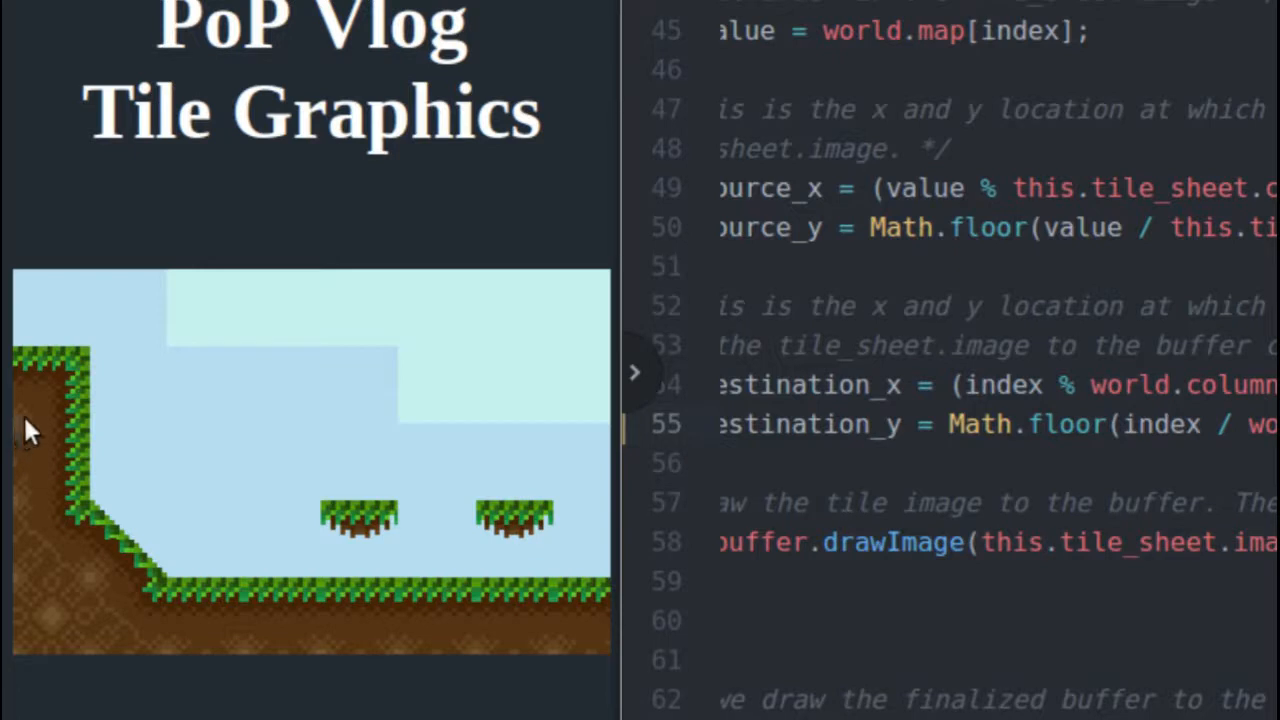
pyautogui.moveTo(818, 390)
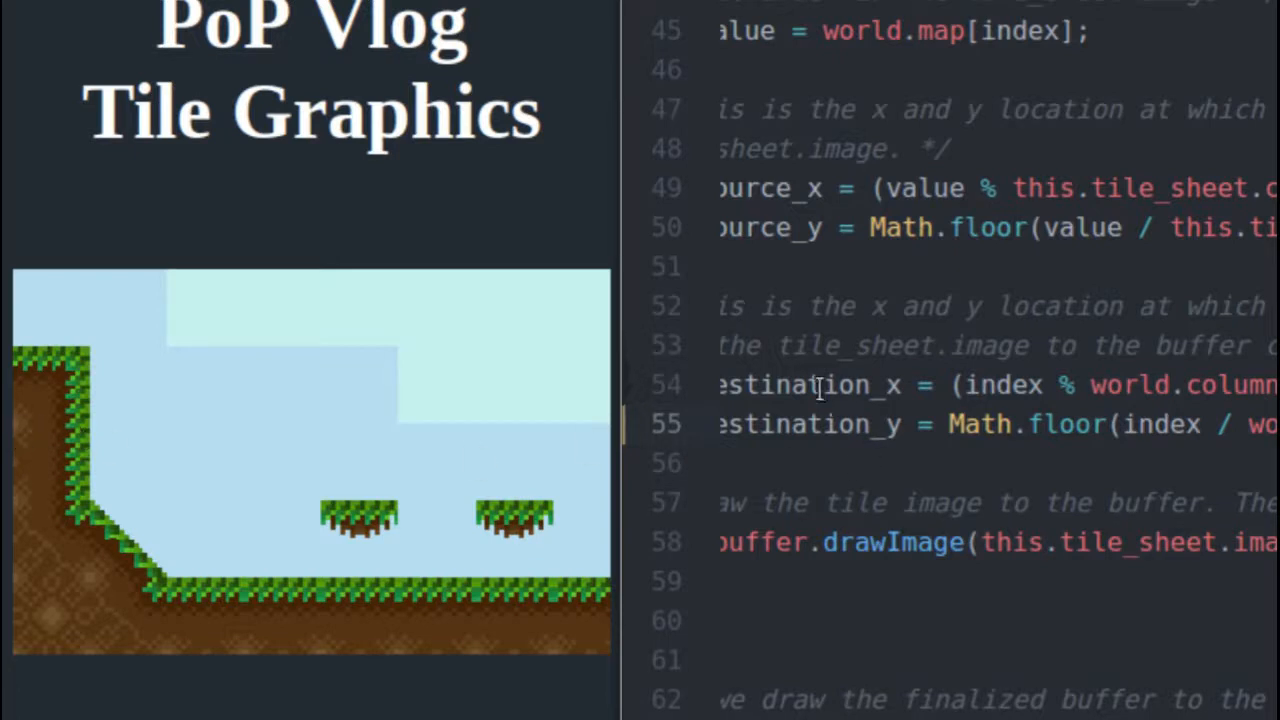
pyautogui.moveTo(878, 430)
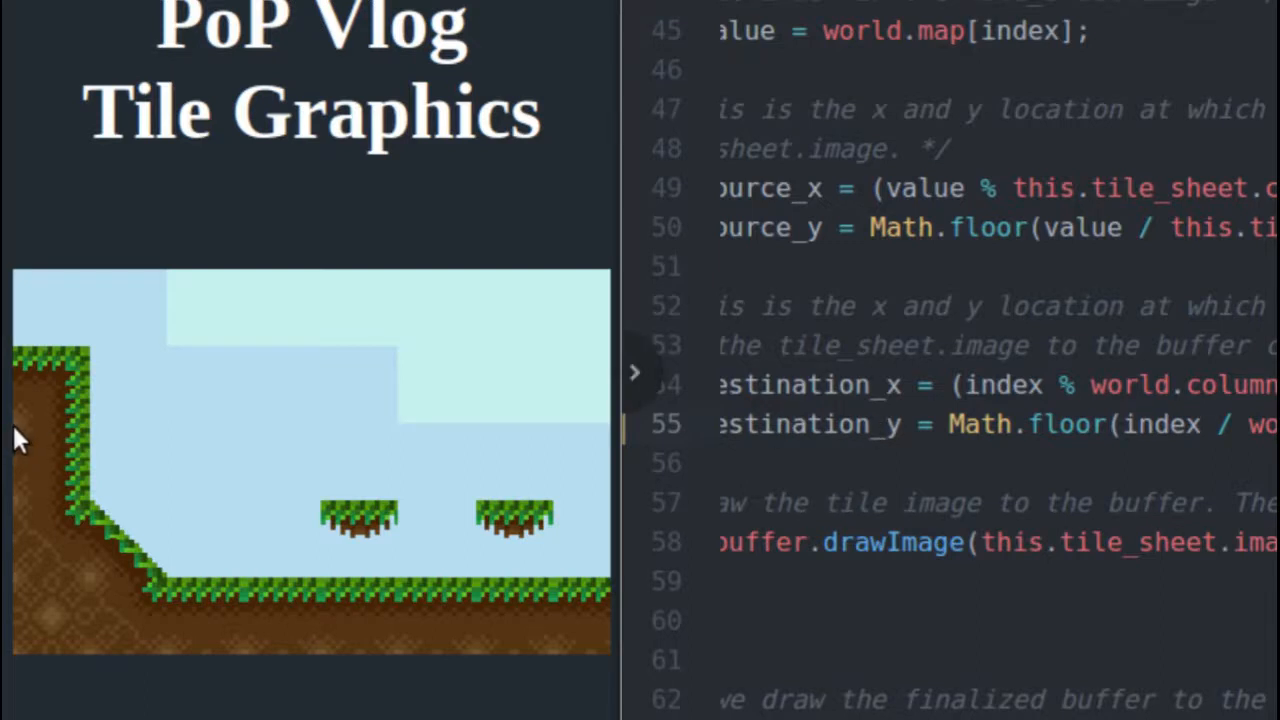
pyautogui.moveTo(56, 440)
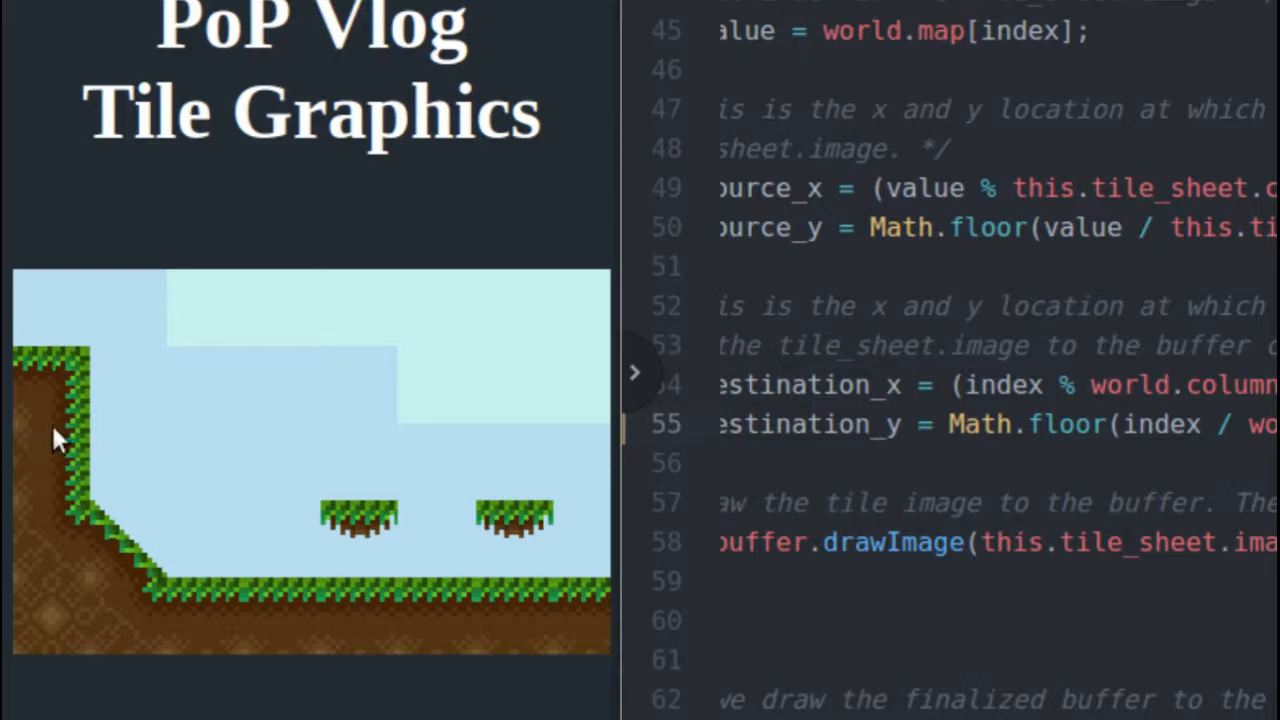
pyautogui.moveTo(20, 430)
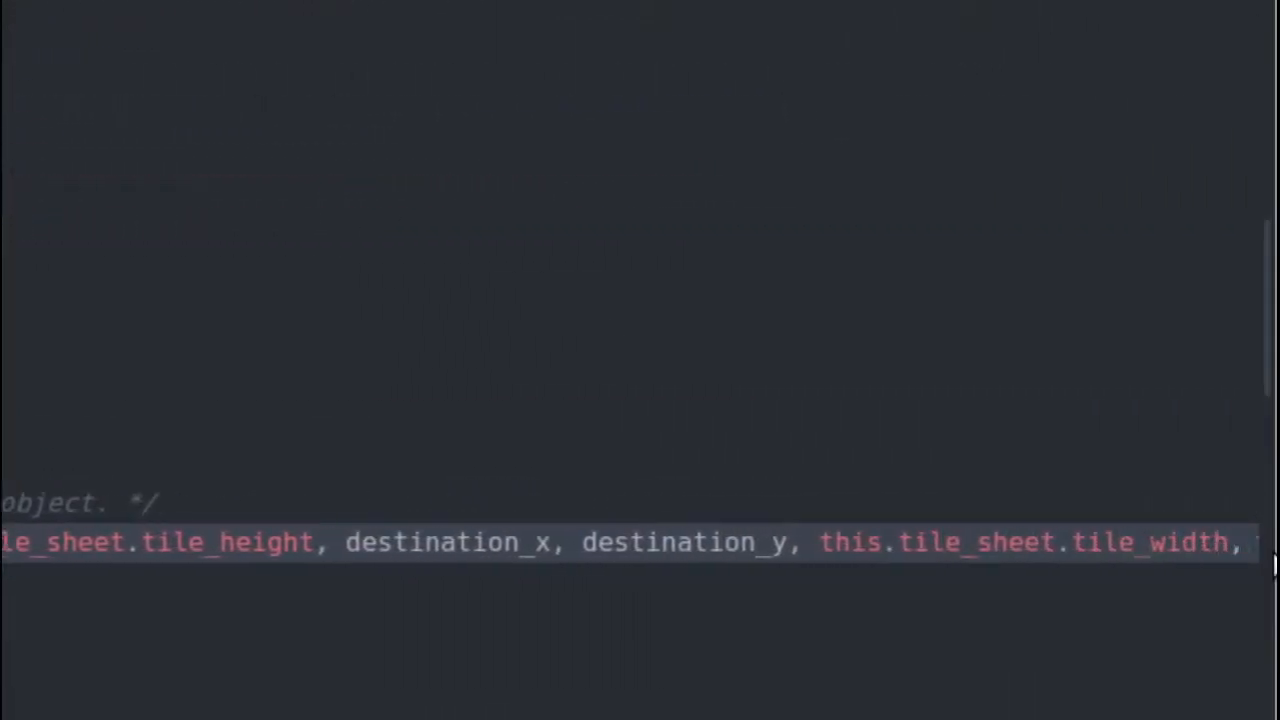
# Step: Highlight destination_x within the scrolled-over drawImage call
pyautogui.hscroll(3)
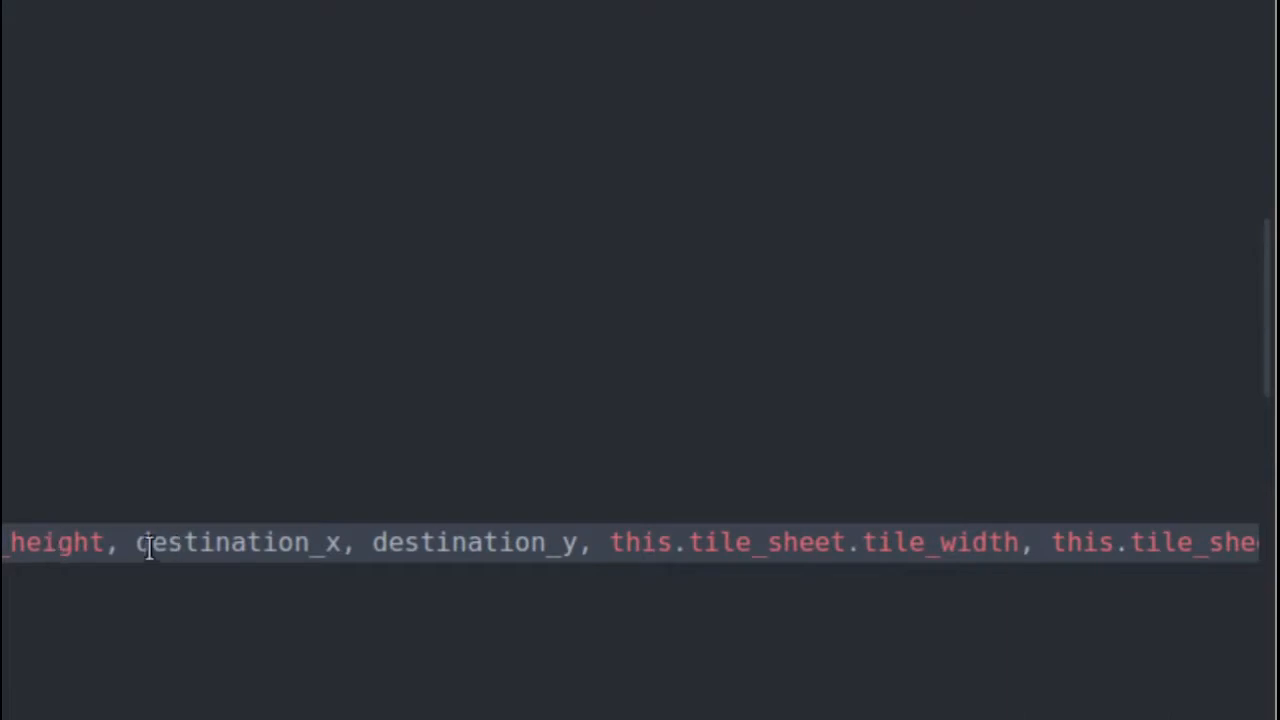
pyautogui.doubleClick(236, 542)
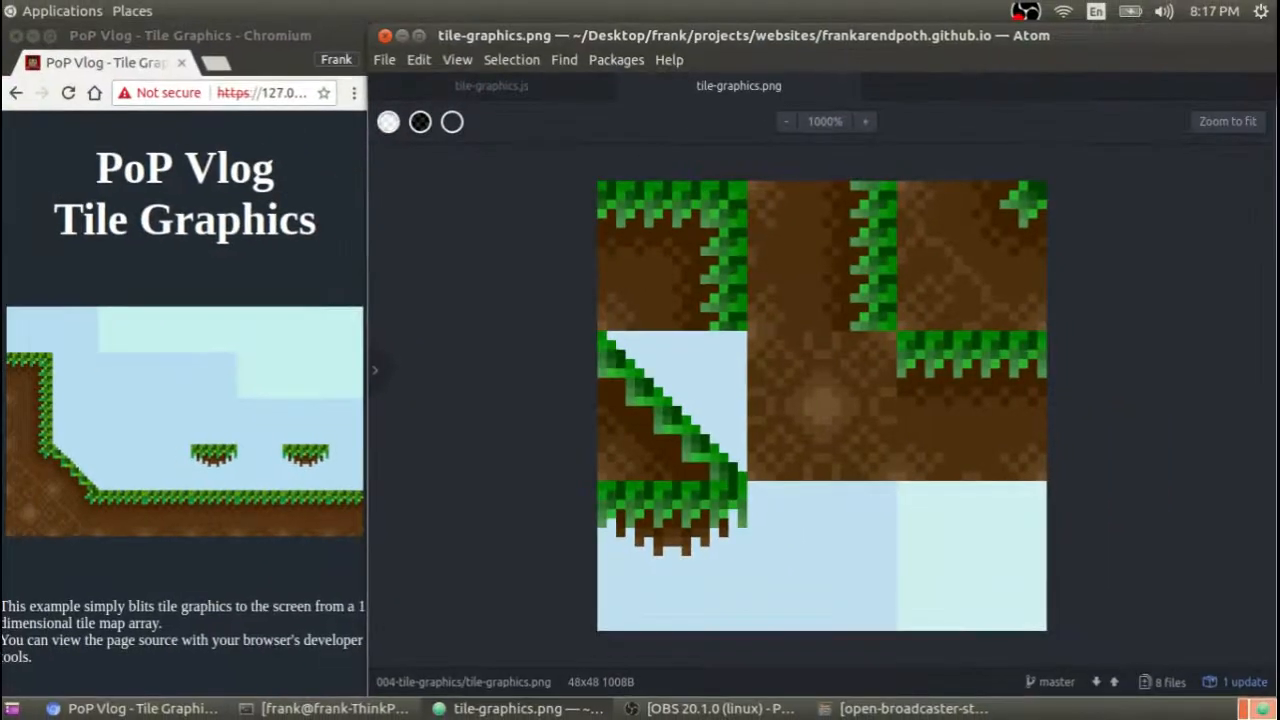
# Step: Switch back to tile-graphics.js where the image src is set to "tile-graphics.png"
pyautogui.click(492, 84)
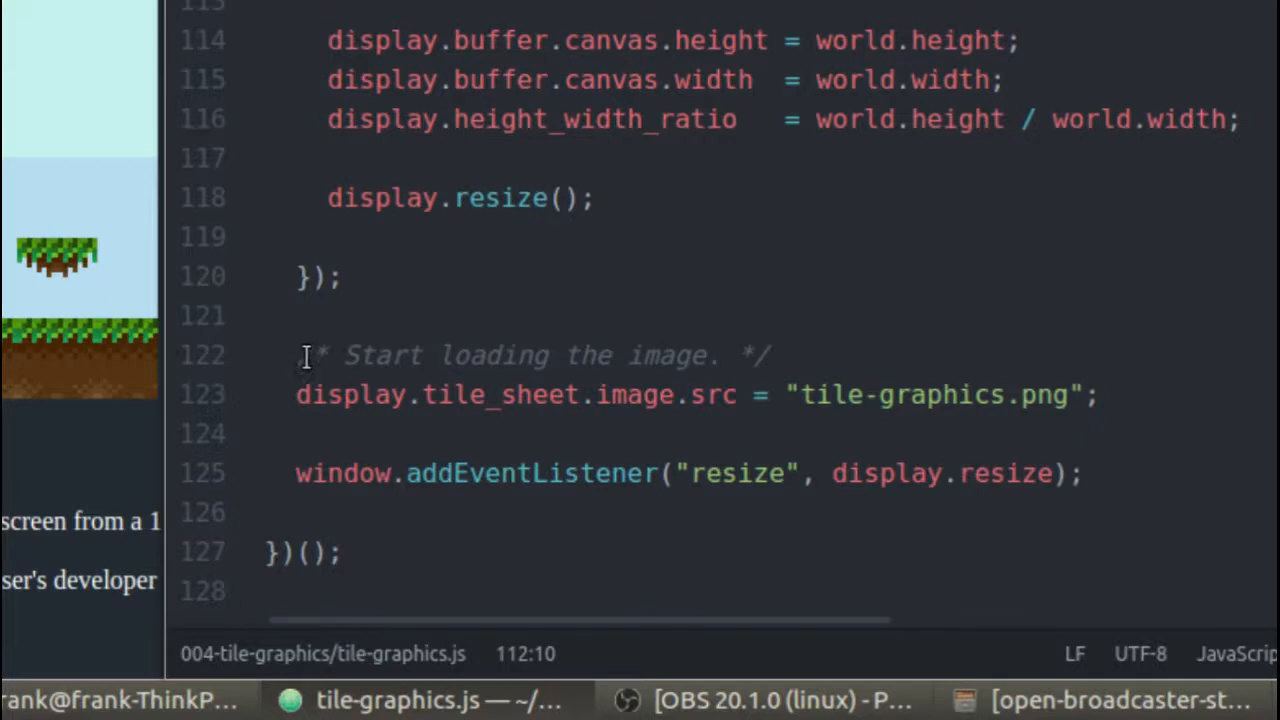
pyautogui.moveTo(370, 352)
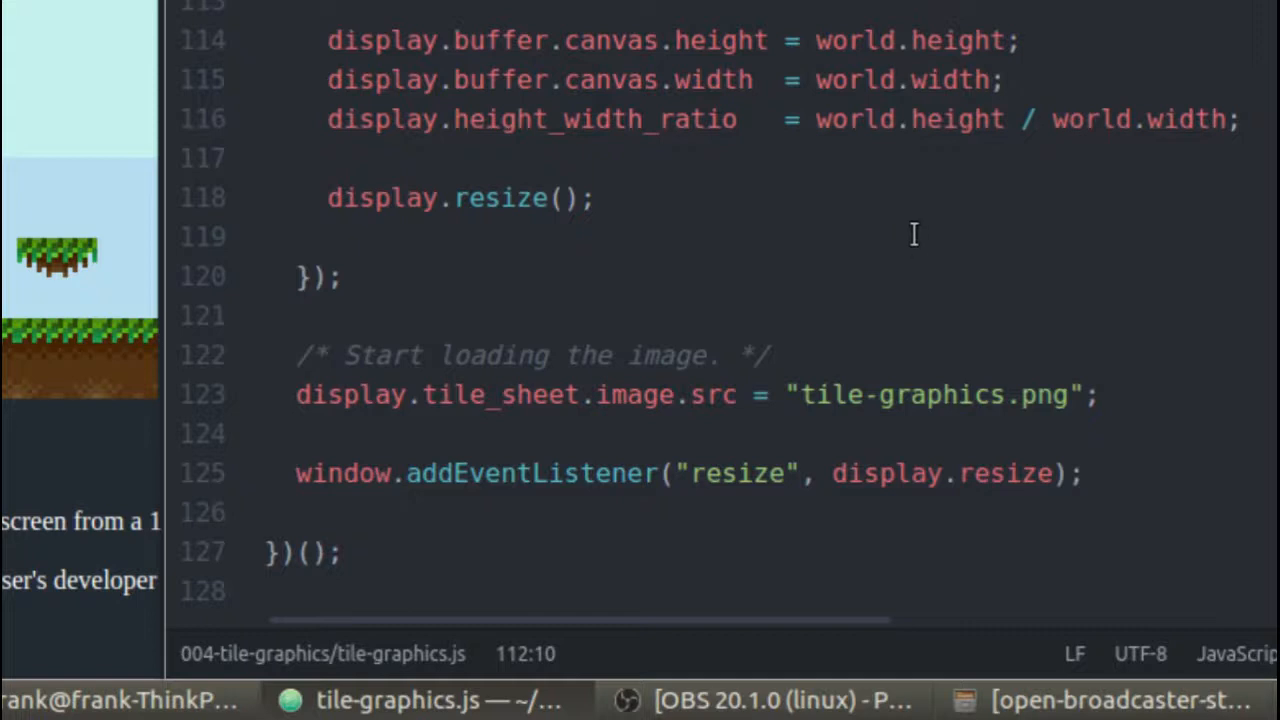
pyautogui.moveTo(864, 272)
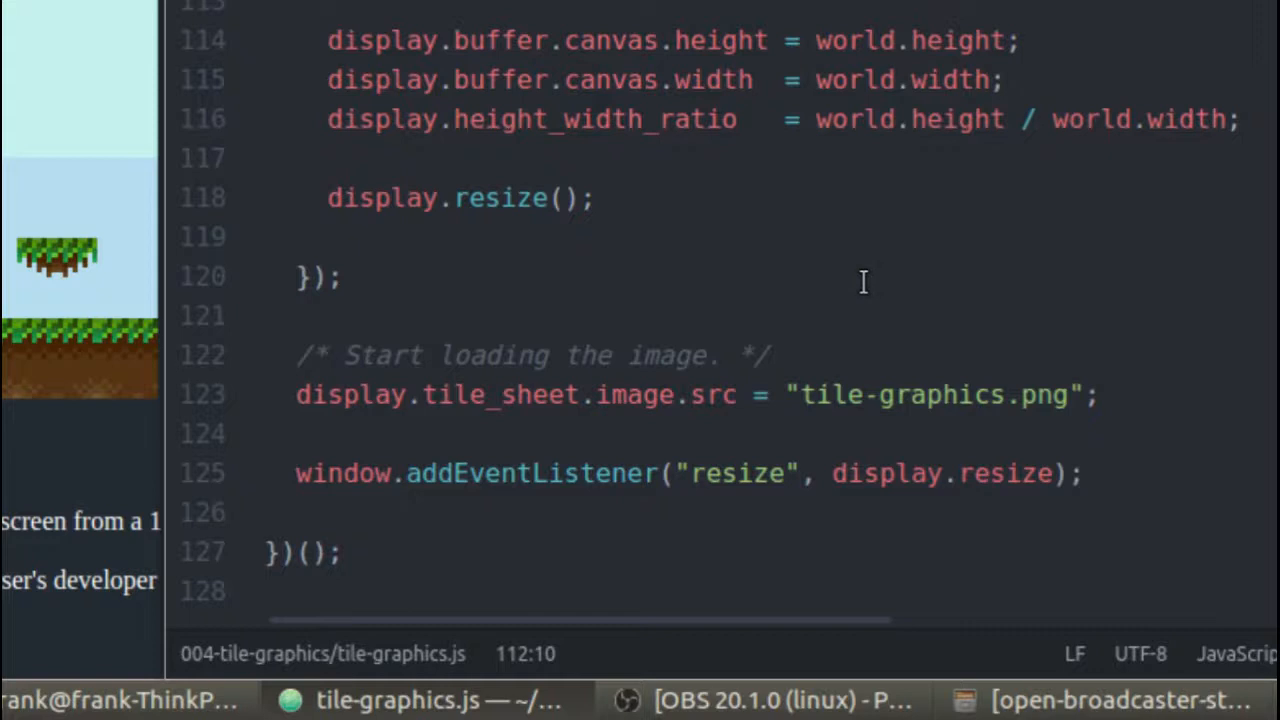
pyautogui.moveTo(856, 244)
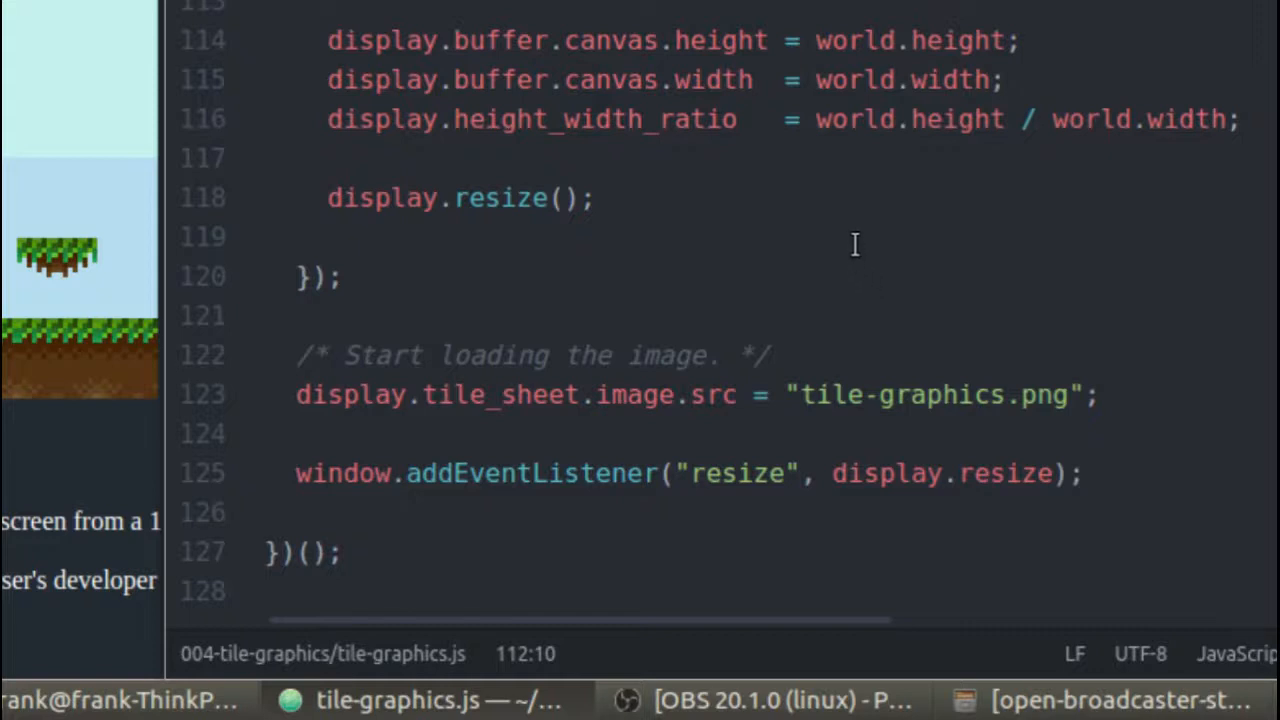
pyautogui.moveTo(848, 244)
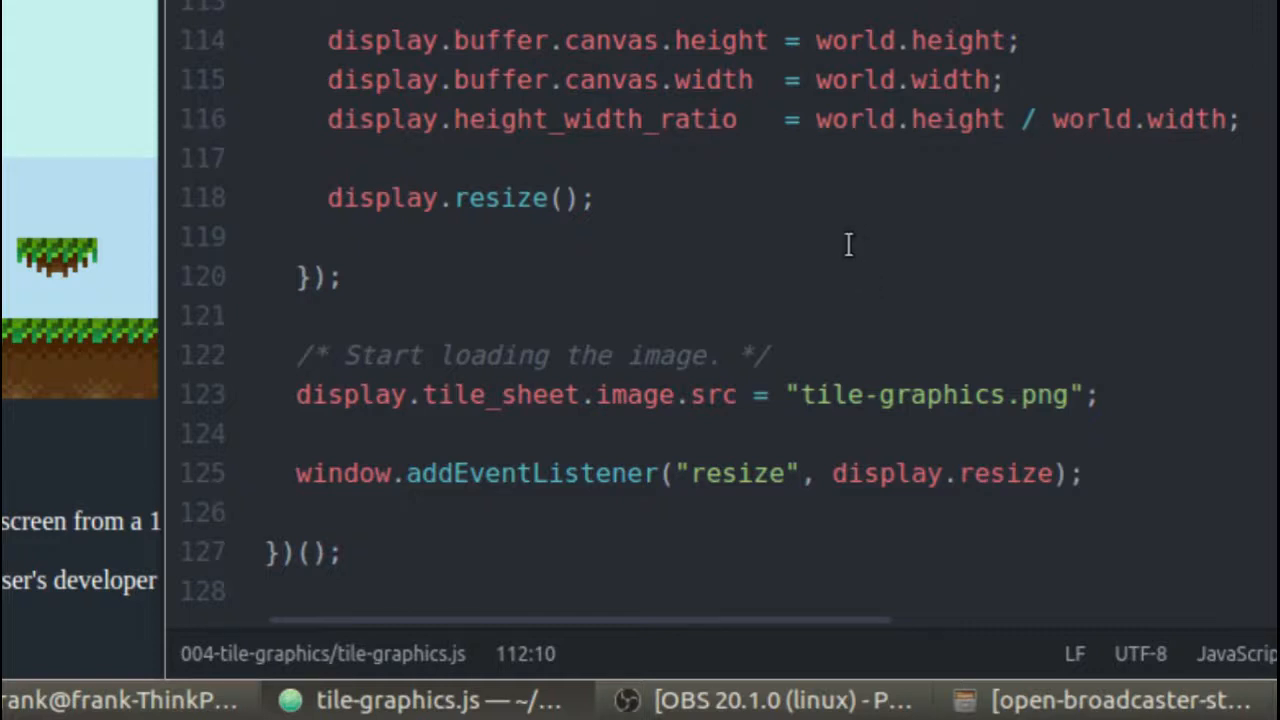